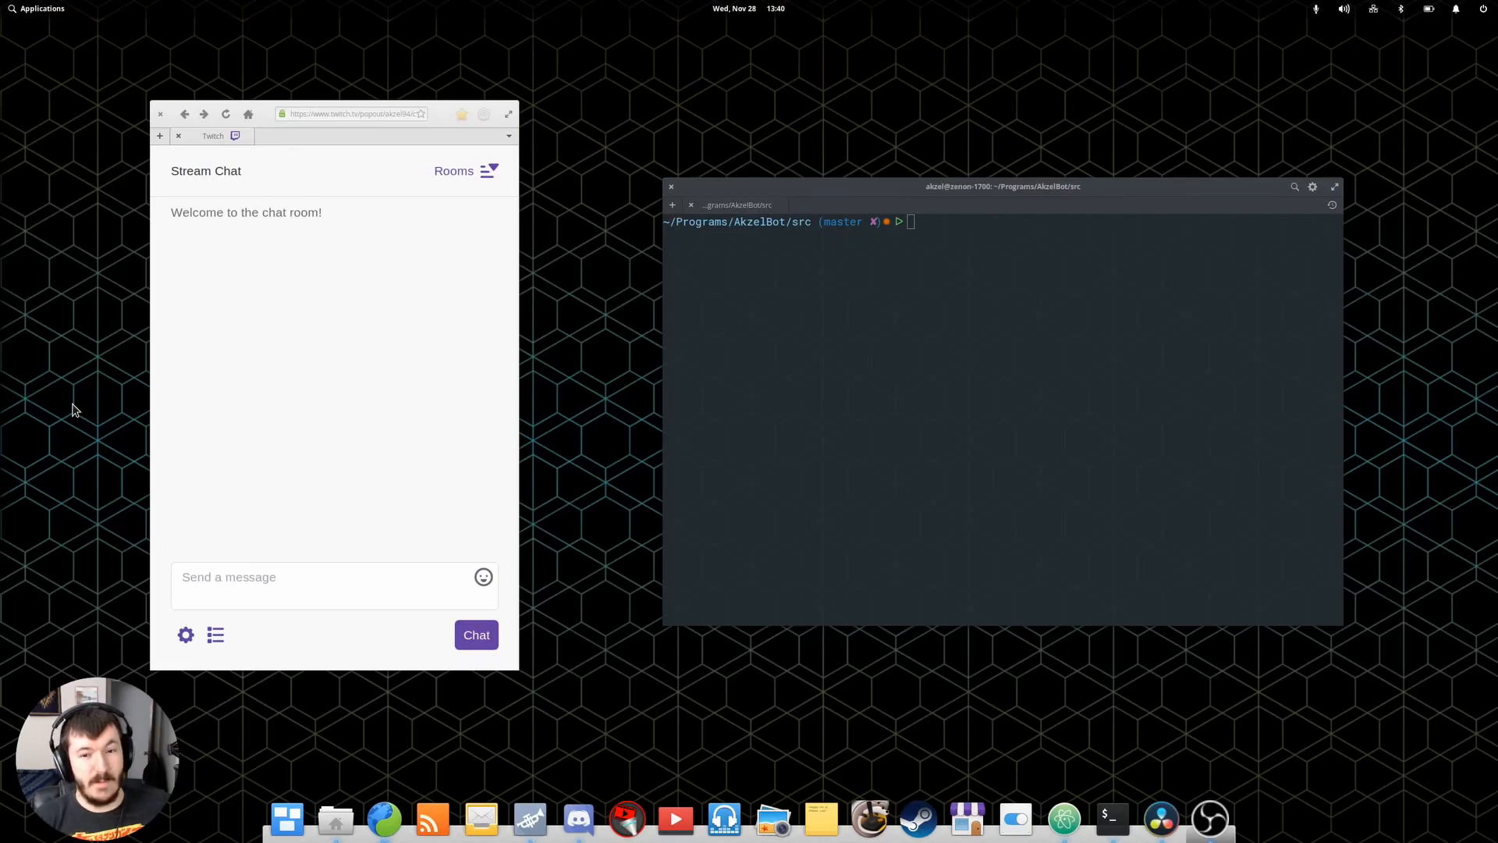
{"action": "mouse_move", "coordinate": [75, 357]}
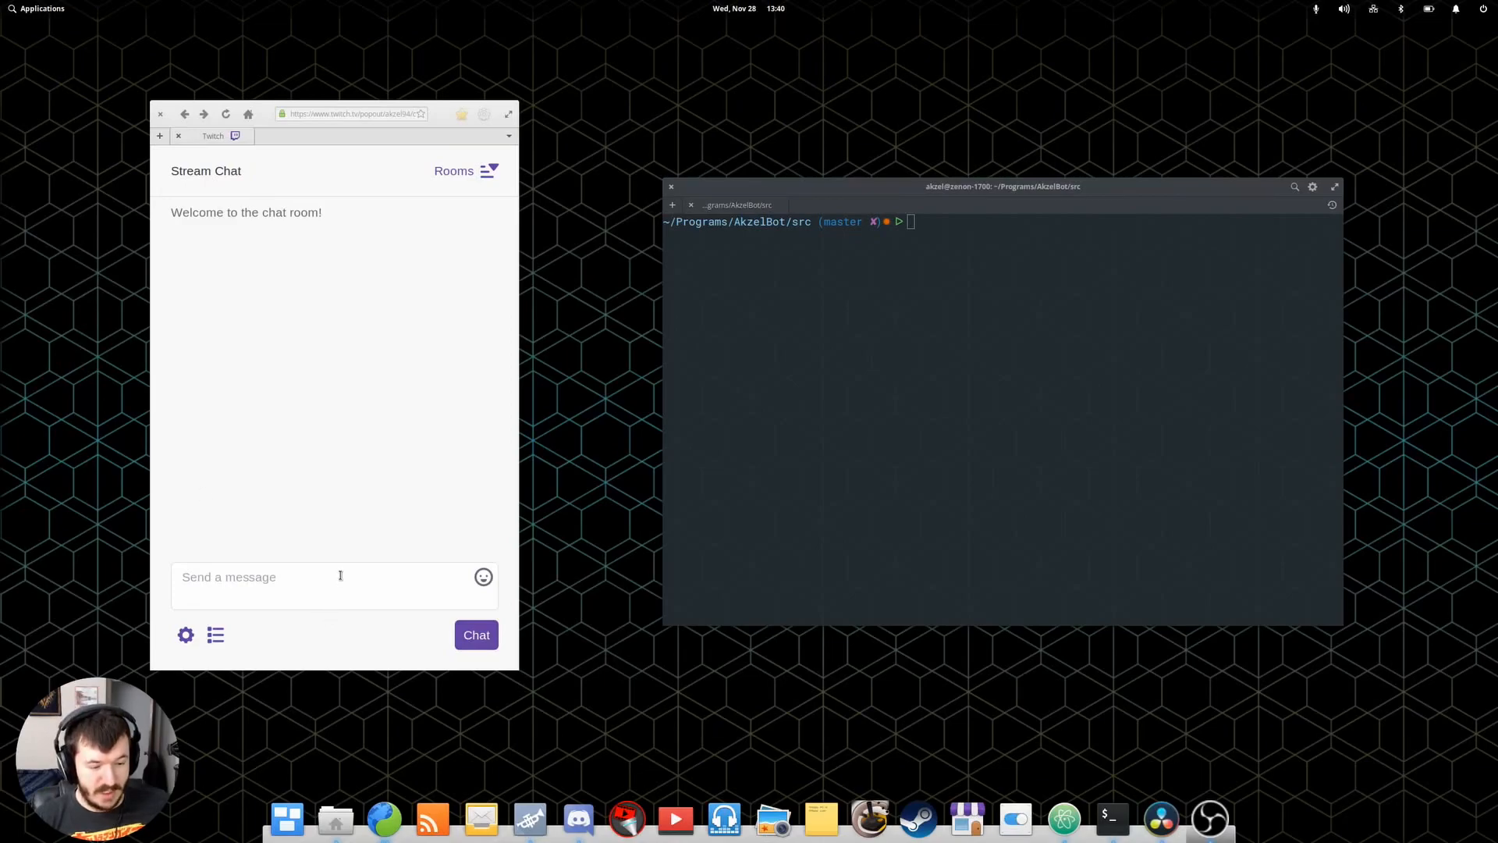
Place the cursor in the Twitch chat message box, ready to write.
{"action": "left_click", "coordinate": [335, 576]}
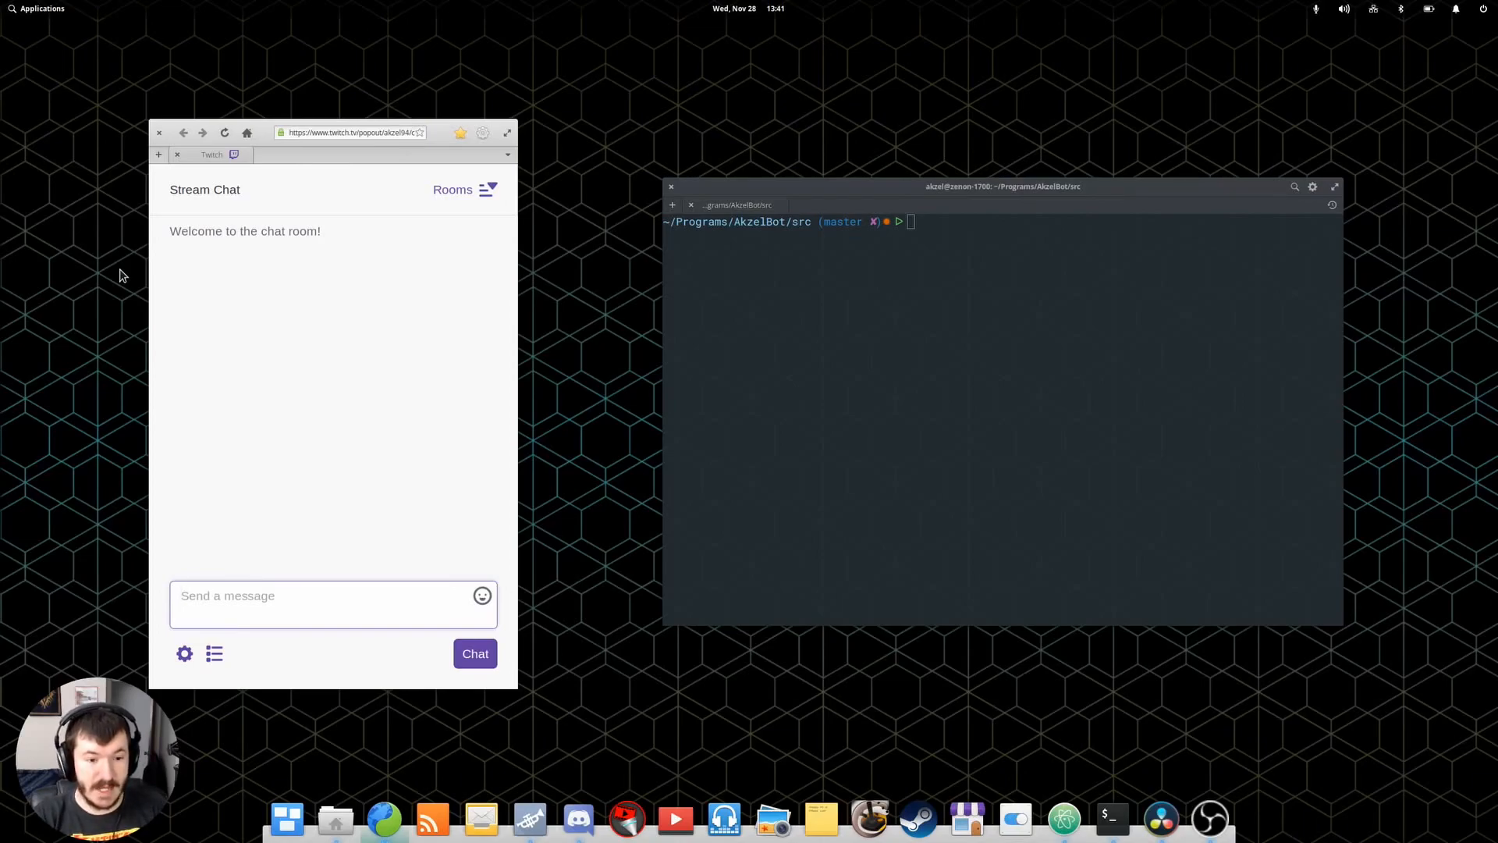
{"action": "left_click", "coordinate": [333, 596]}
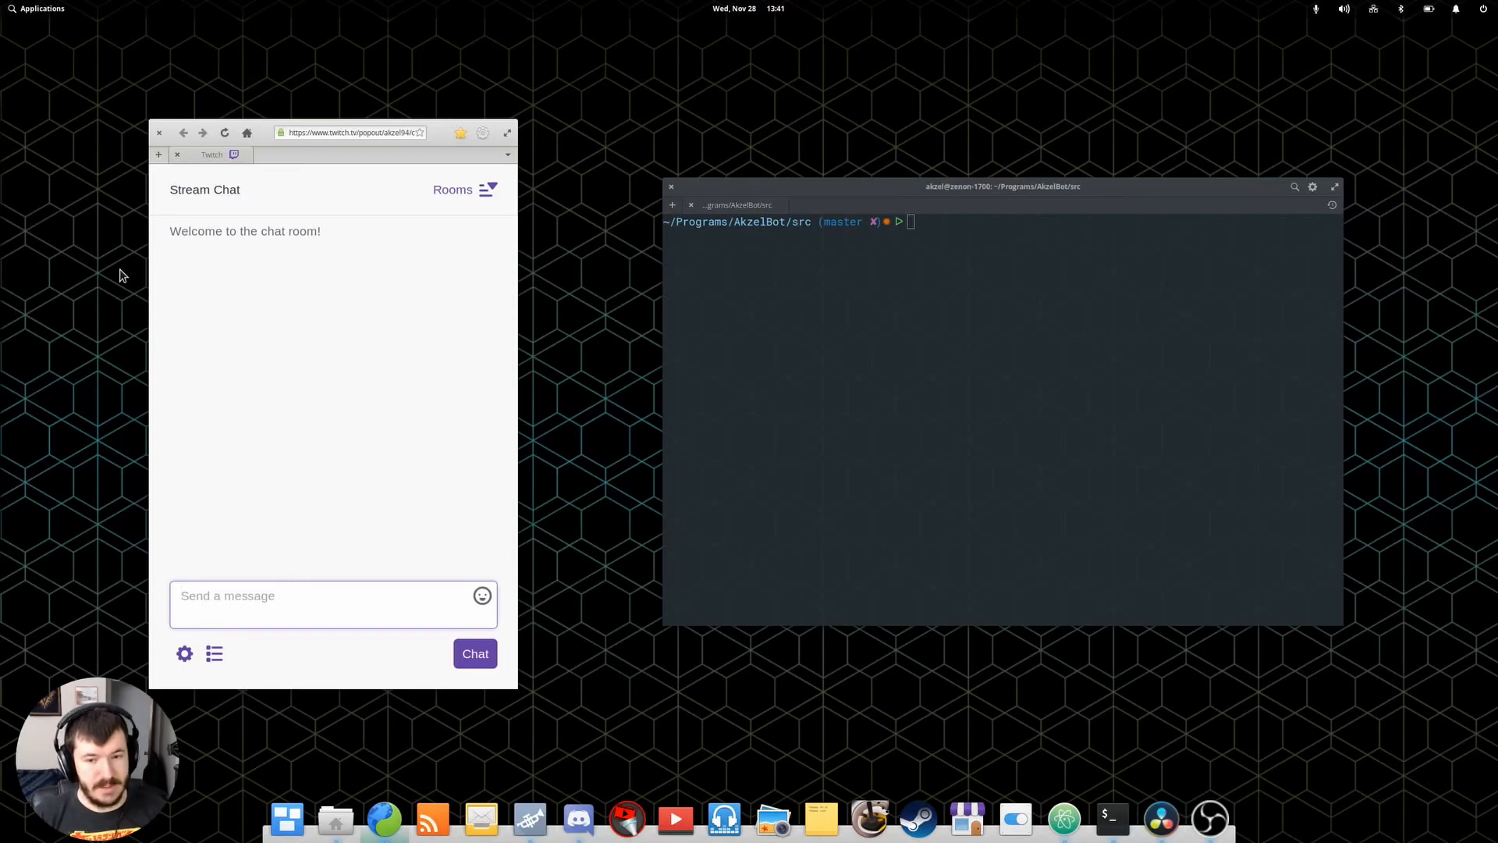
{"action": "left_click", "coordinate": [333, 595]}
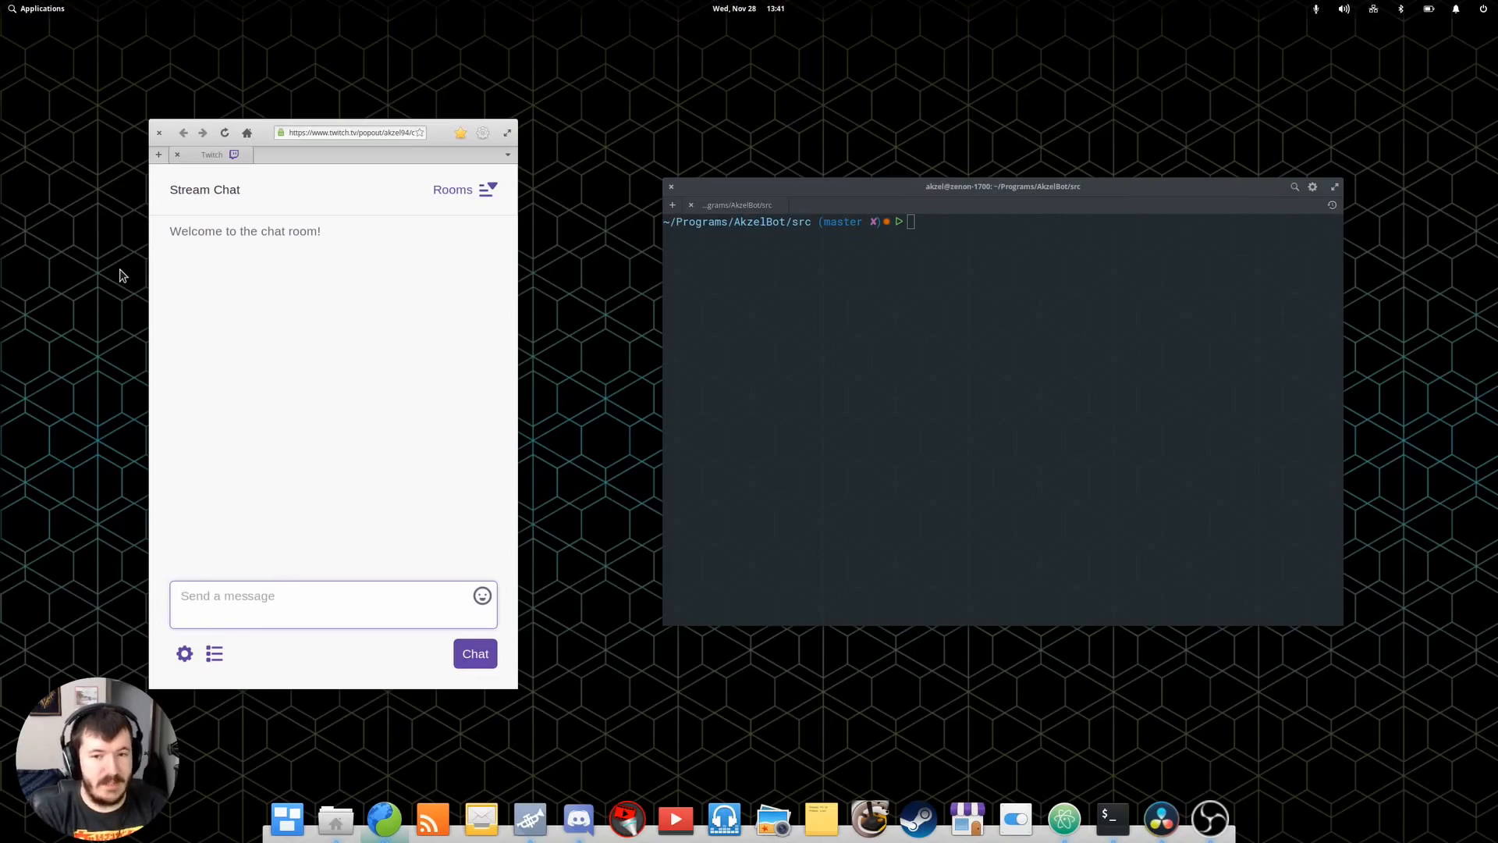
{"action": "left_click", "coordinate": [324, 595]}
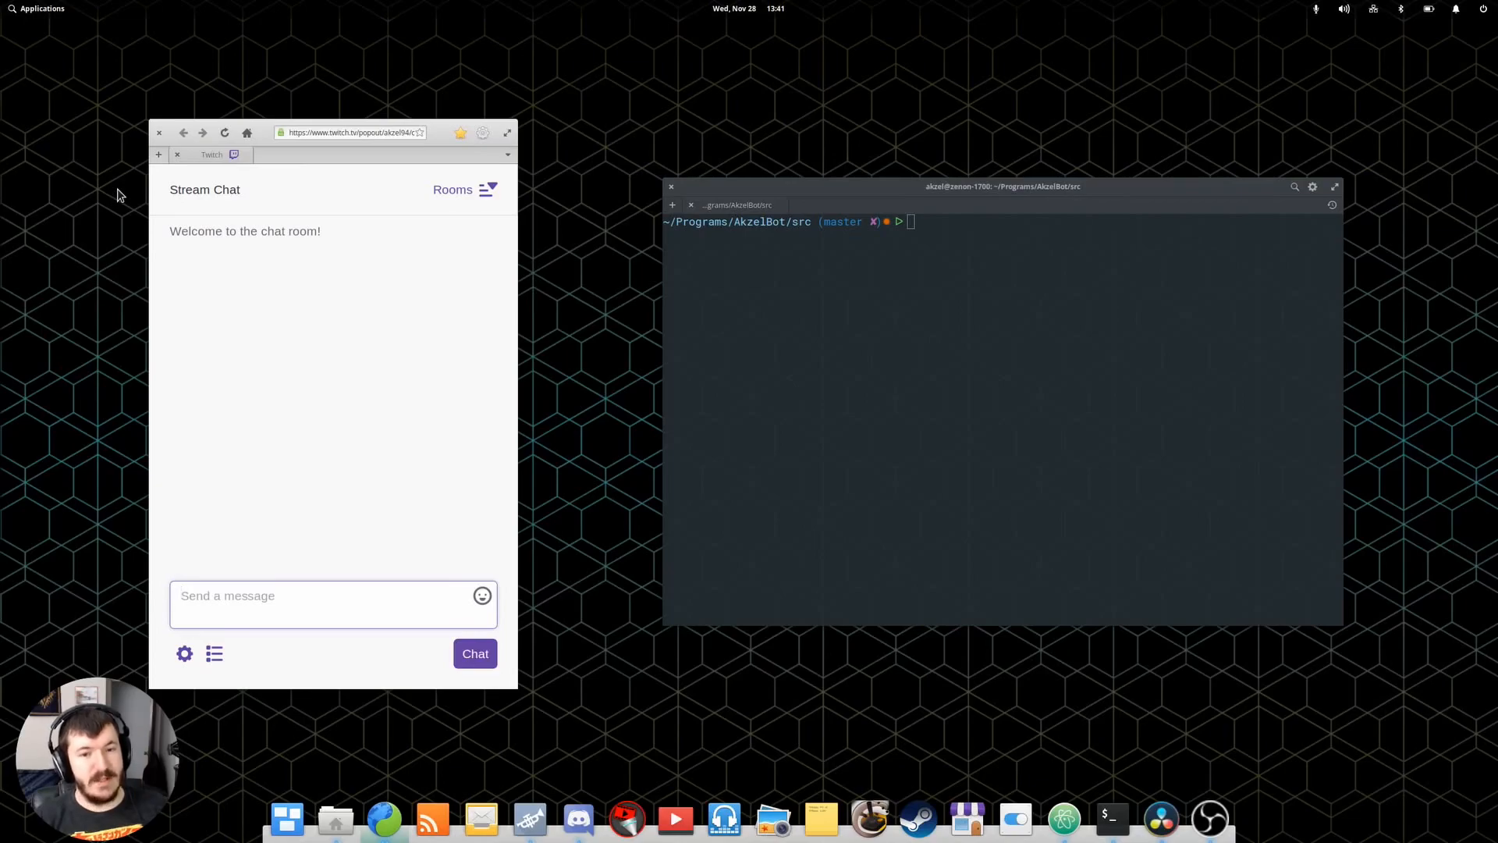
{"action": "left_click", "coordinate": [332, 596]}
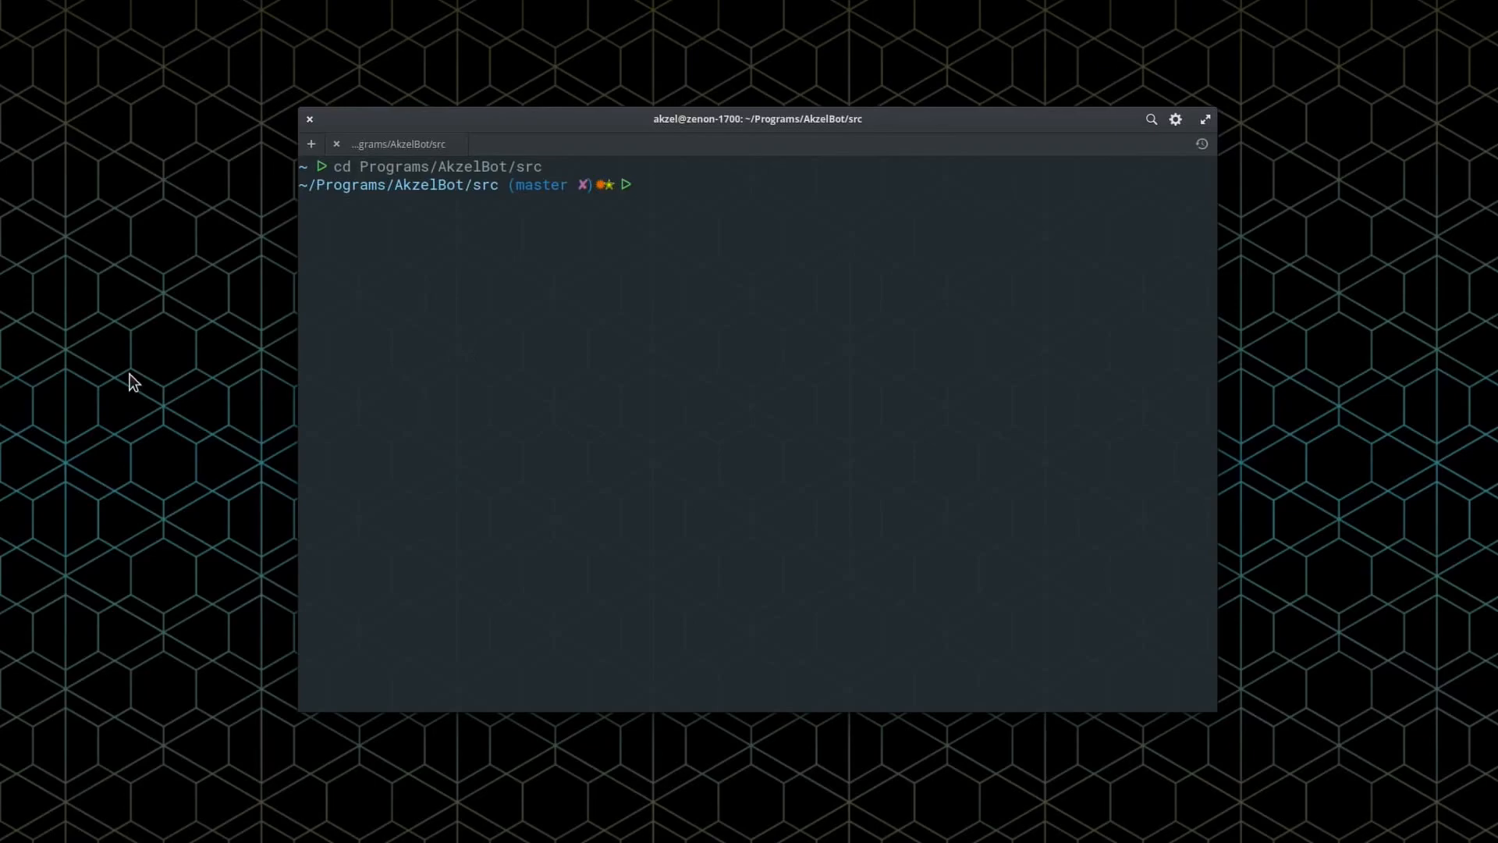
Run python3 Main.py and enter account akzelbot, the oauth token and channel akzel94.
{"action": "type", "text": "python3 Main.py"}
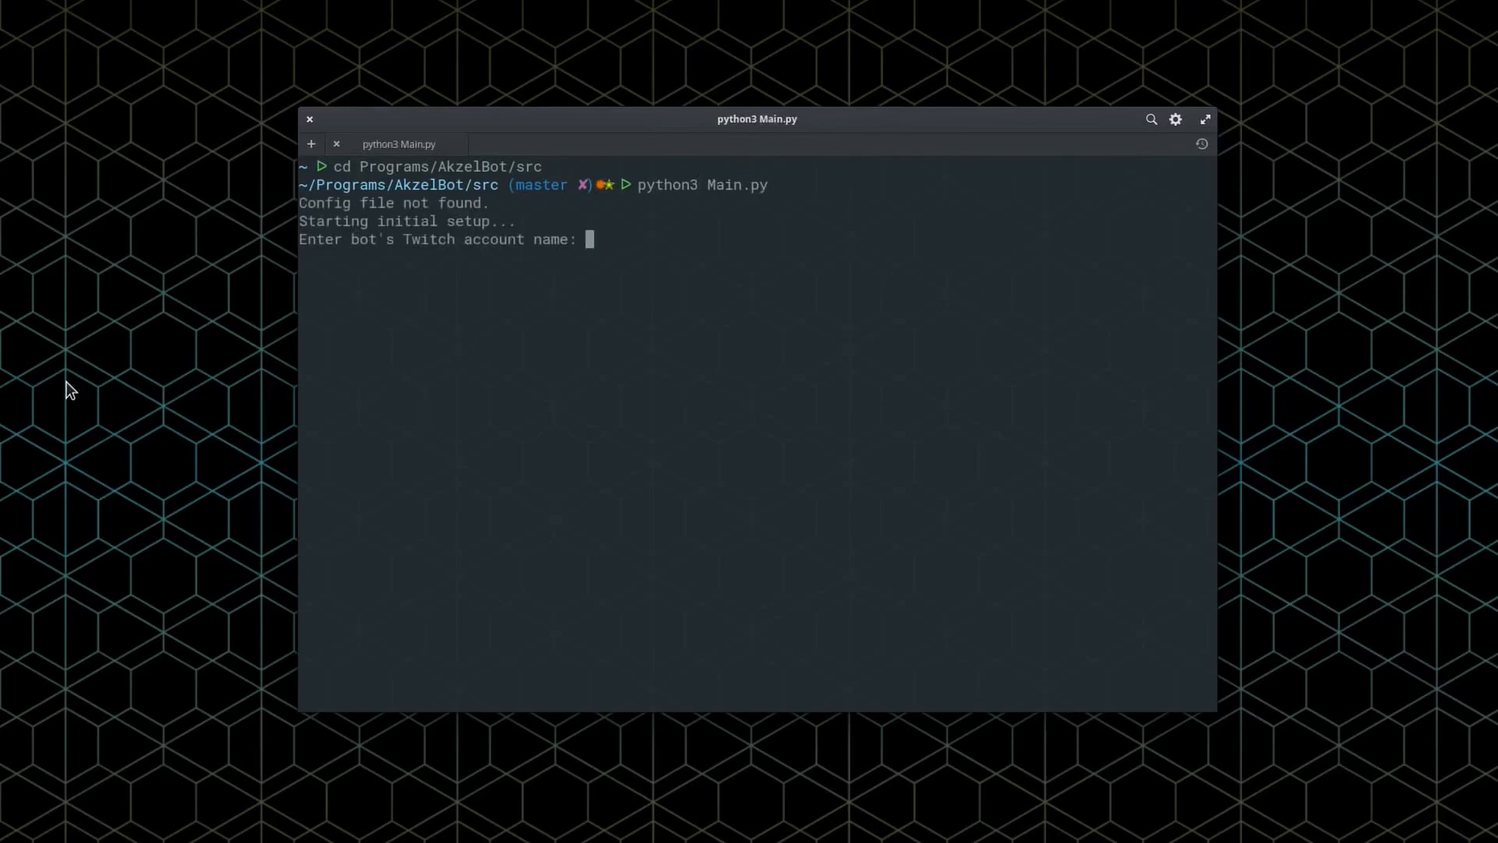
{"action": "type", "text": "akzelbot"}
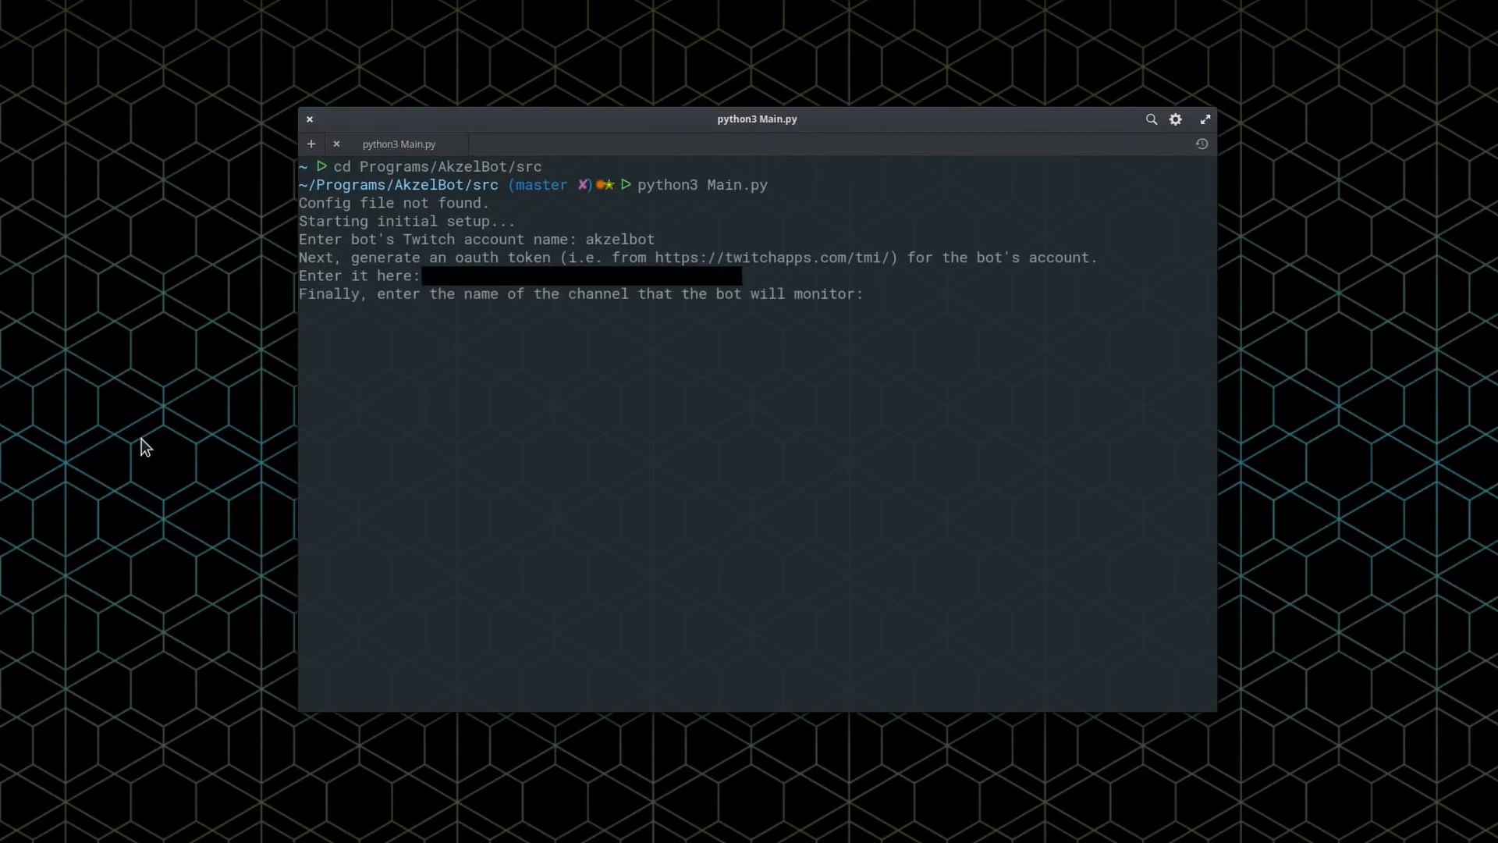
{"action": "type", "text": "akzel9"}
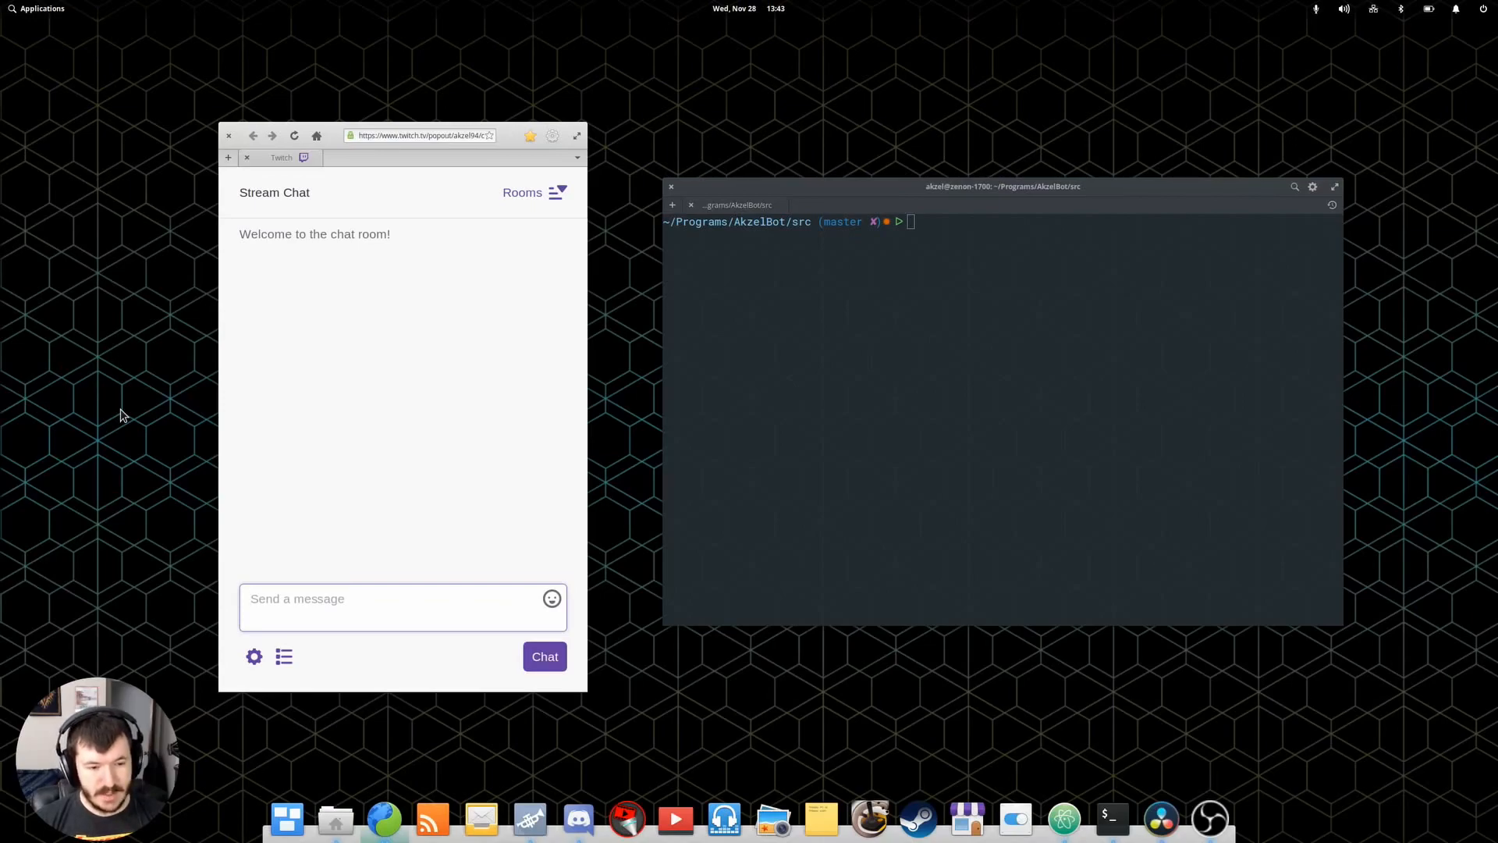
Launch the bot with python3 Main.py so akzelbot joins akzel94.
{"action": "left_click", "coordinate": [387, 601]}
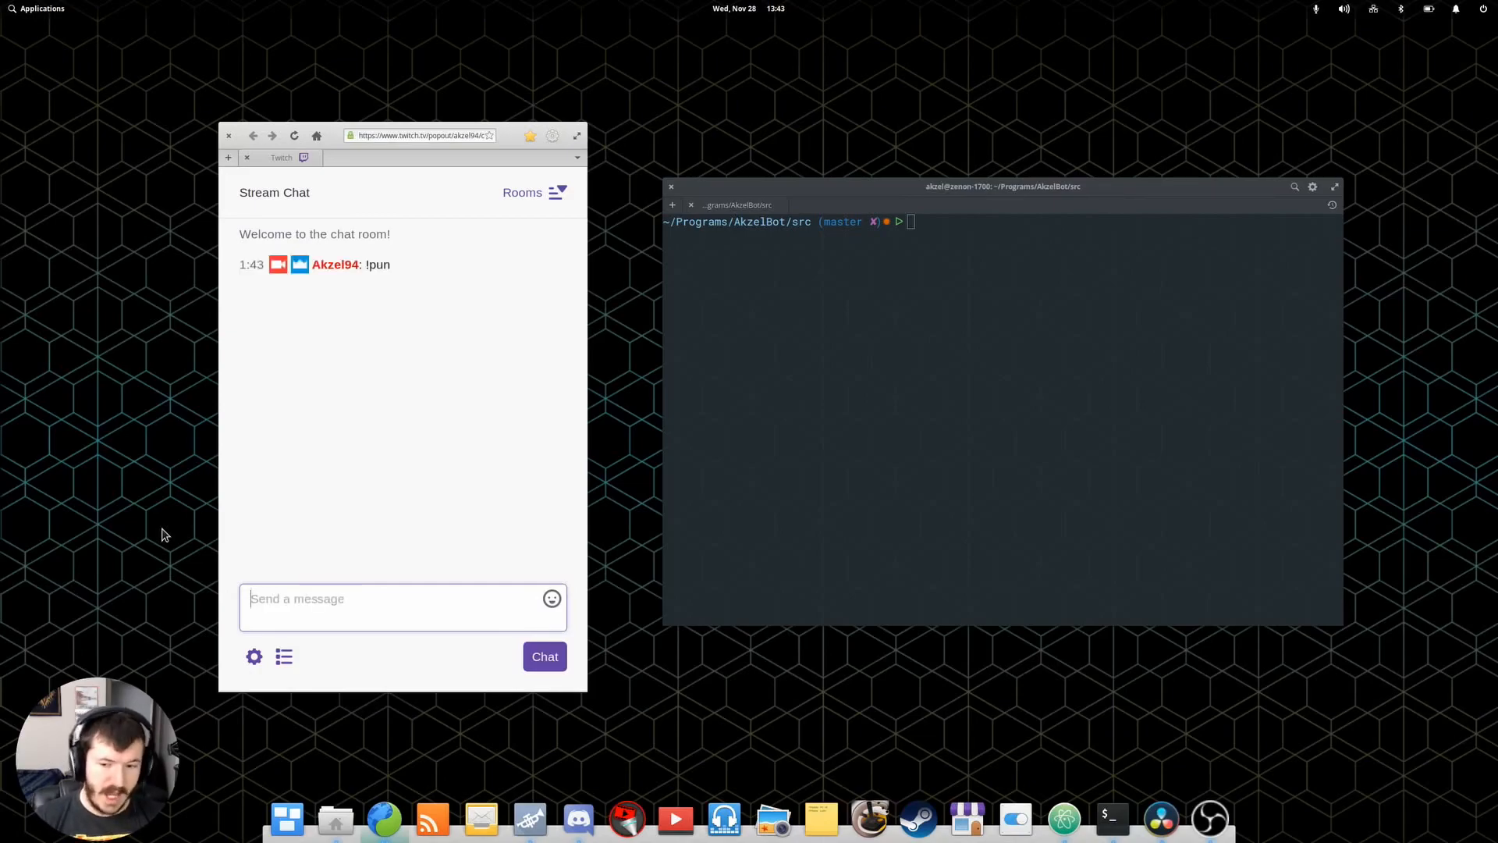
{"action": "type", "text": "python3 Main.py"}
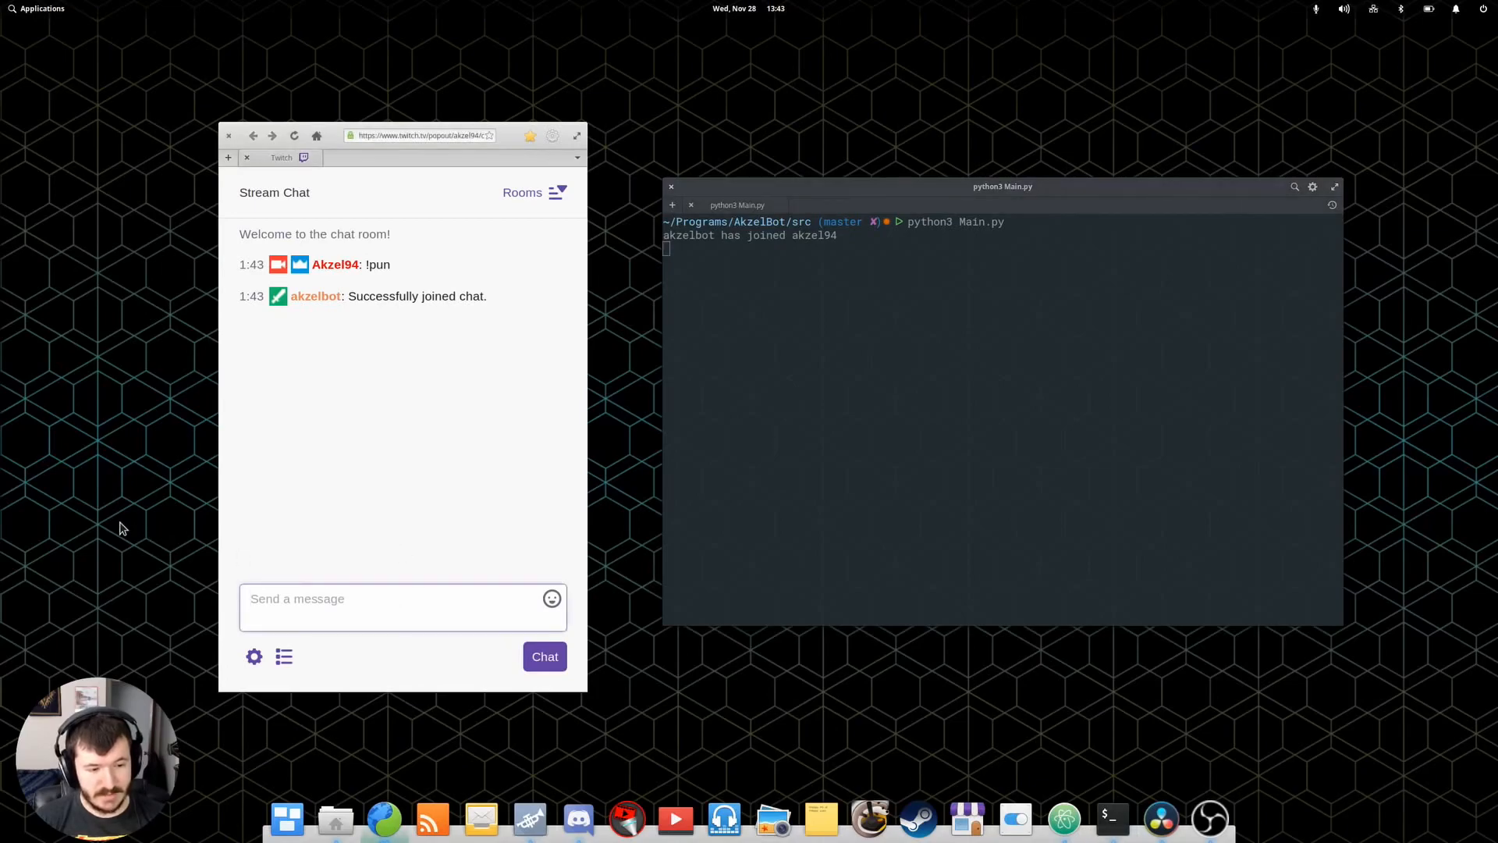
Send a !pun request to the chat.
{"action": "left_click", "coordinate": [401, 599]}
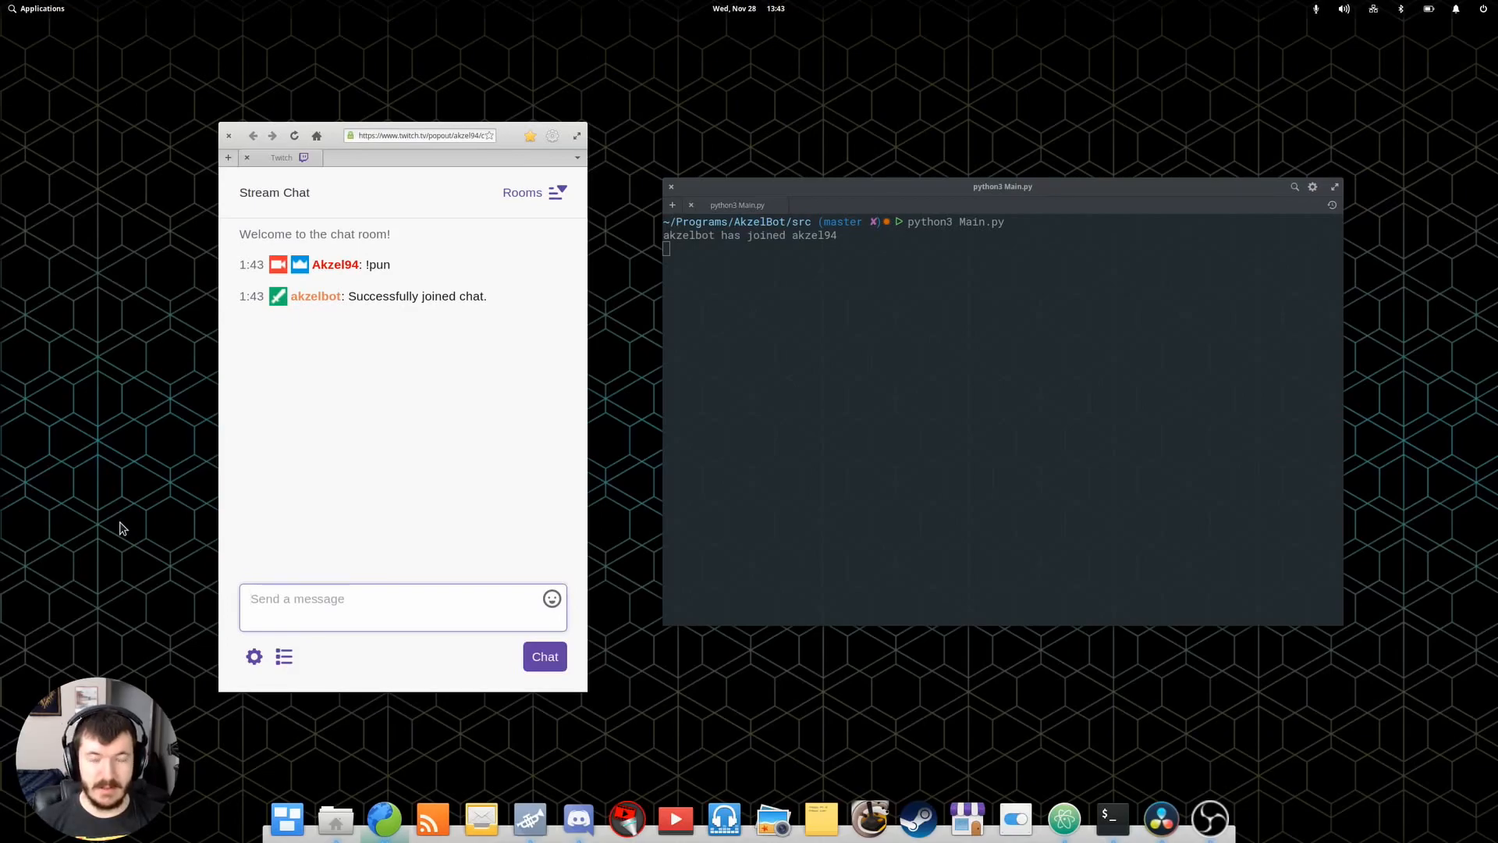
{"action": "left_click", "coordinate": [401, 598]}
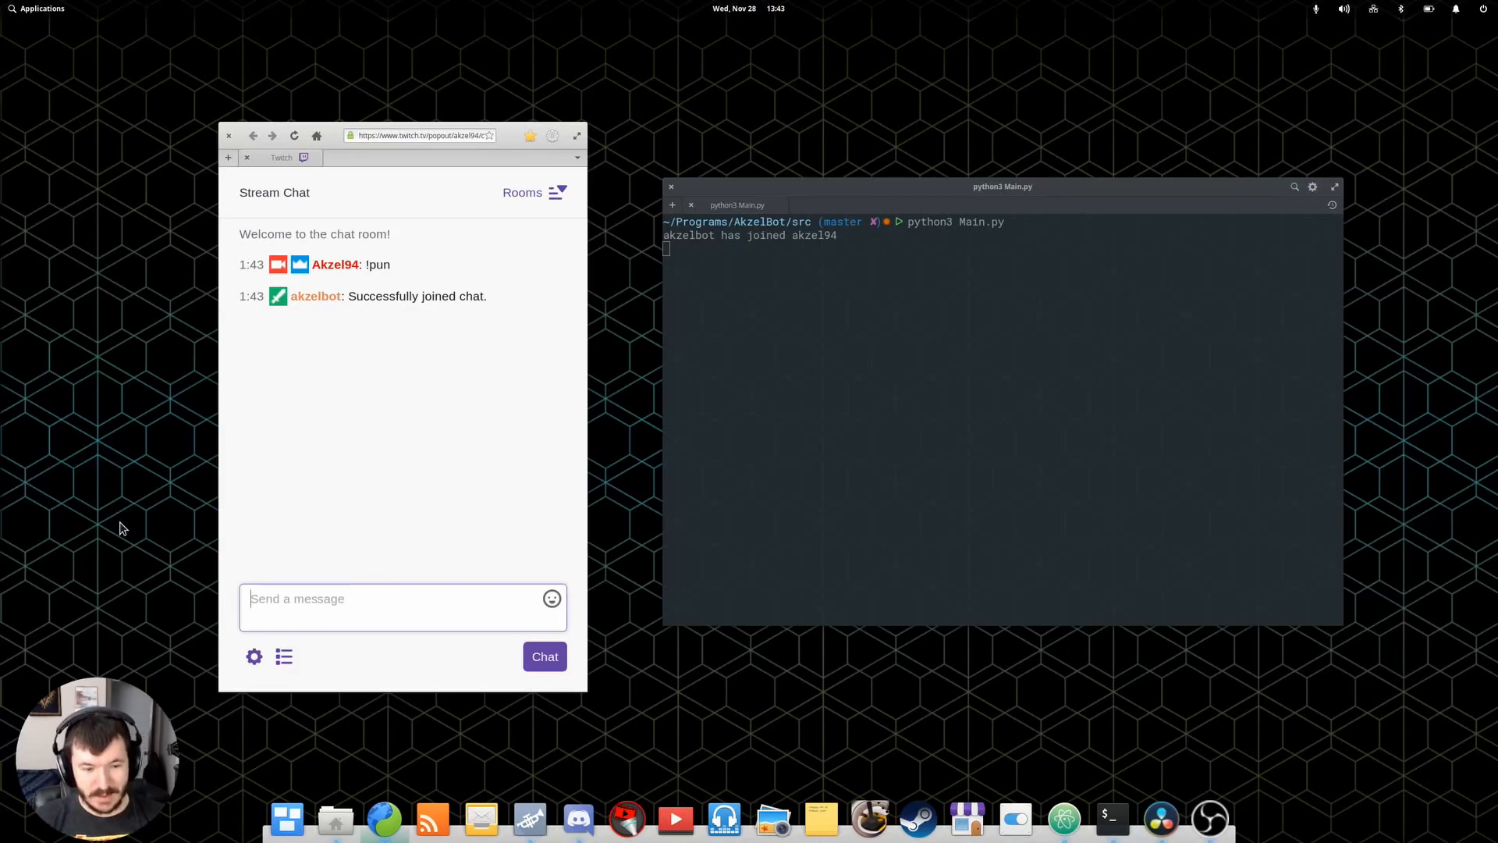
{"action": "mouse_move", "coordinate": [167, 475]}
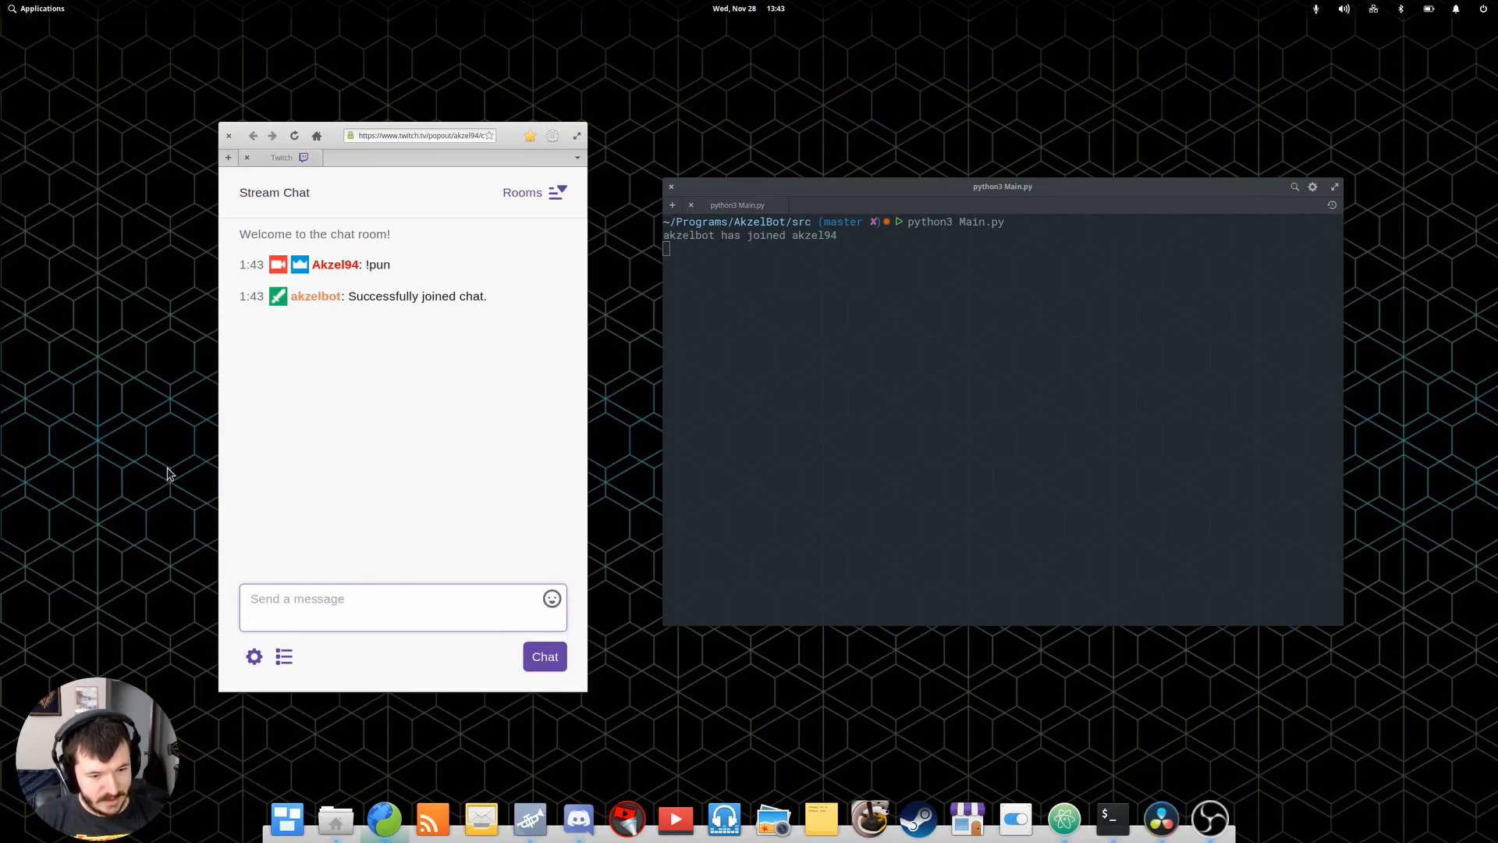
{"action": "type", "text": "!p"}
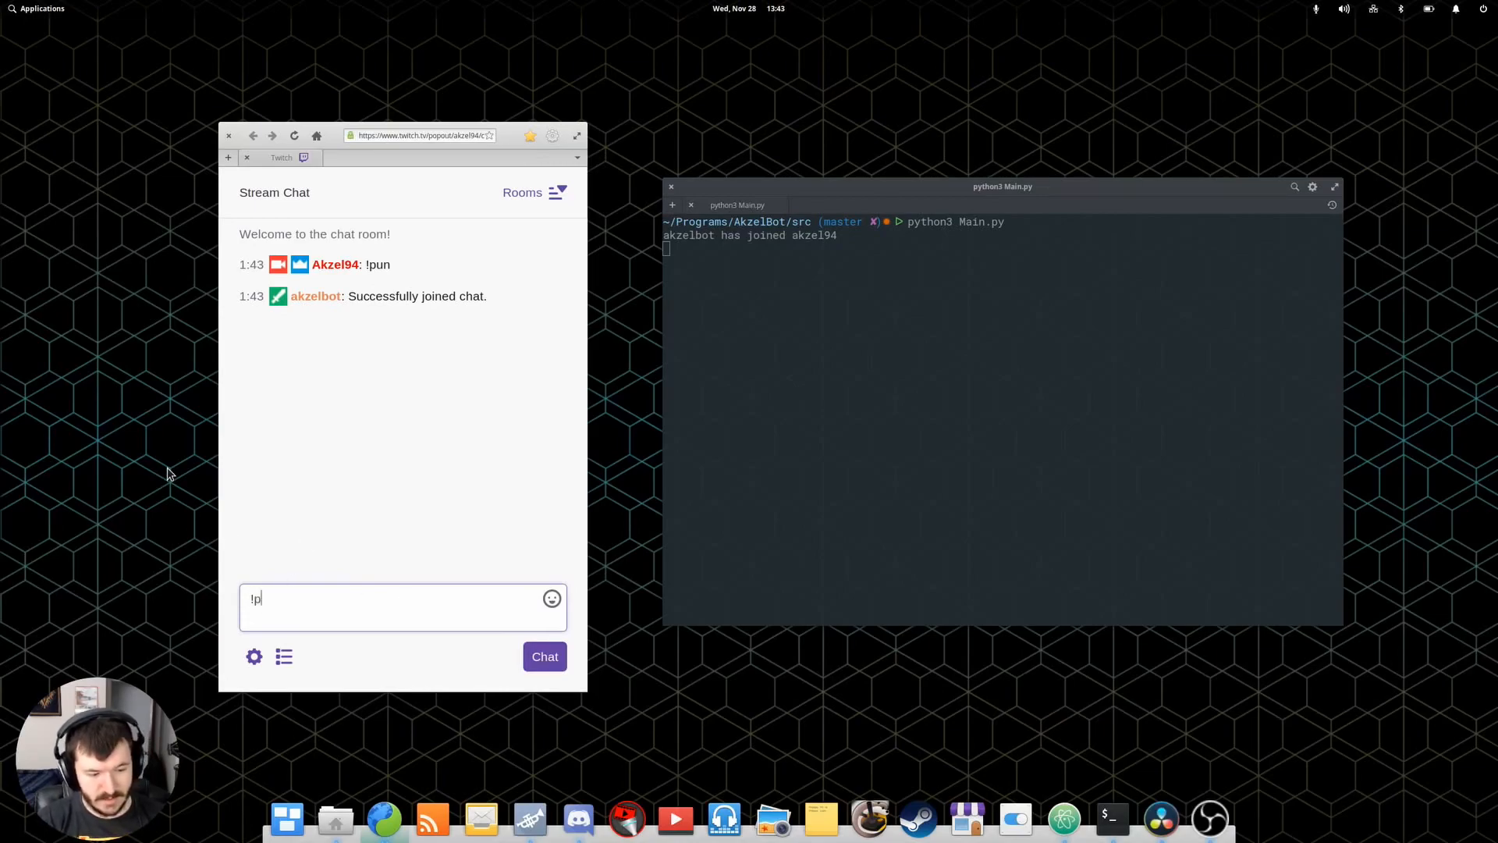
{"action": "type", "text": "un"}
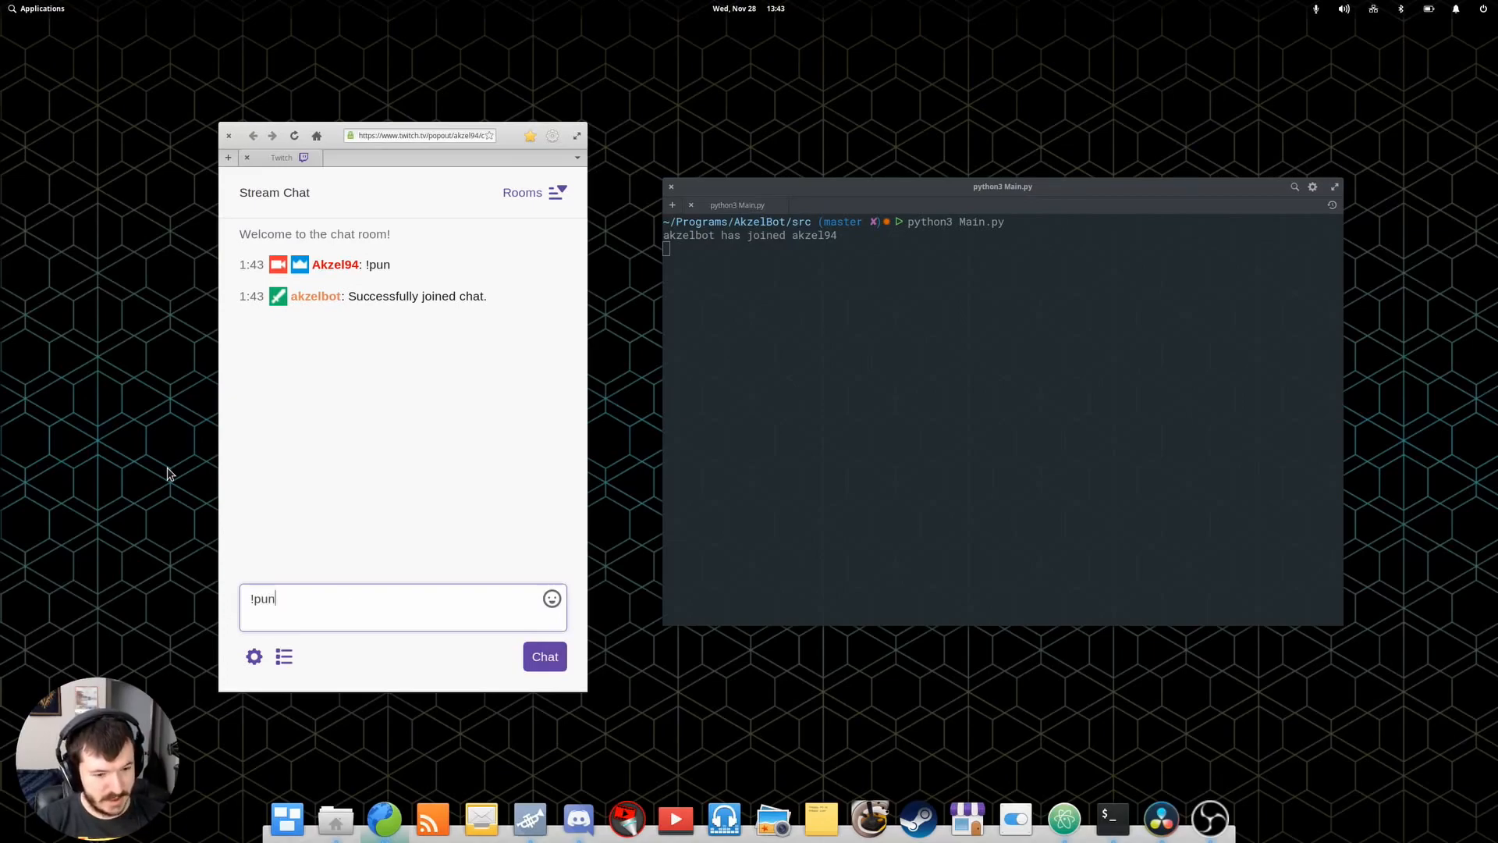
{"action": "left_click", "coordinate": [544, 656]}
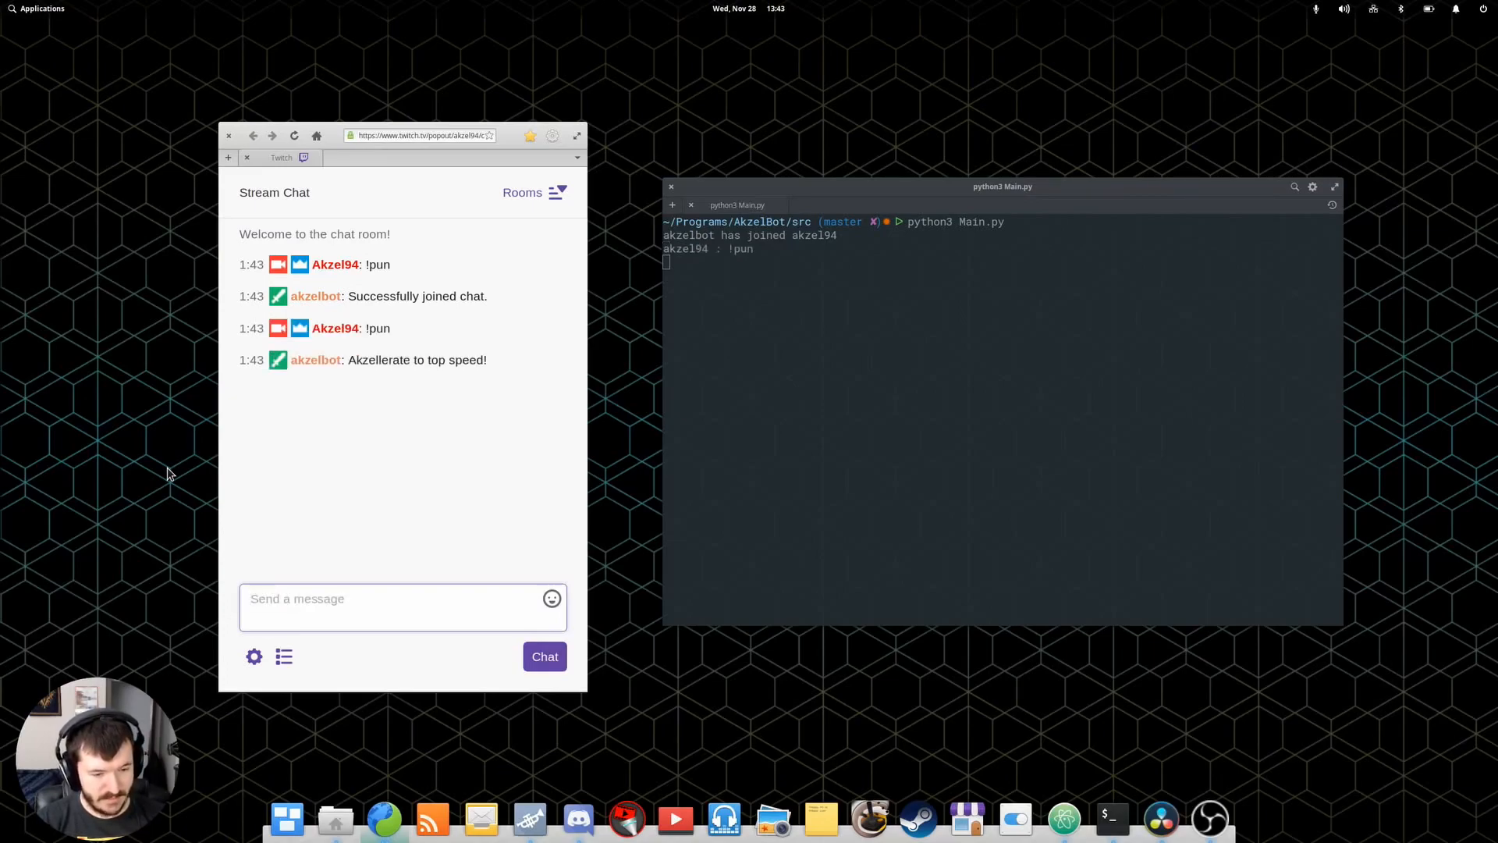
Send another !pun request and begin a !quote command.
{"action": "type", "text": "!"}
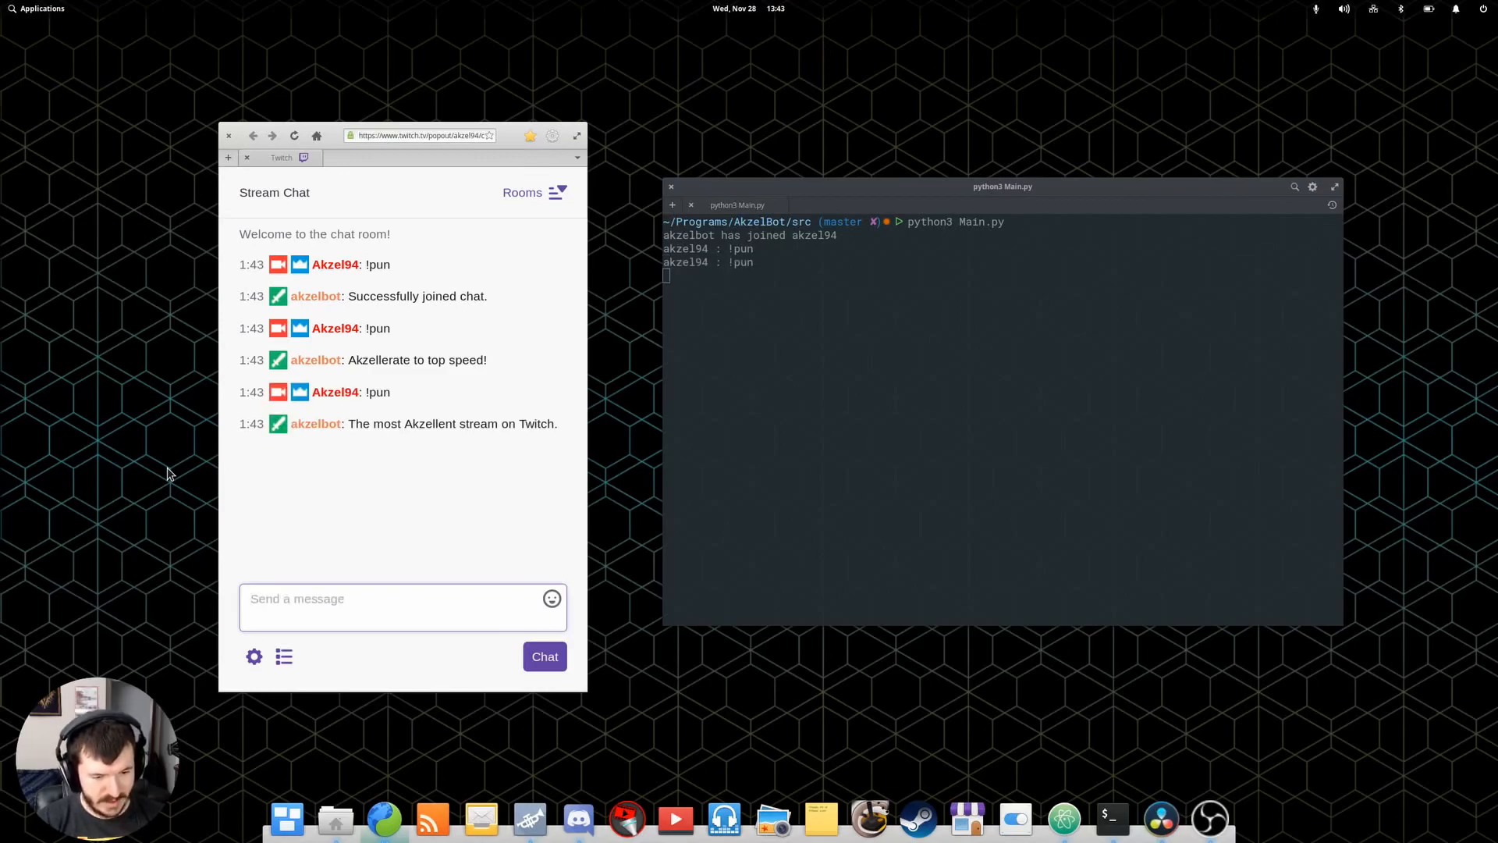
{"action": "type", "text": "!pun"}
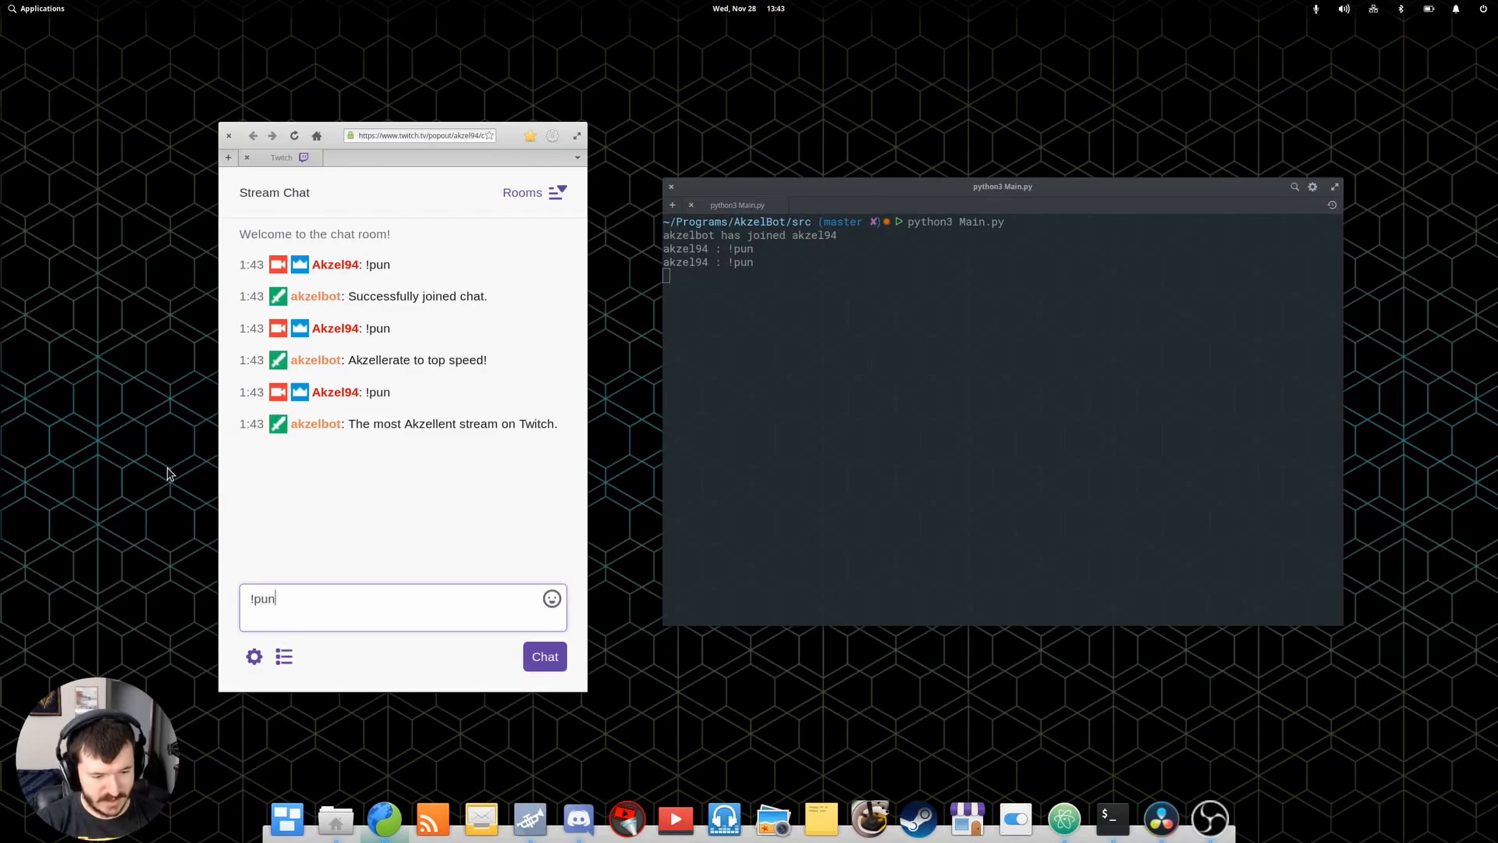
{"action": "left_click", "coordinate": [544, 657]}
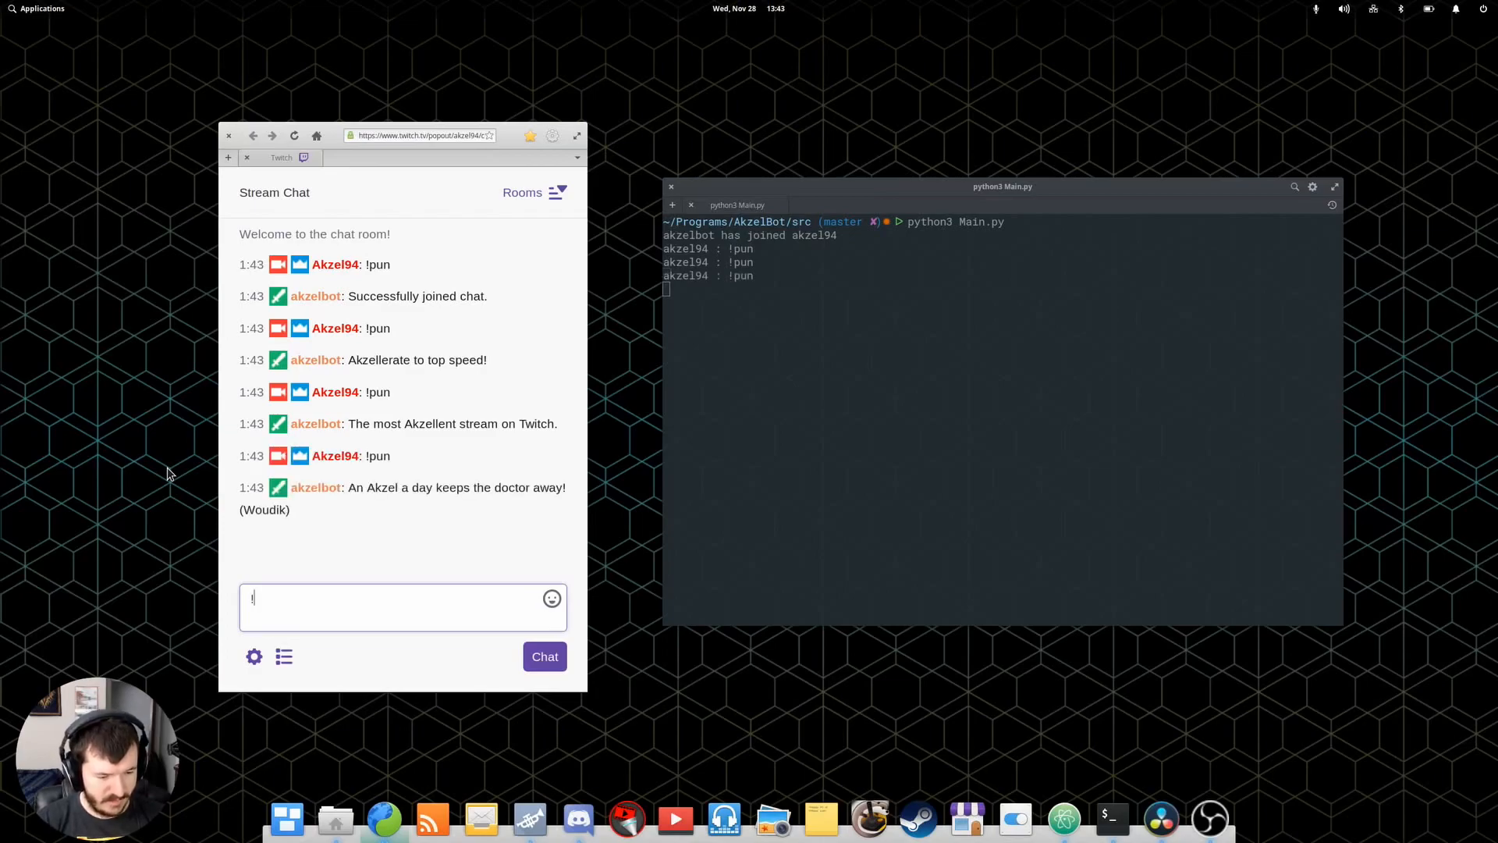
{"action": "type", "text": "quote"}
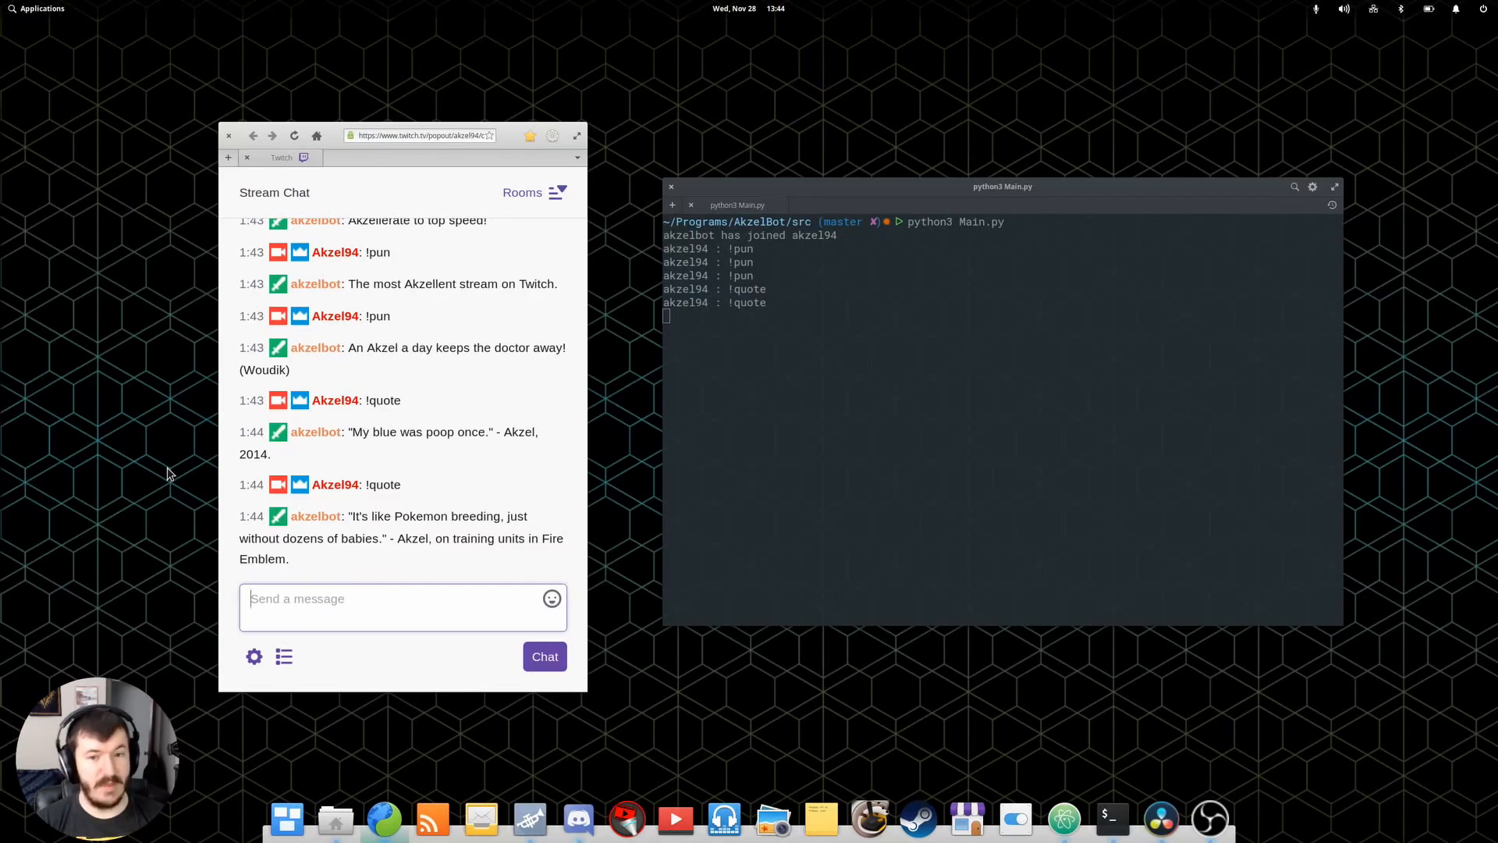
Send "!addpun That offense was pun-ishable... Wat" in chat.
{"action": "type", "text": "!"}
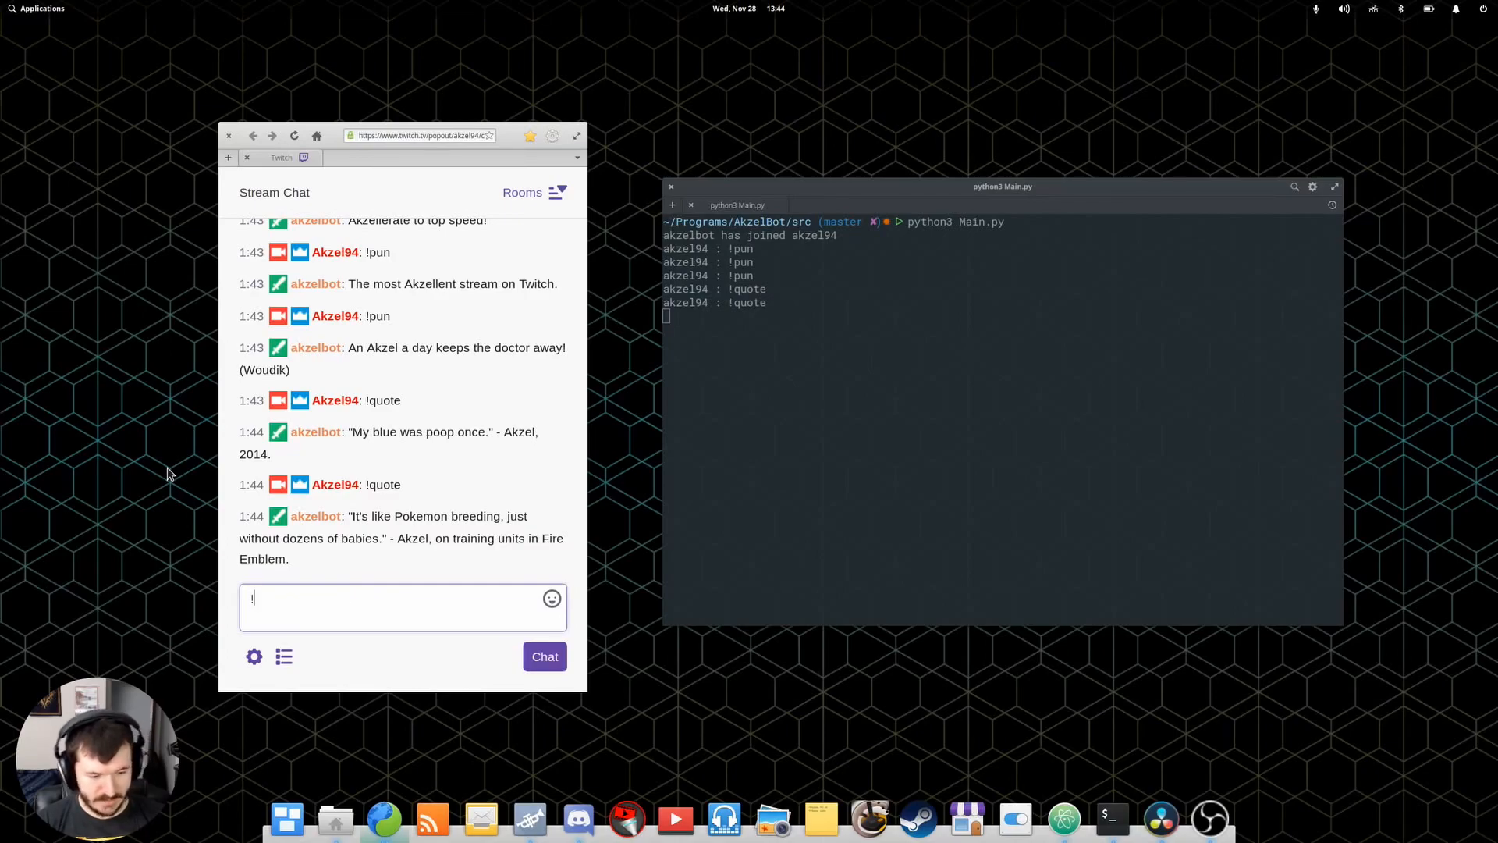
{"action": "type", "text": "addpun"}
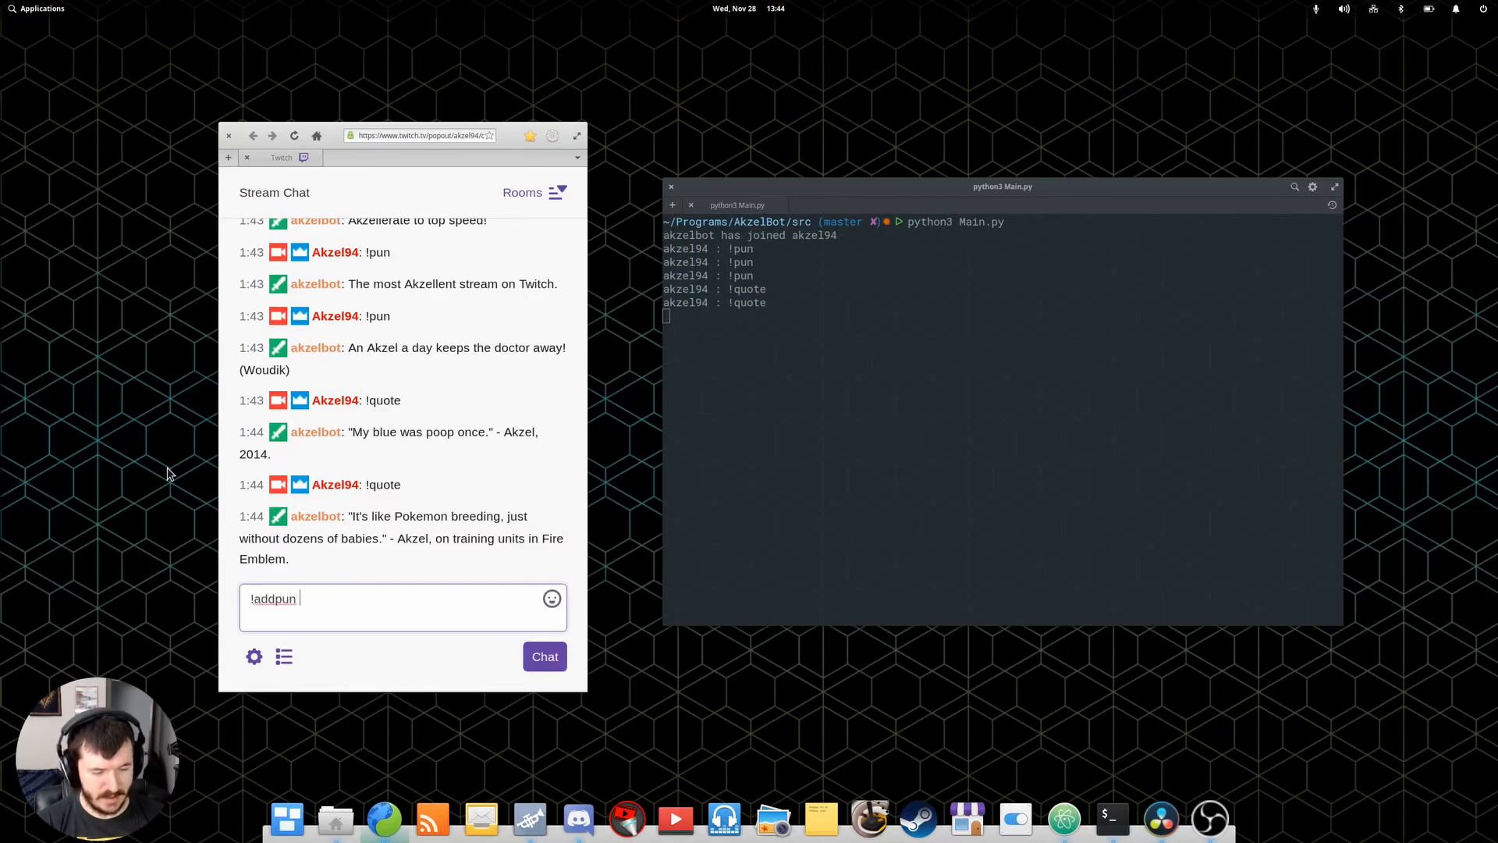
{"action": "type", "text": "Insert p"}
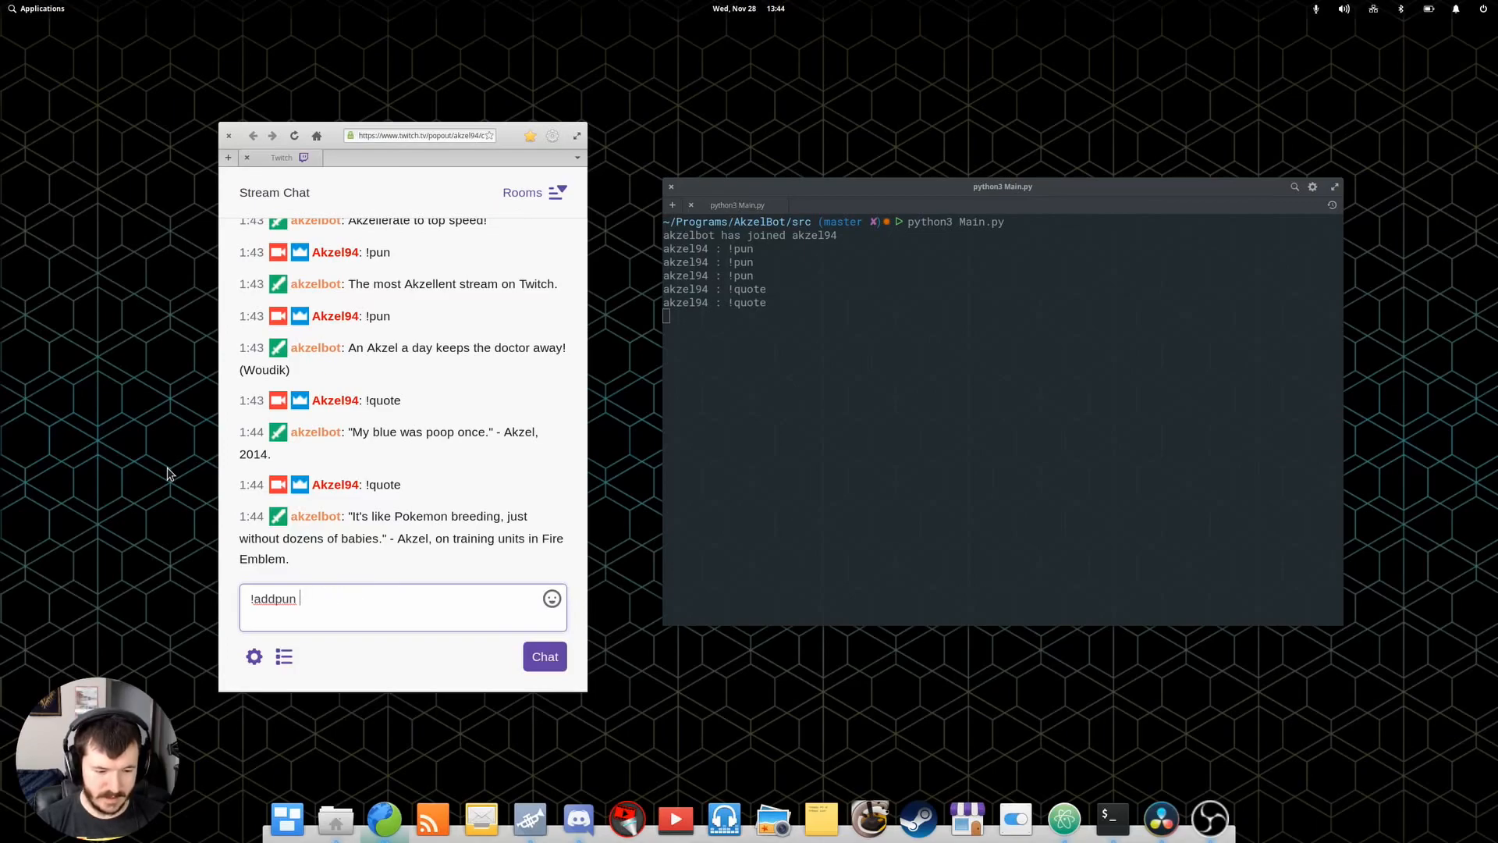
{"action": "type", "text": "That offense was"}
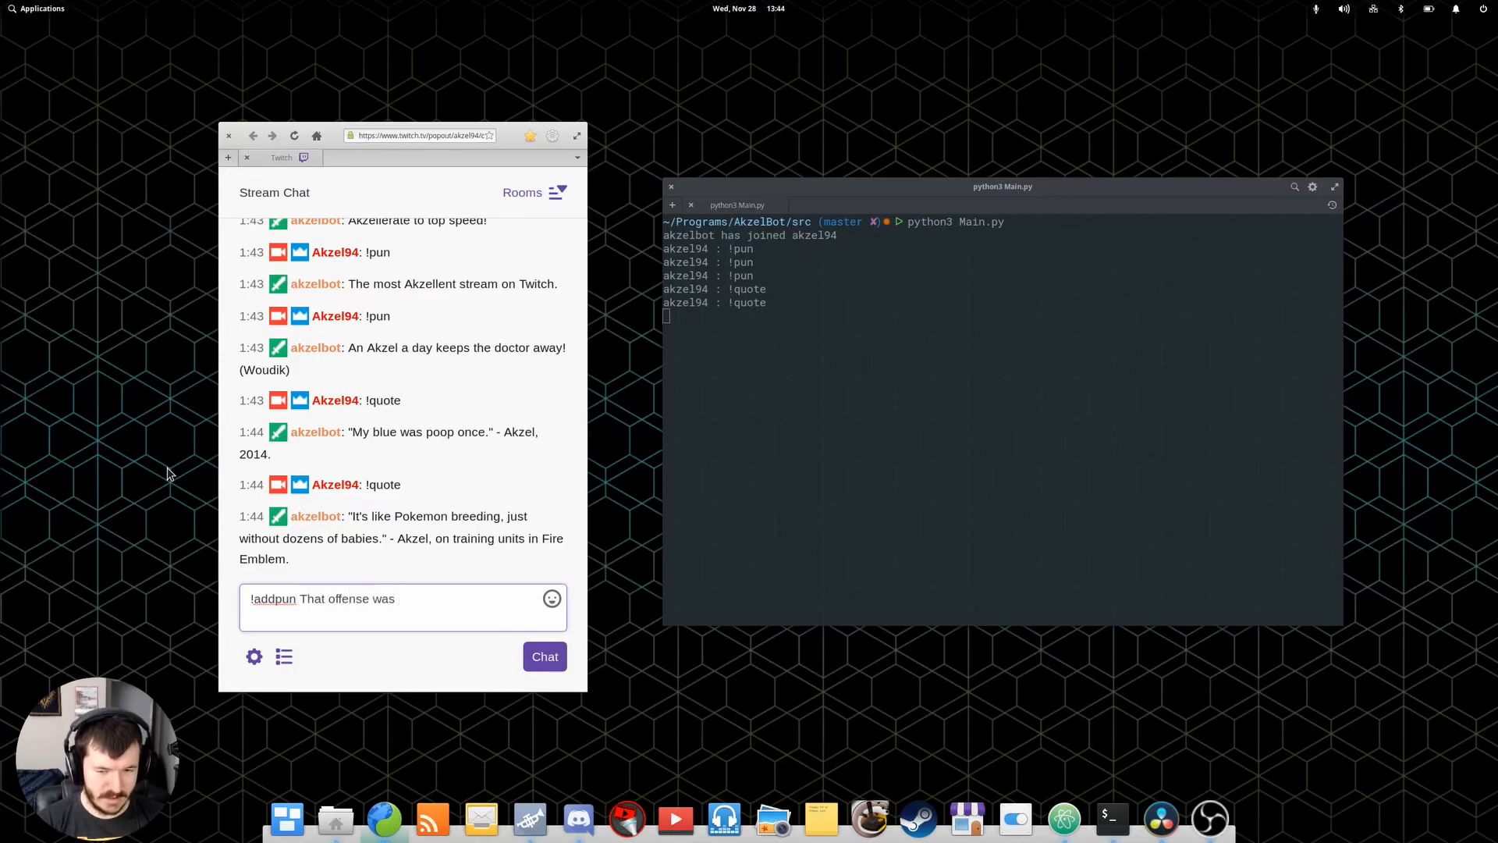
{"action": "type", "text": "pun-isha"}
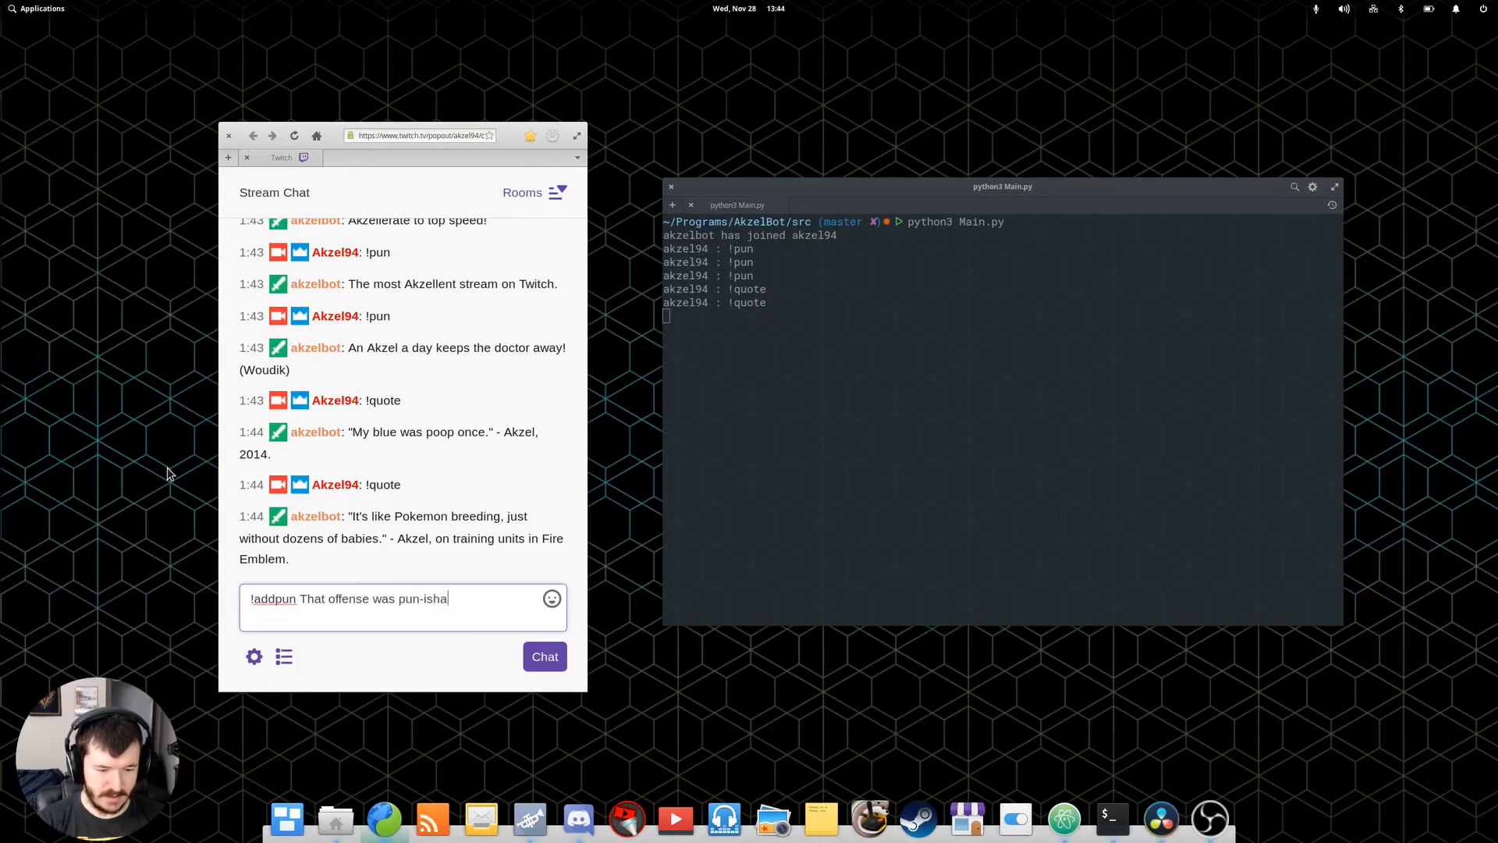
{"action": "type", "text": "ble"}
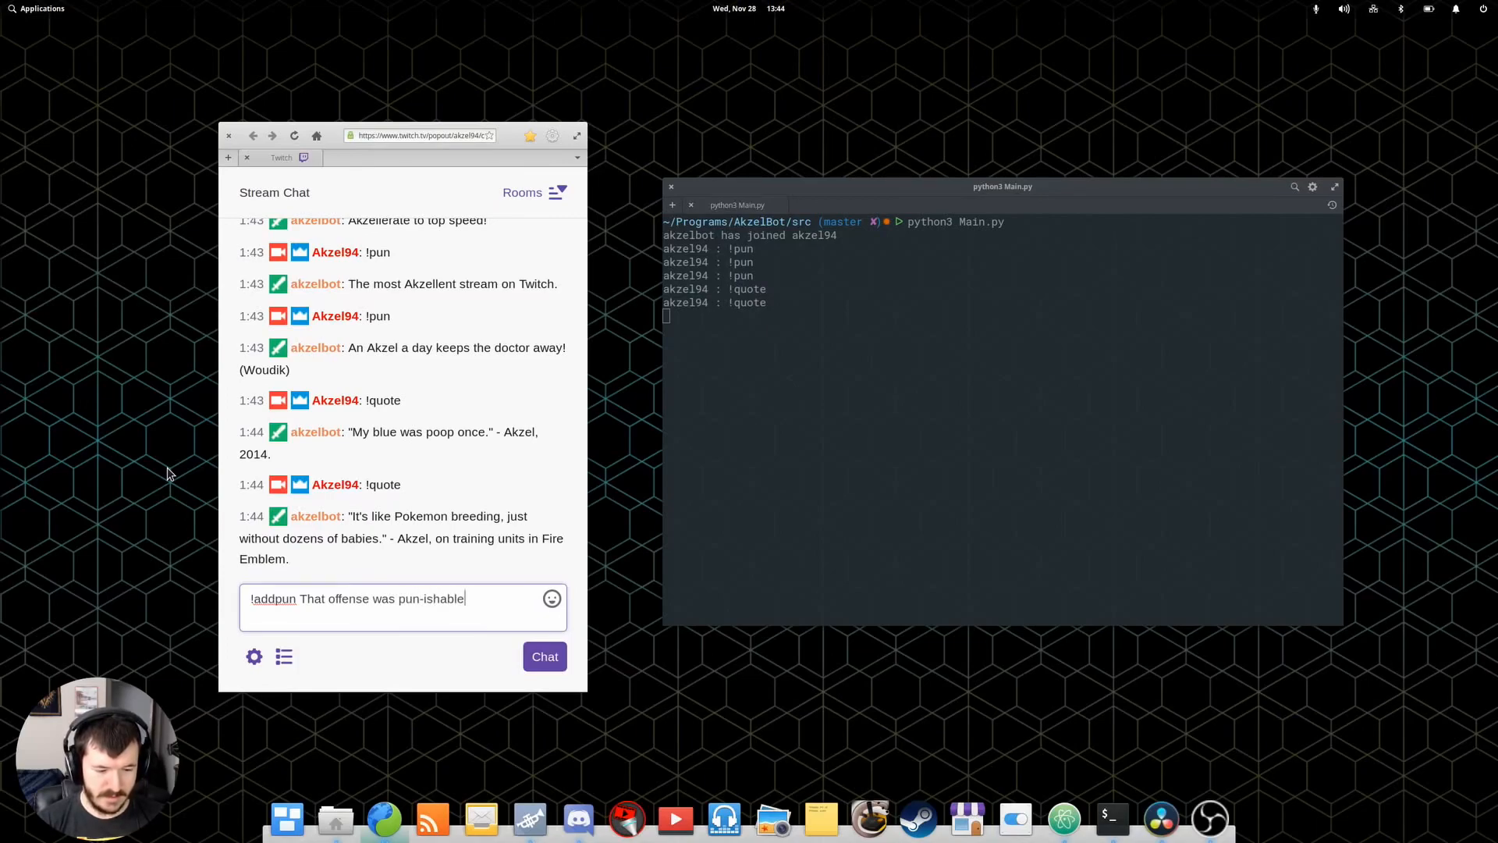
{"action": "type", "text": "... Wat"}
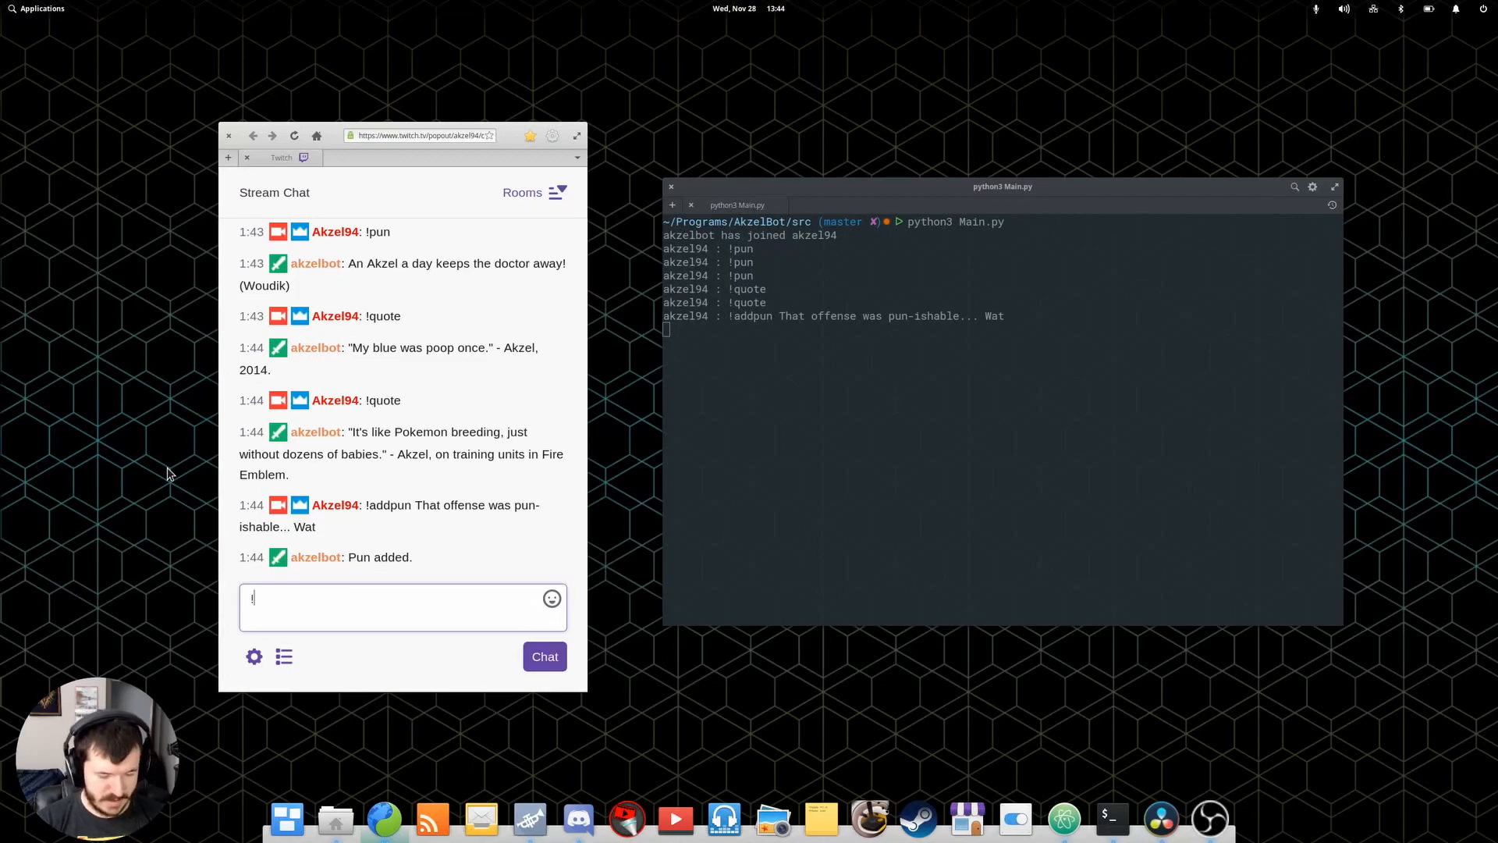
Send !addquote with the "best quote ever" quote, attributed to Akzel, 2018, demonstrating AkzelBot.
{"action": "type", "text": "!addquote"}
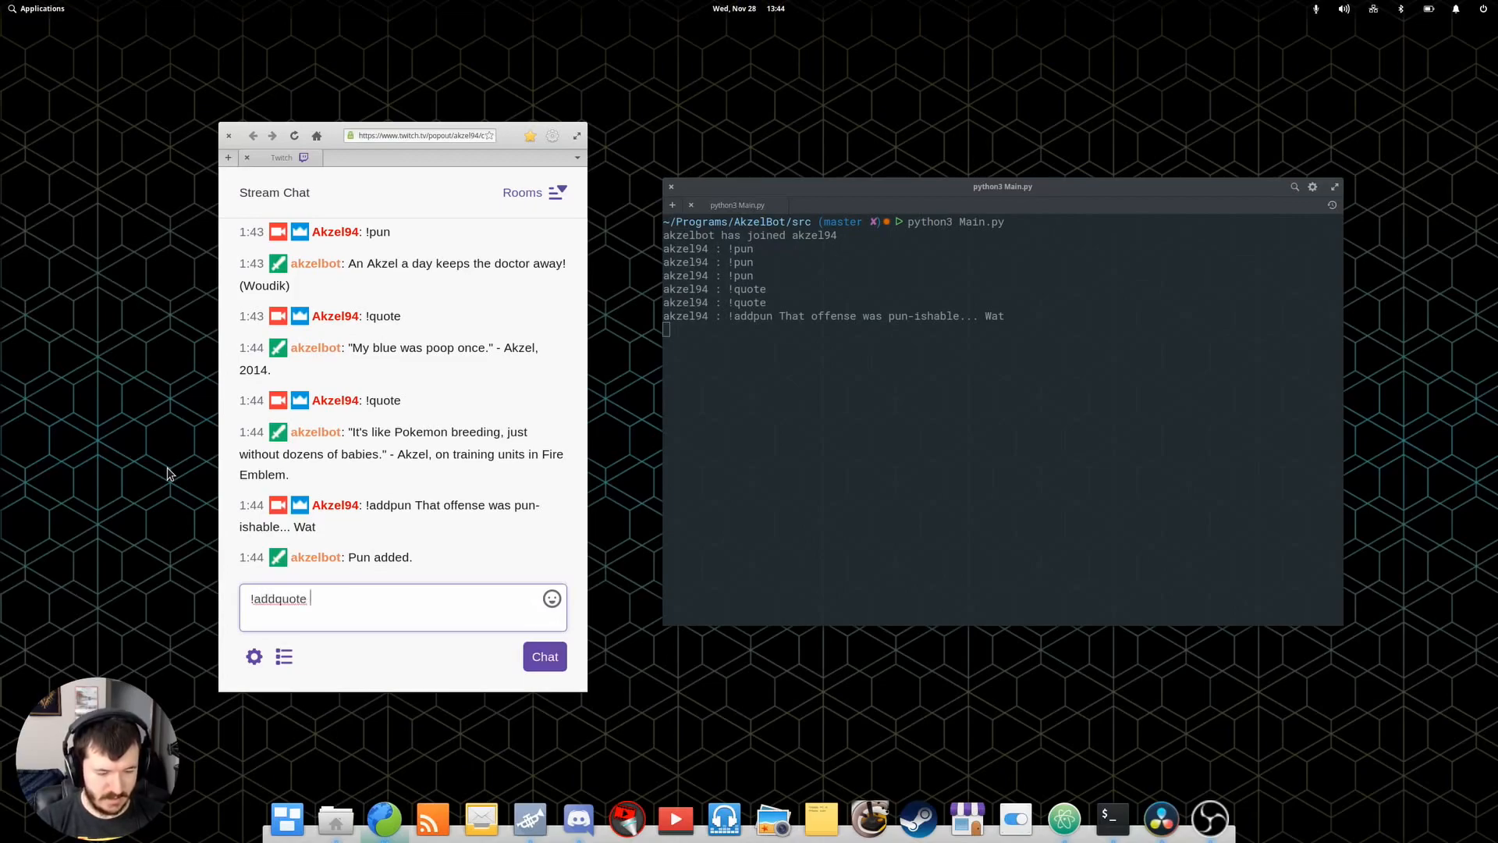
{"action": "type", "text": "\""}
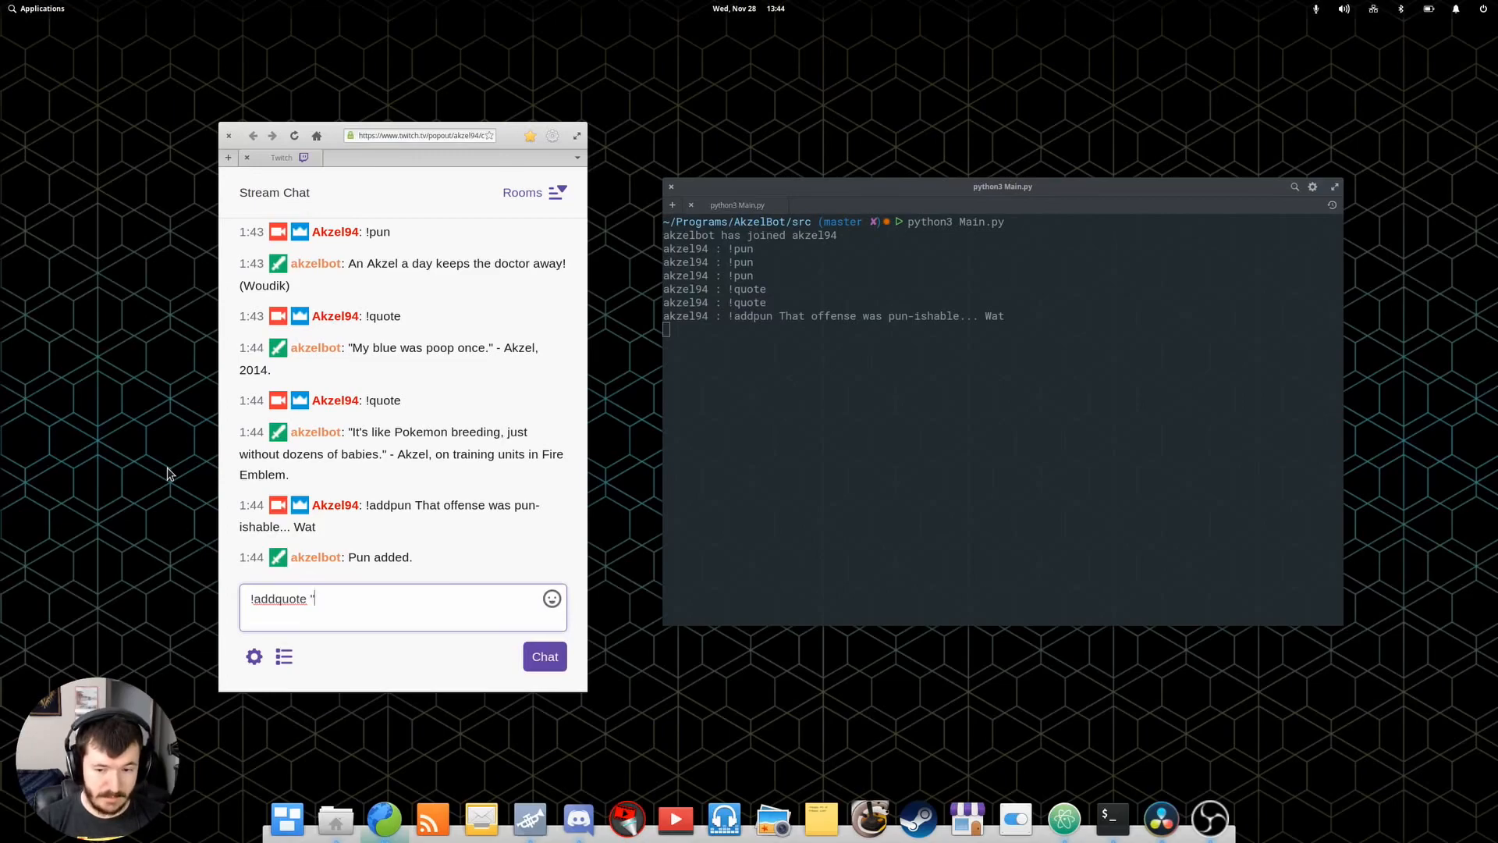
{"action": "type", "text": "This is the bes"}
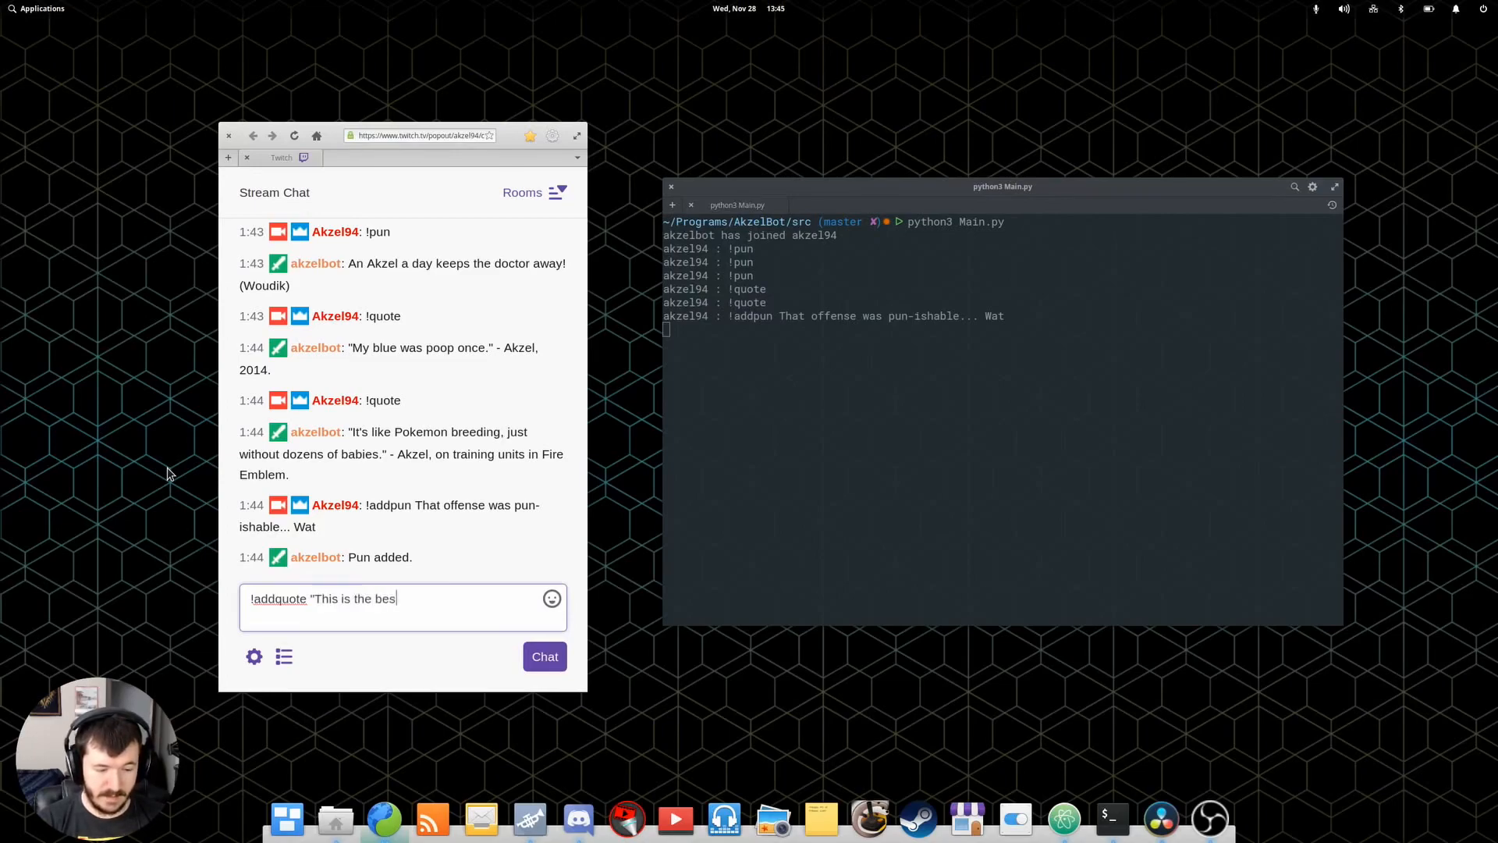
{"action": "type", "text": "quote to ever quote in the"}
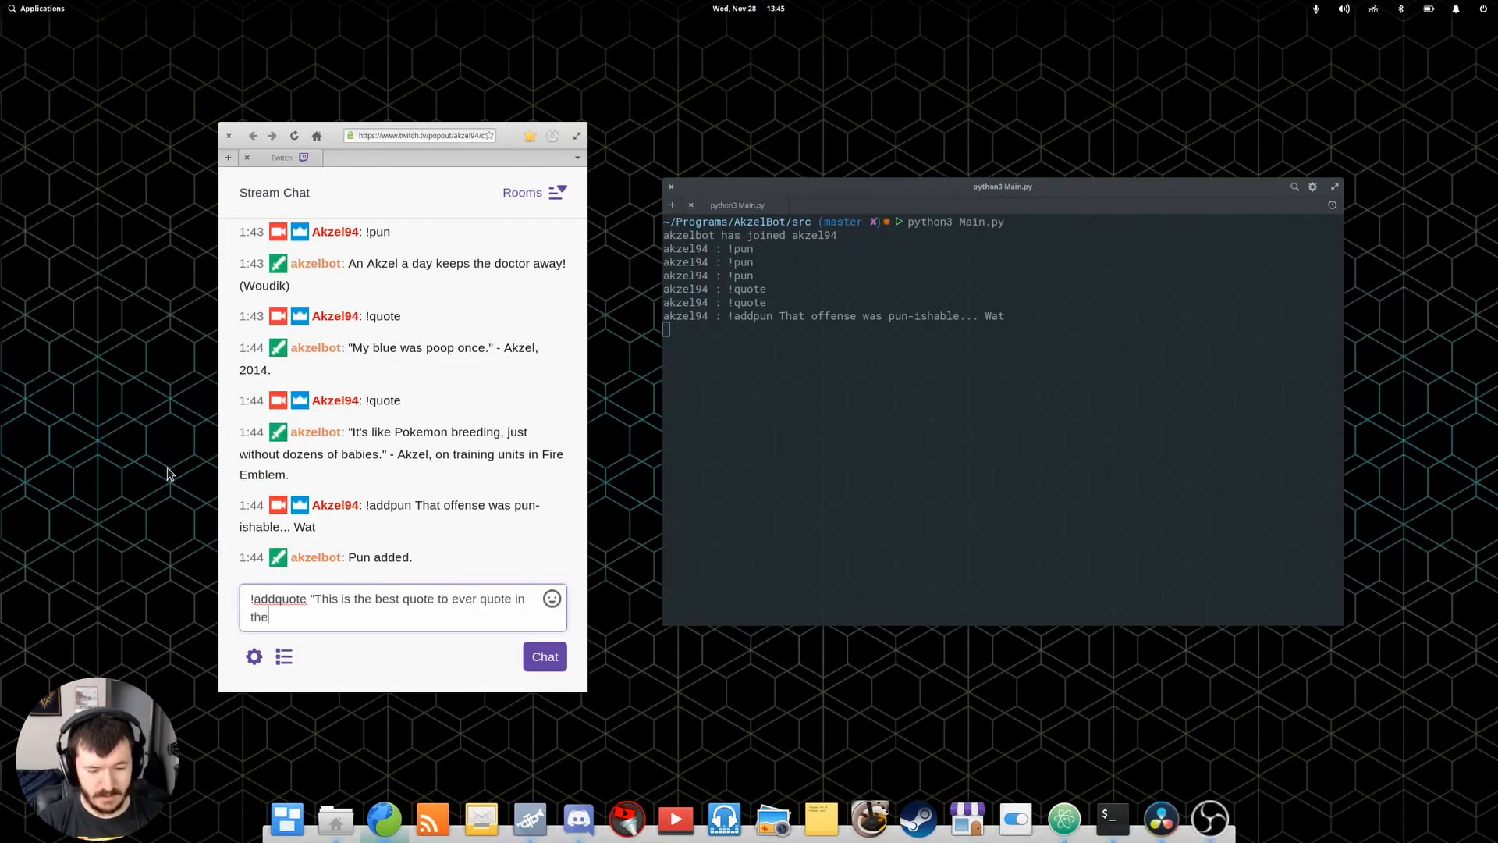
{"action": "type", "text": "history of quoteable quotes."}
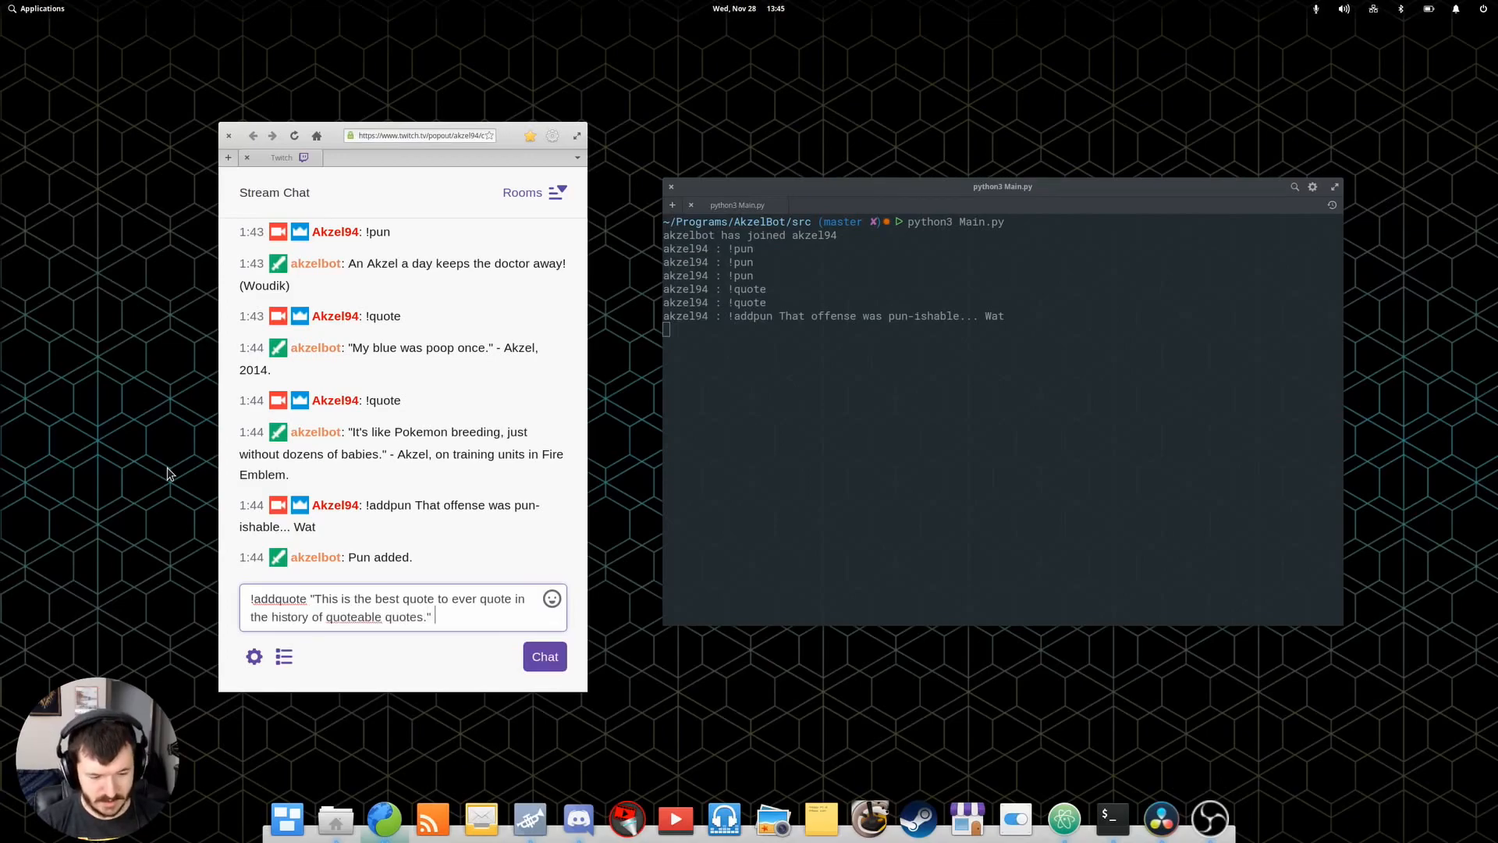
{"action": "type", "text": "- Akzel,"}
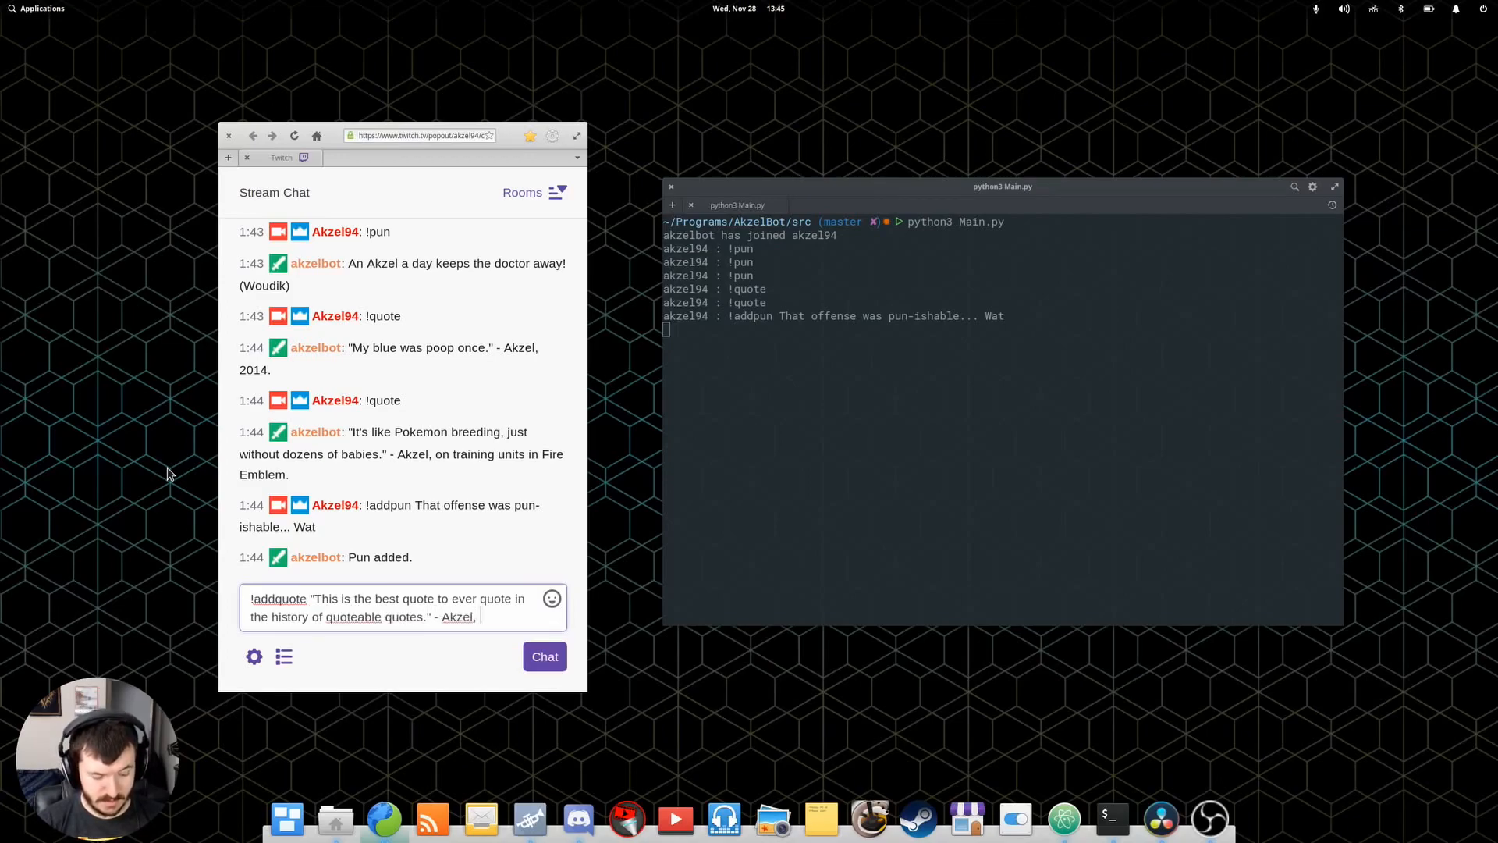
{"action": "type", "text": "2018, demonstrati"}
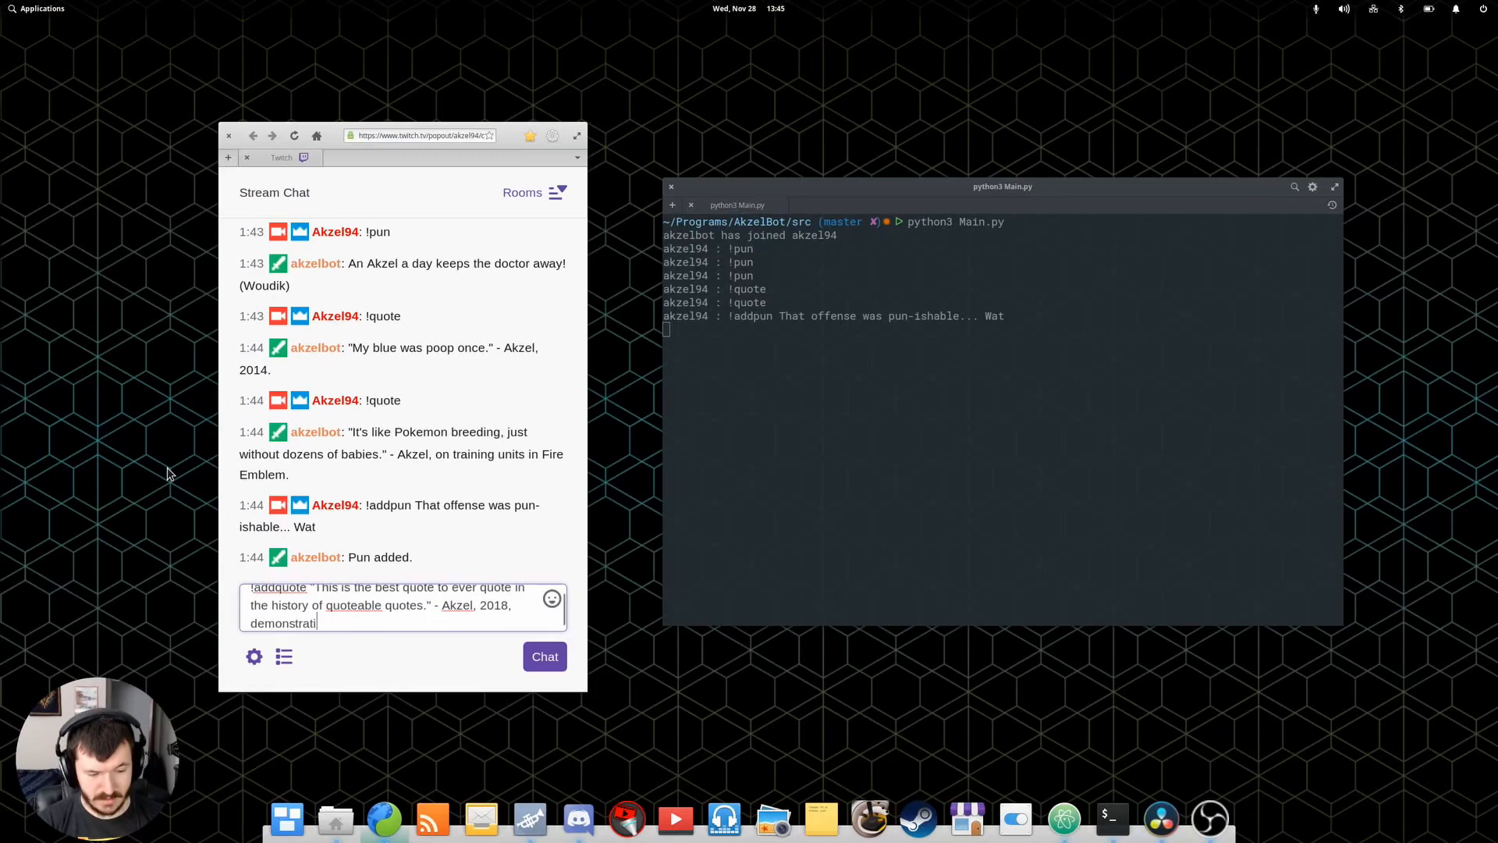
{"action": "type", "text": "AkzelBot."}
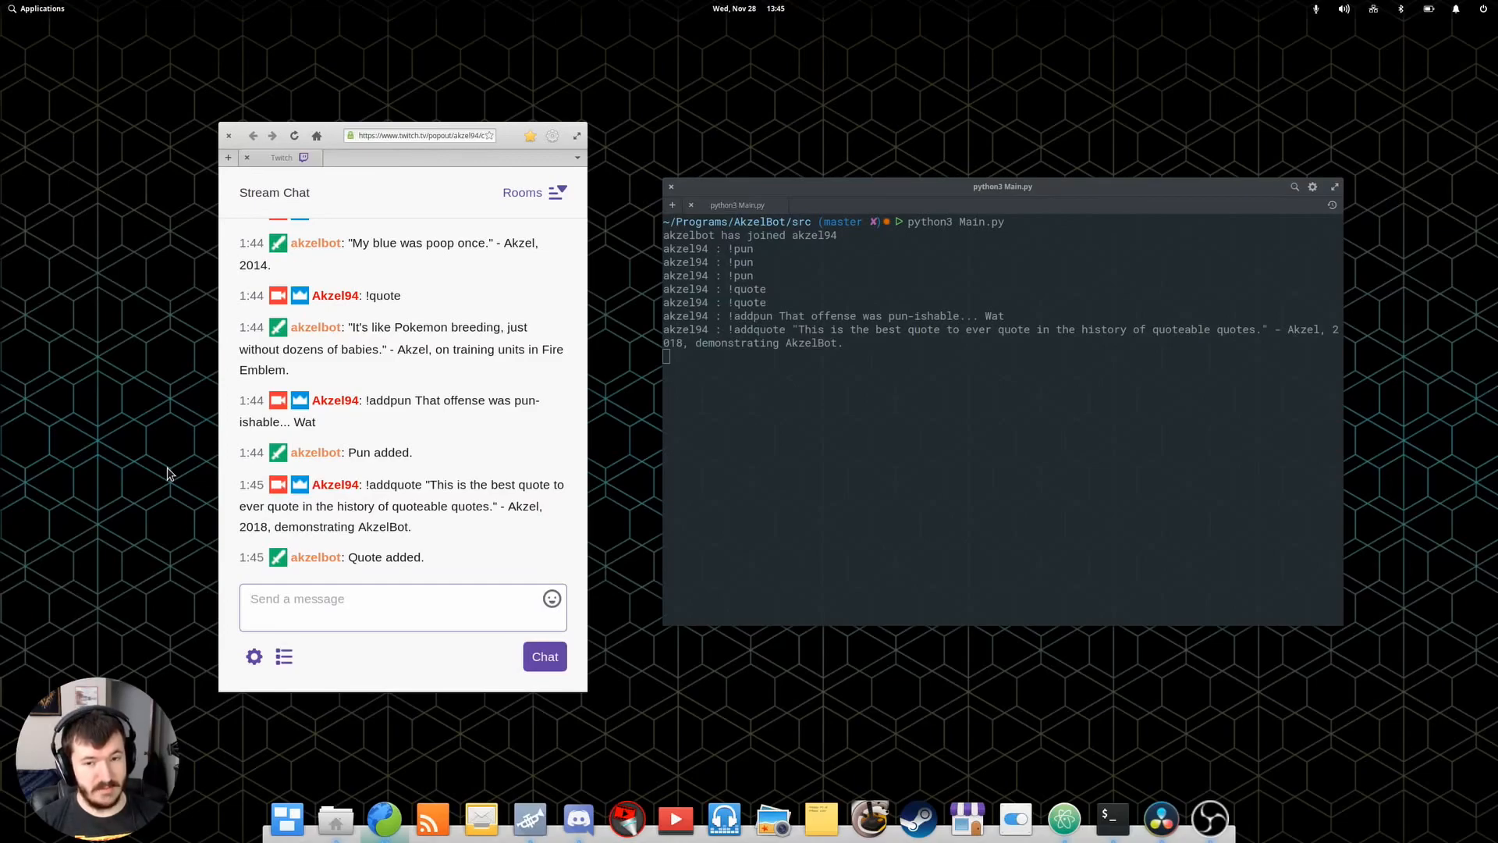
Send !nightbot and !potato in chat for AkzelBot to answer.
{"action": "left_click", "coordinate": [402, 599]}
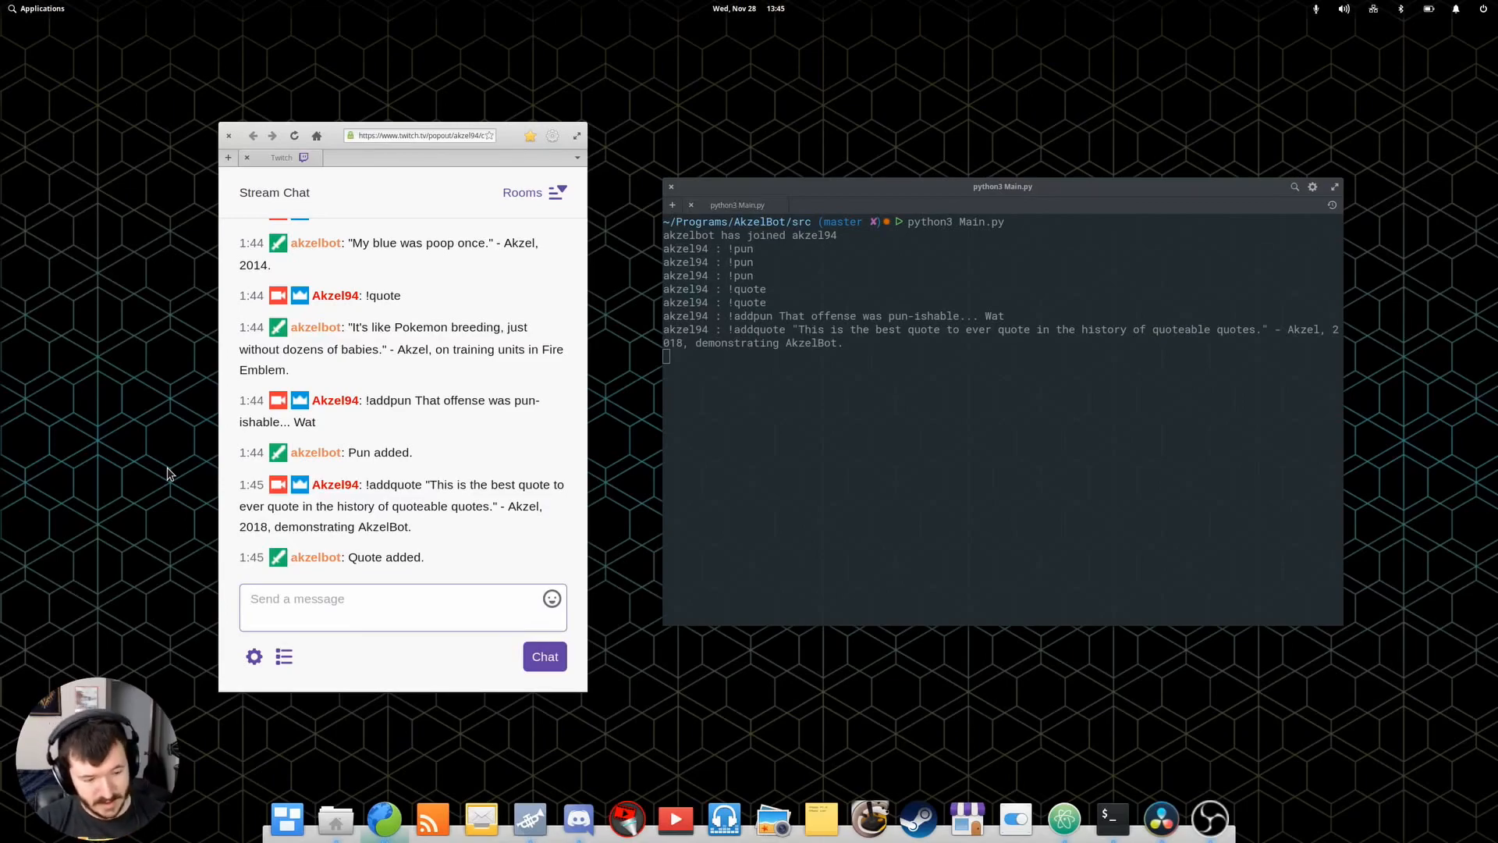
{"action": "type", "text": "!nigh"}
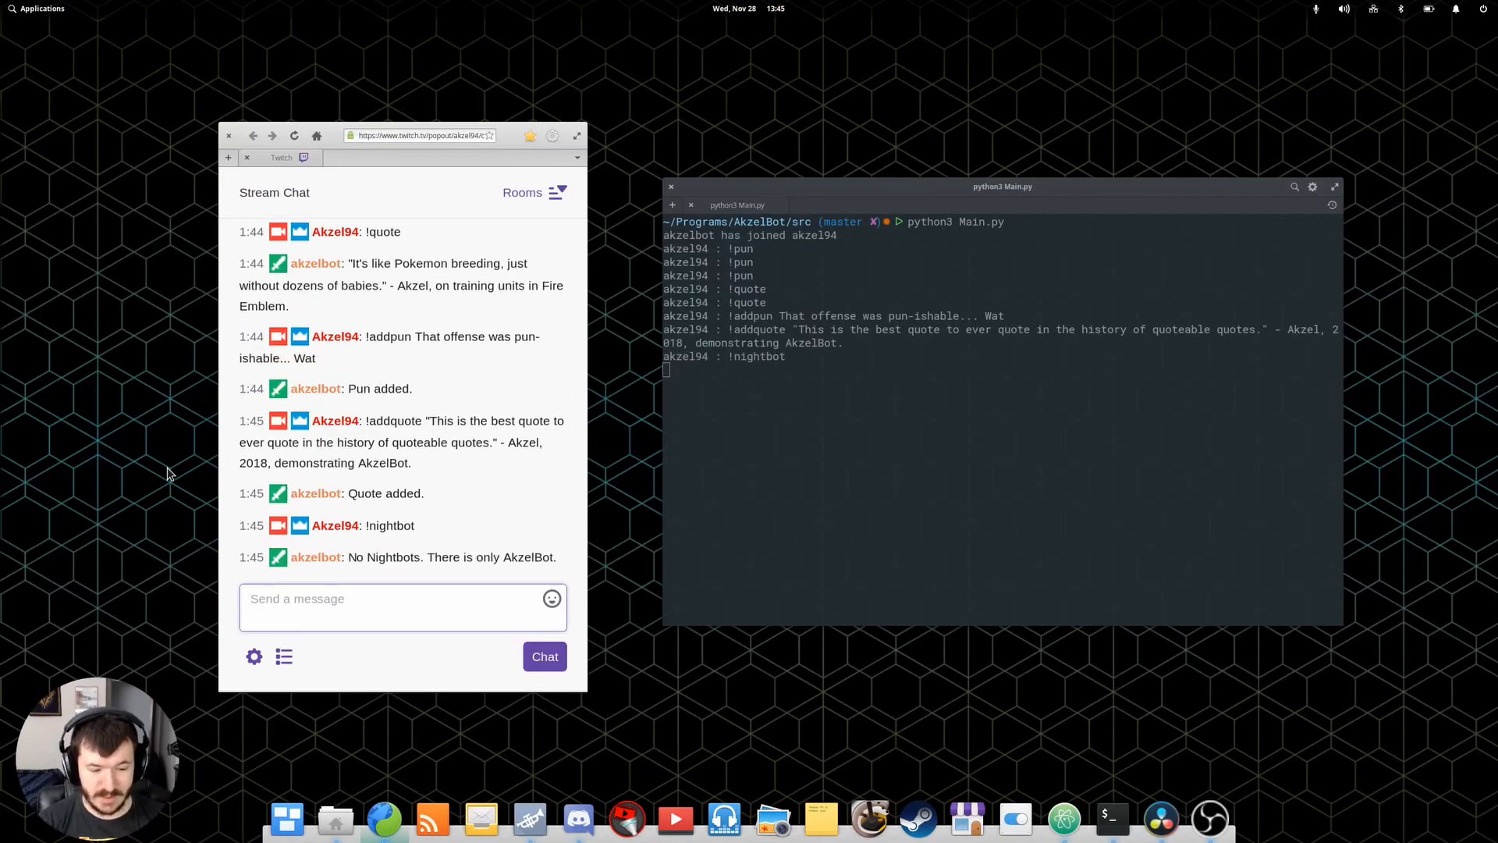
{"action": "type", "text": "!"}
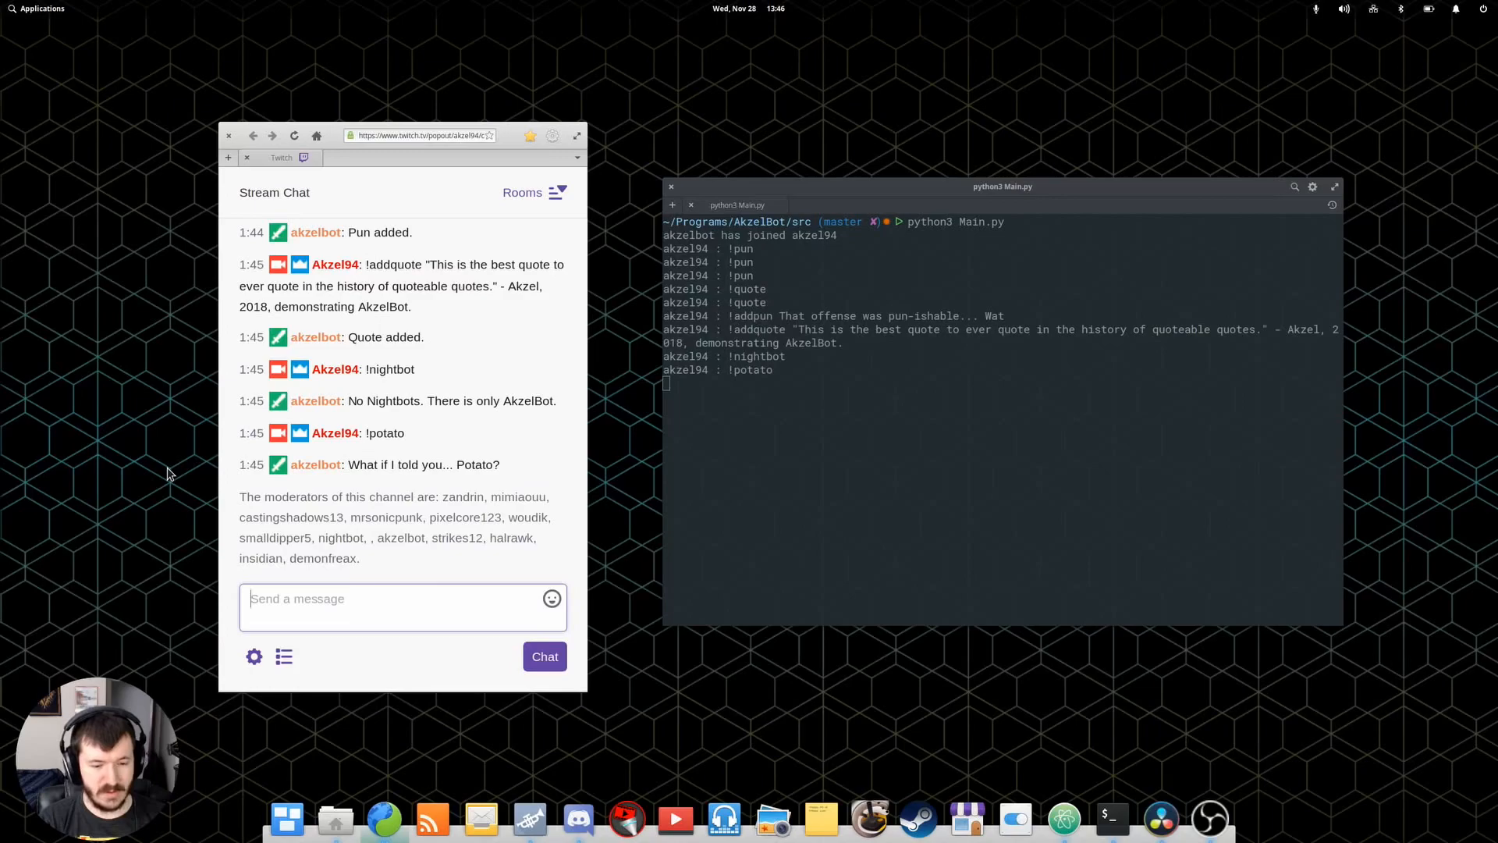
{"action": "type", "text": "!"}
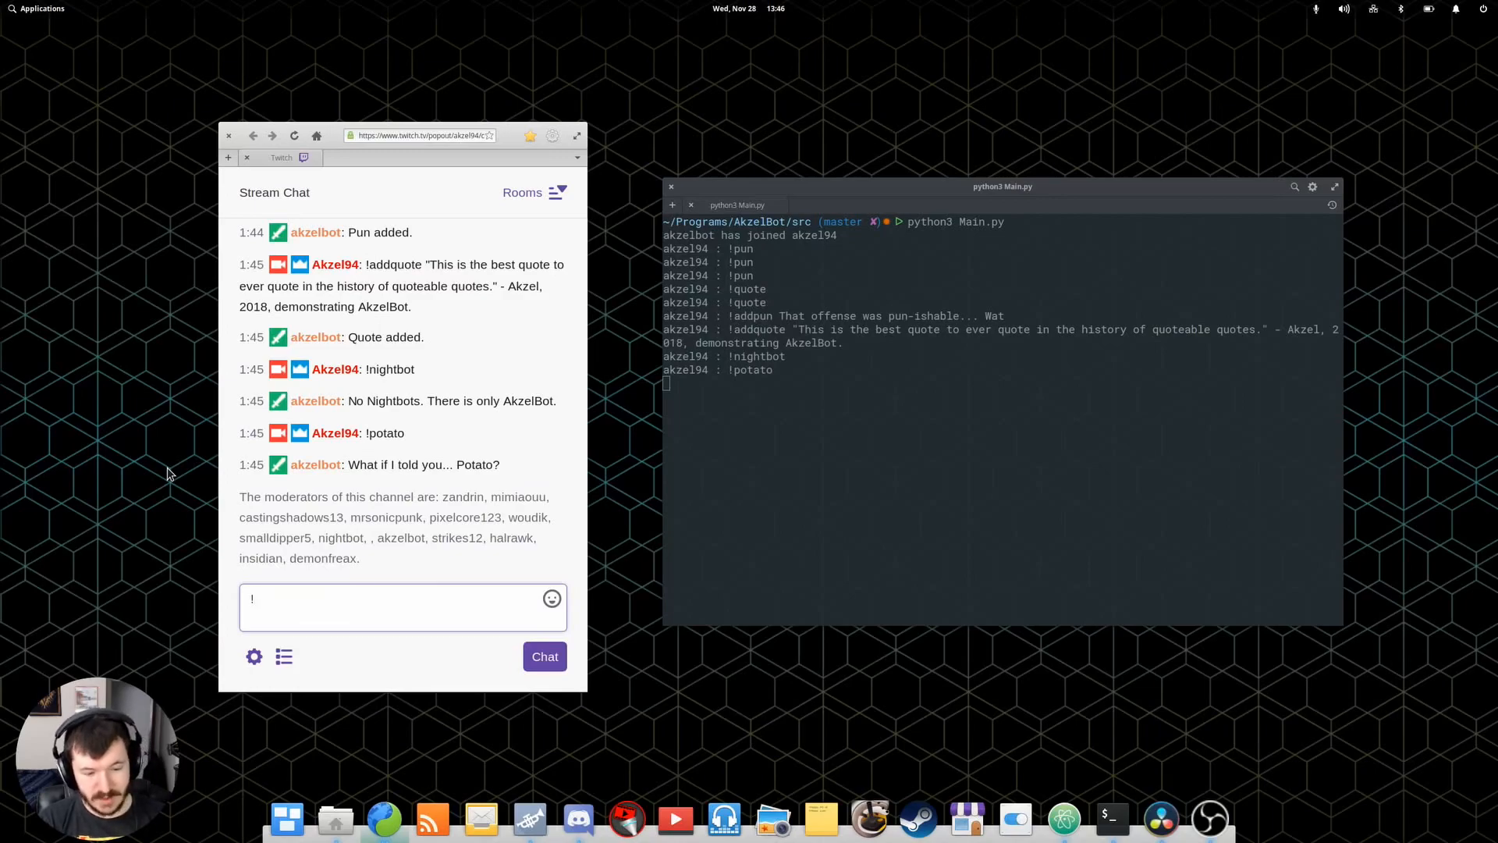
{"action": "type", "text": "addmod"}
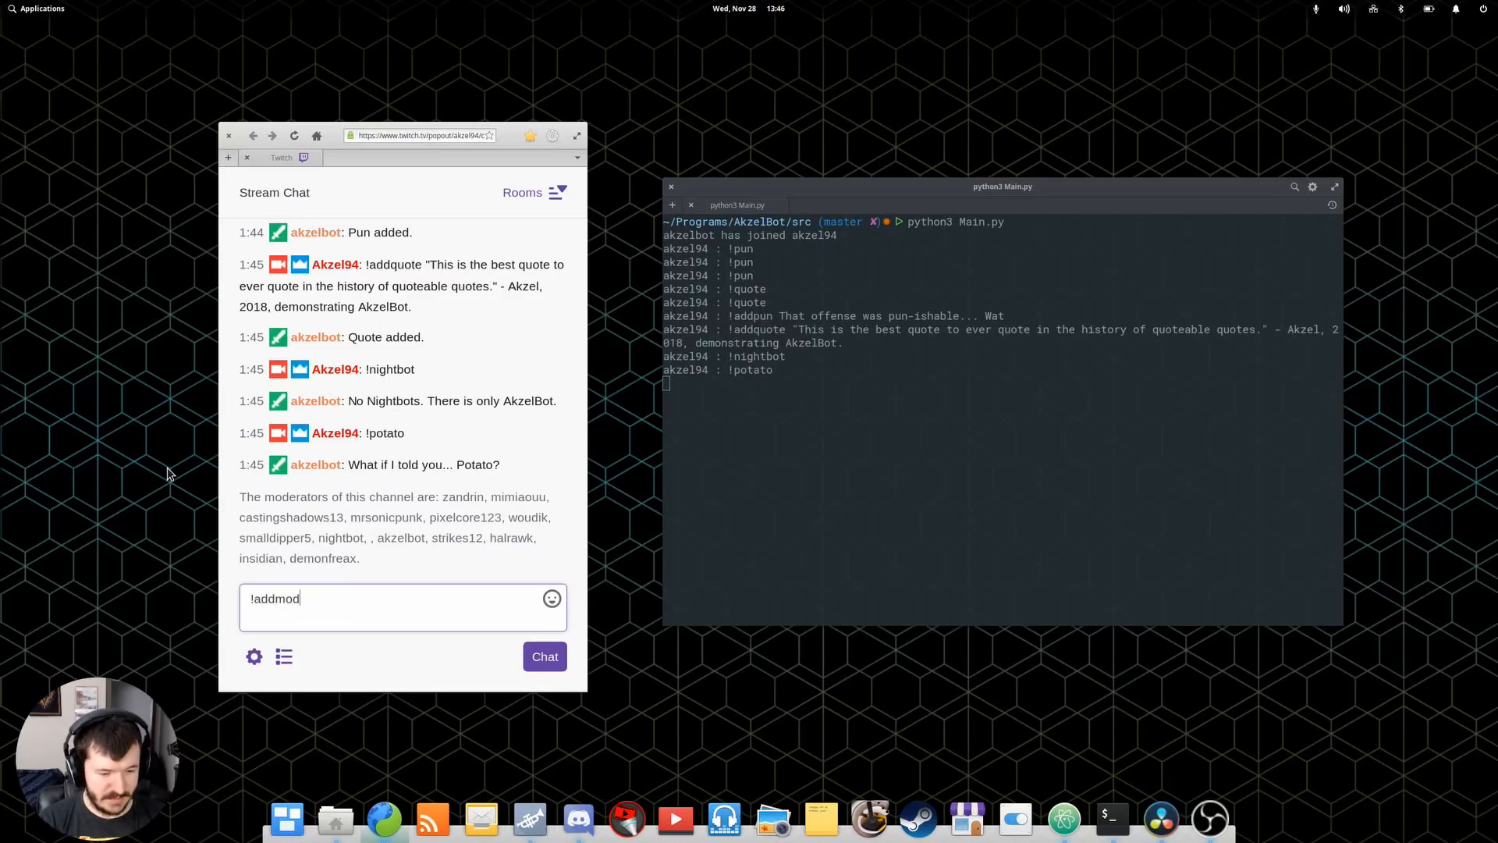
{"action": "type", "text": "zan"}
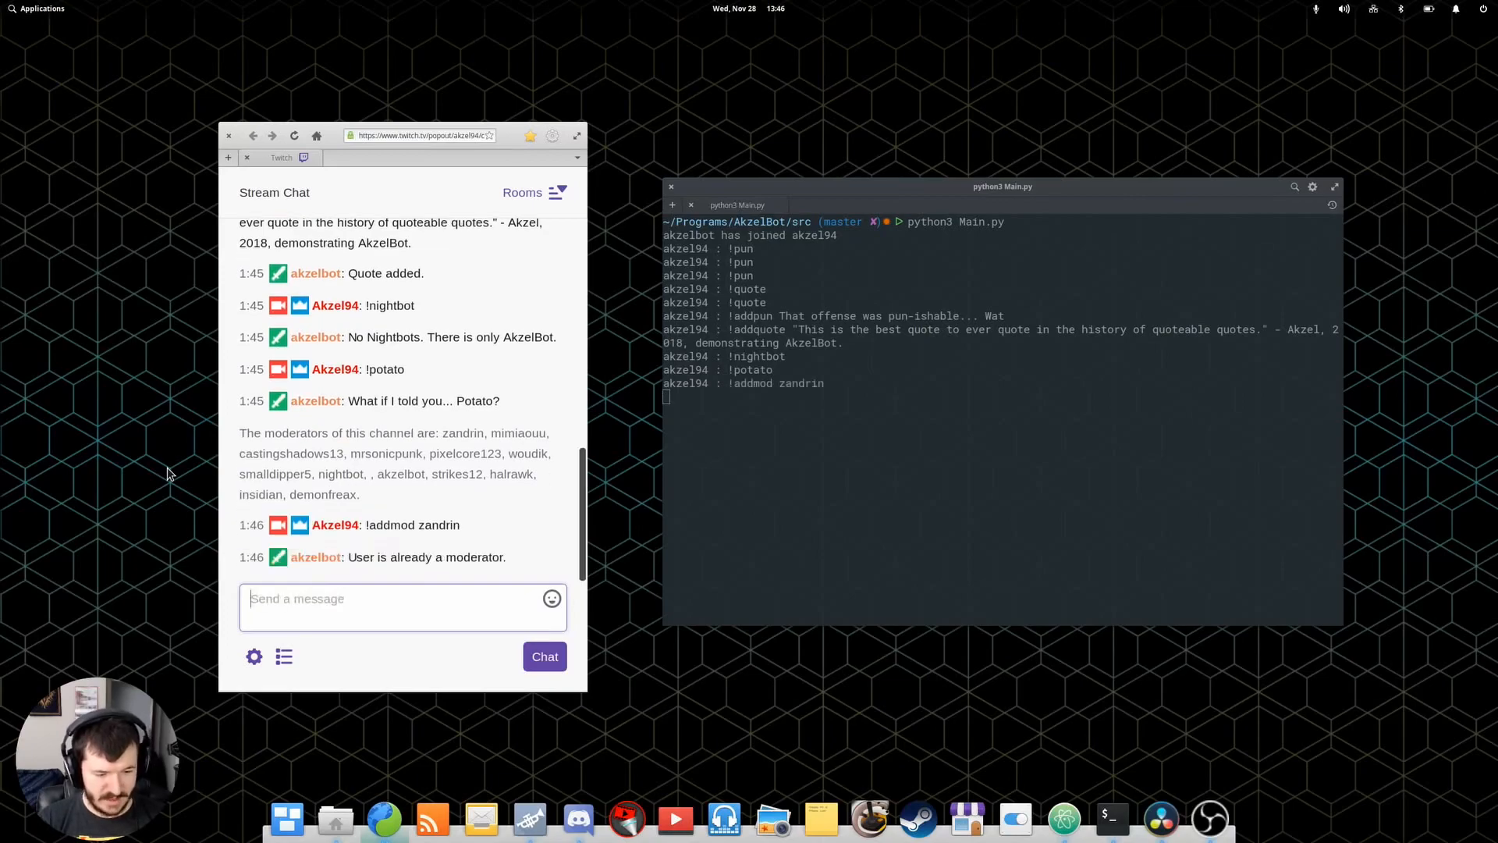
{"action": "type", "text": "!d"}
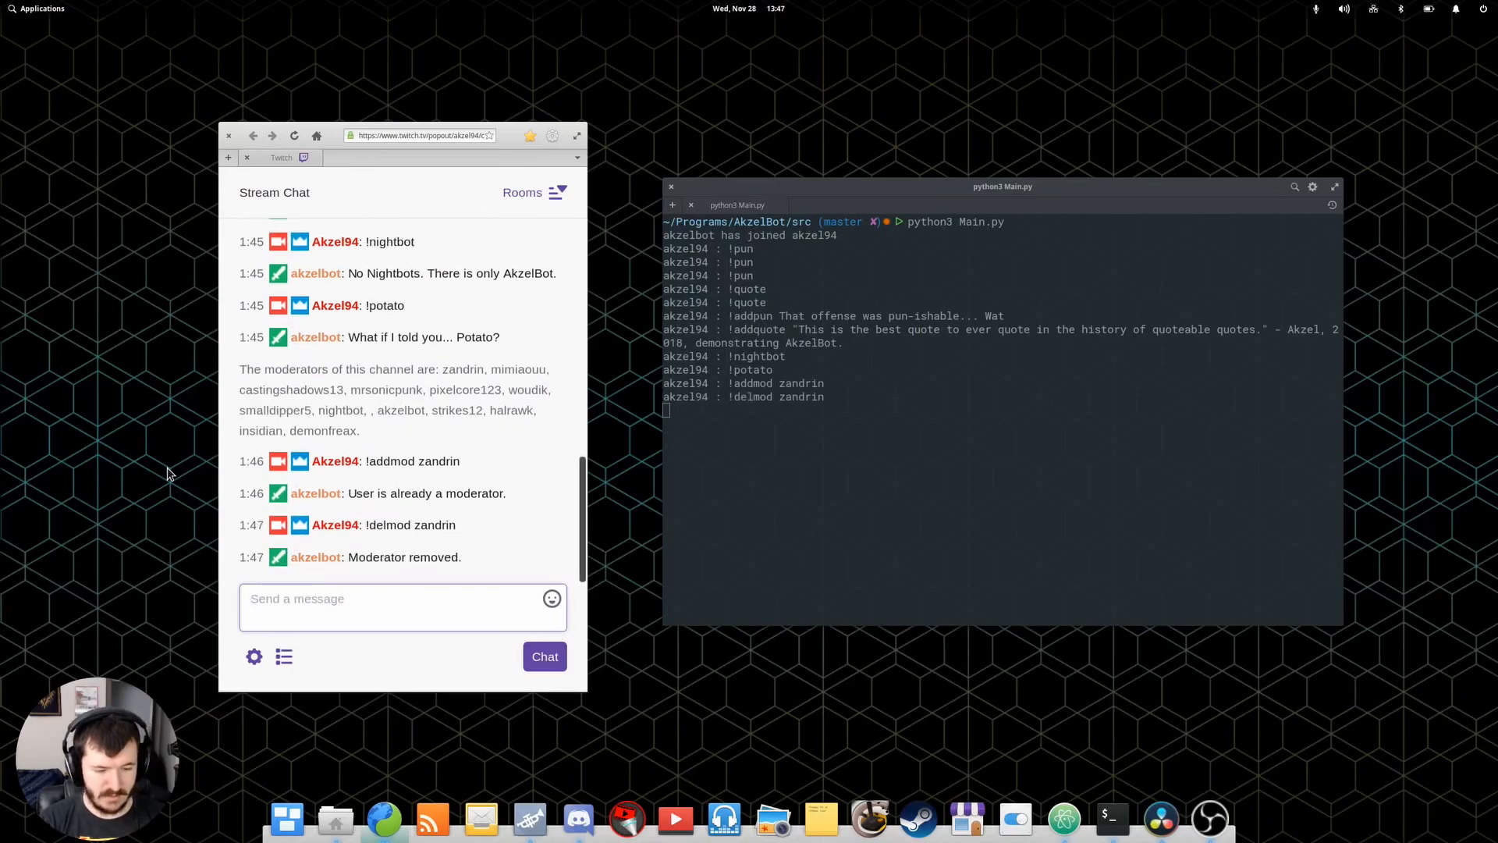
{"action": "type", "text": "!addmod zan"}
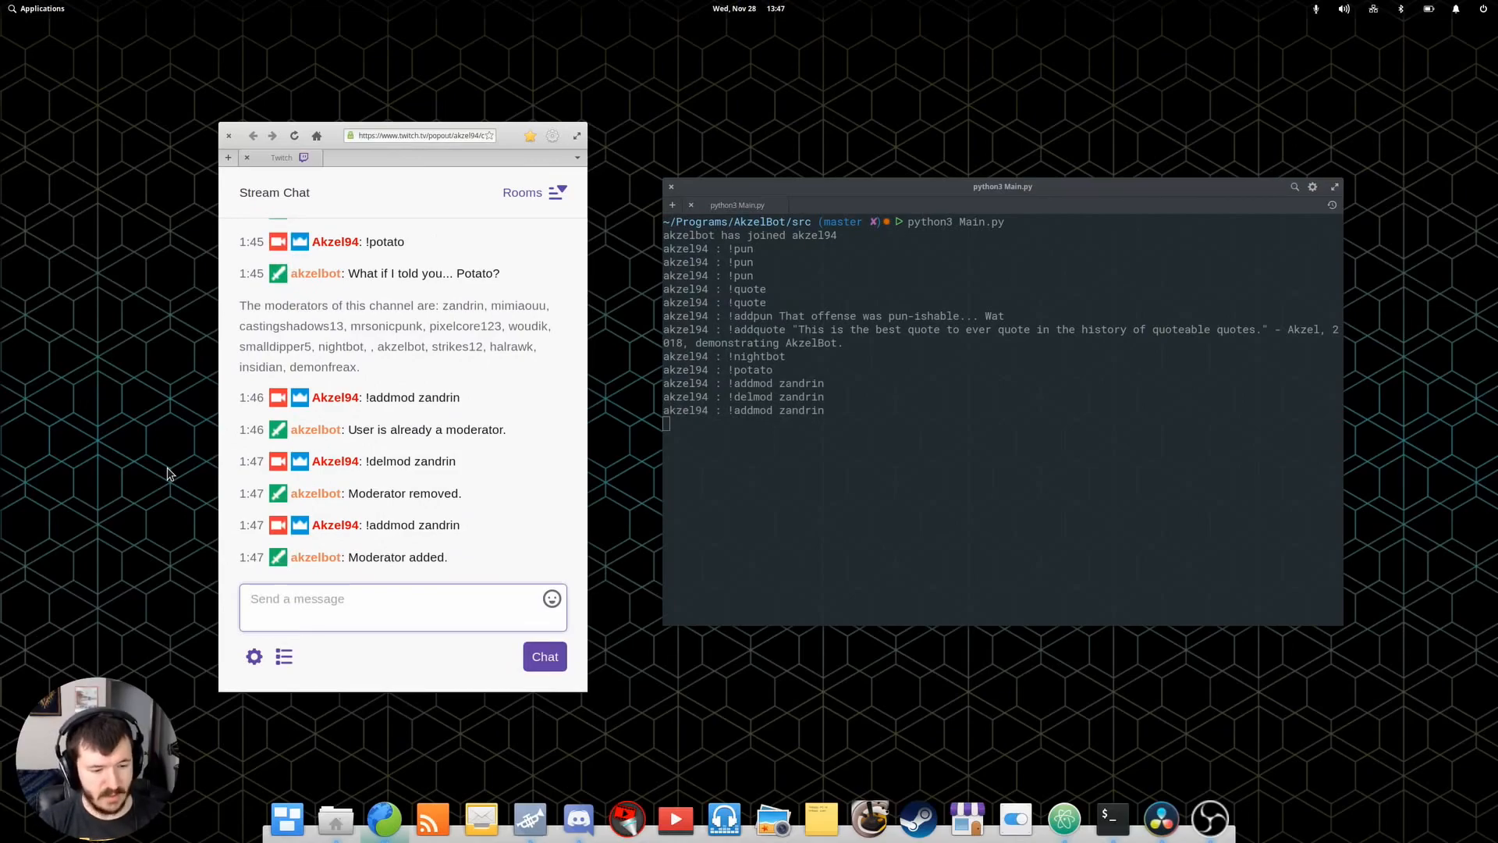
{"action": "left_click", "coordinate": [402, 599]}
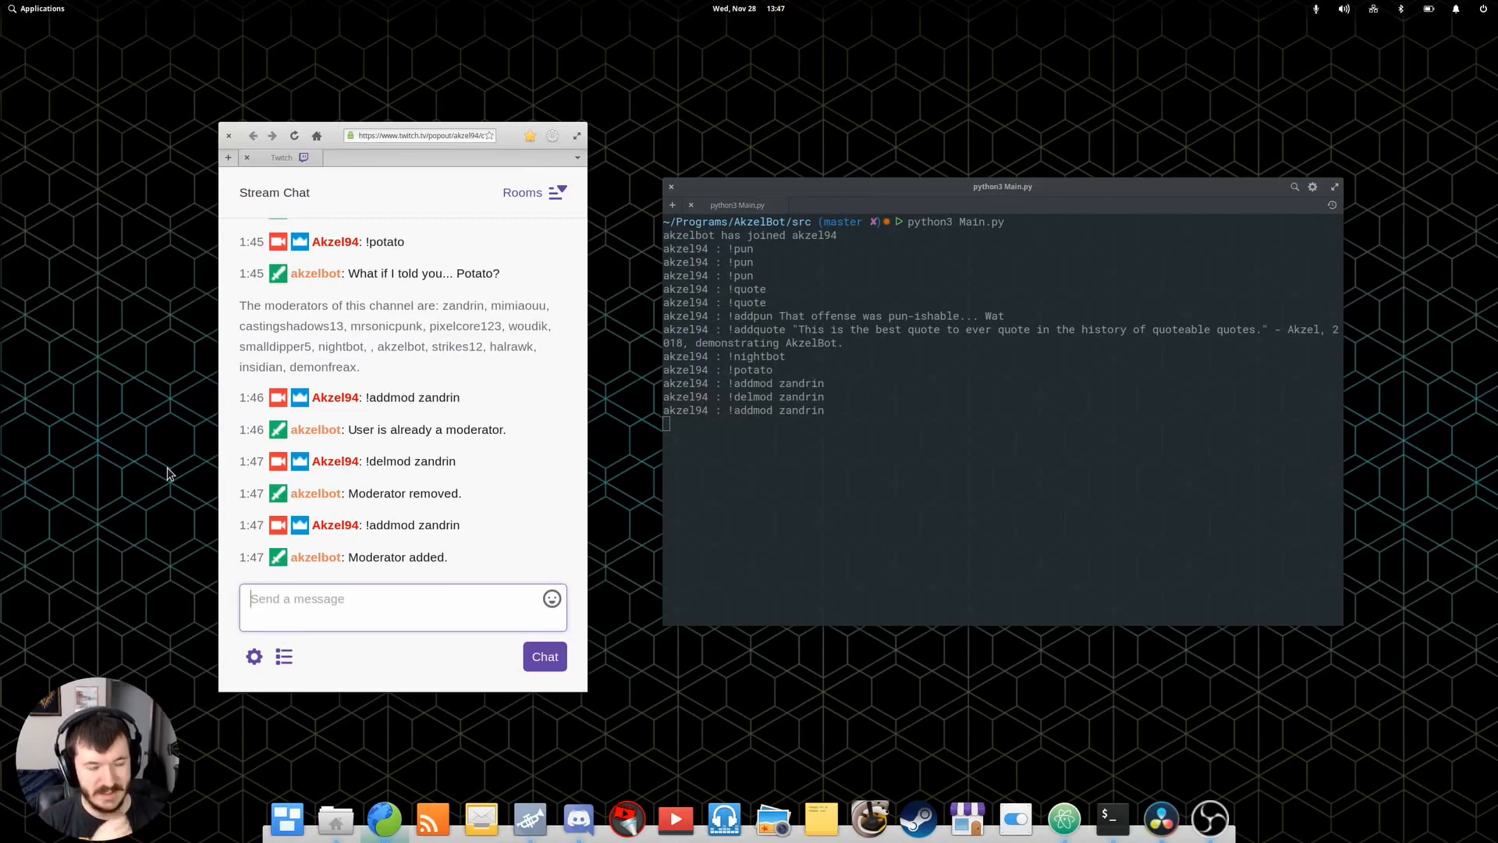
{"action": "mouse_move", "coordinate": [136, 210]}
{"action": "type", "text": "!"}
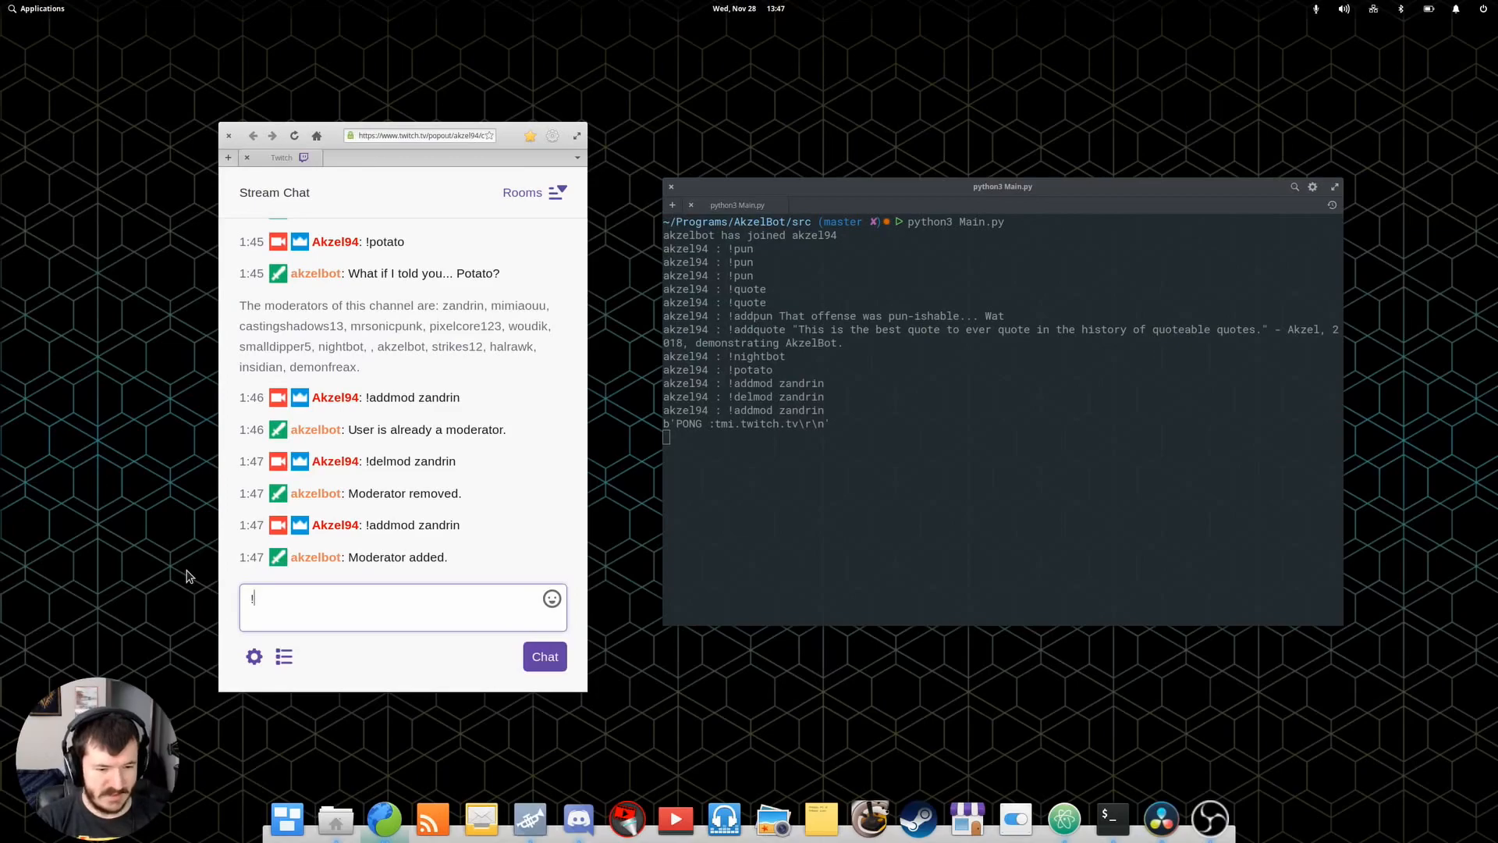
Delete !potato, re-add it as "What if I told you... Potato?", then test !potato and !pizza.
{"action": "type", "text": "de"}
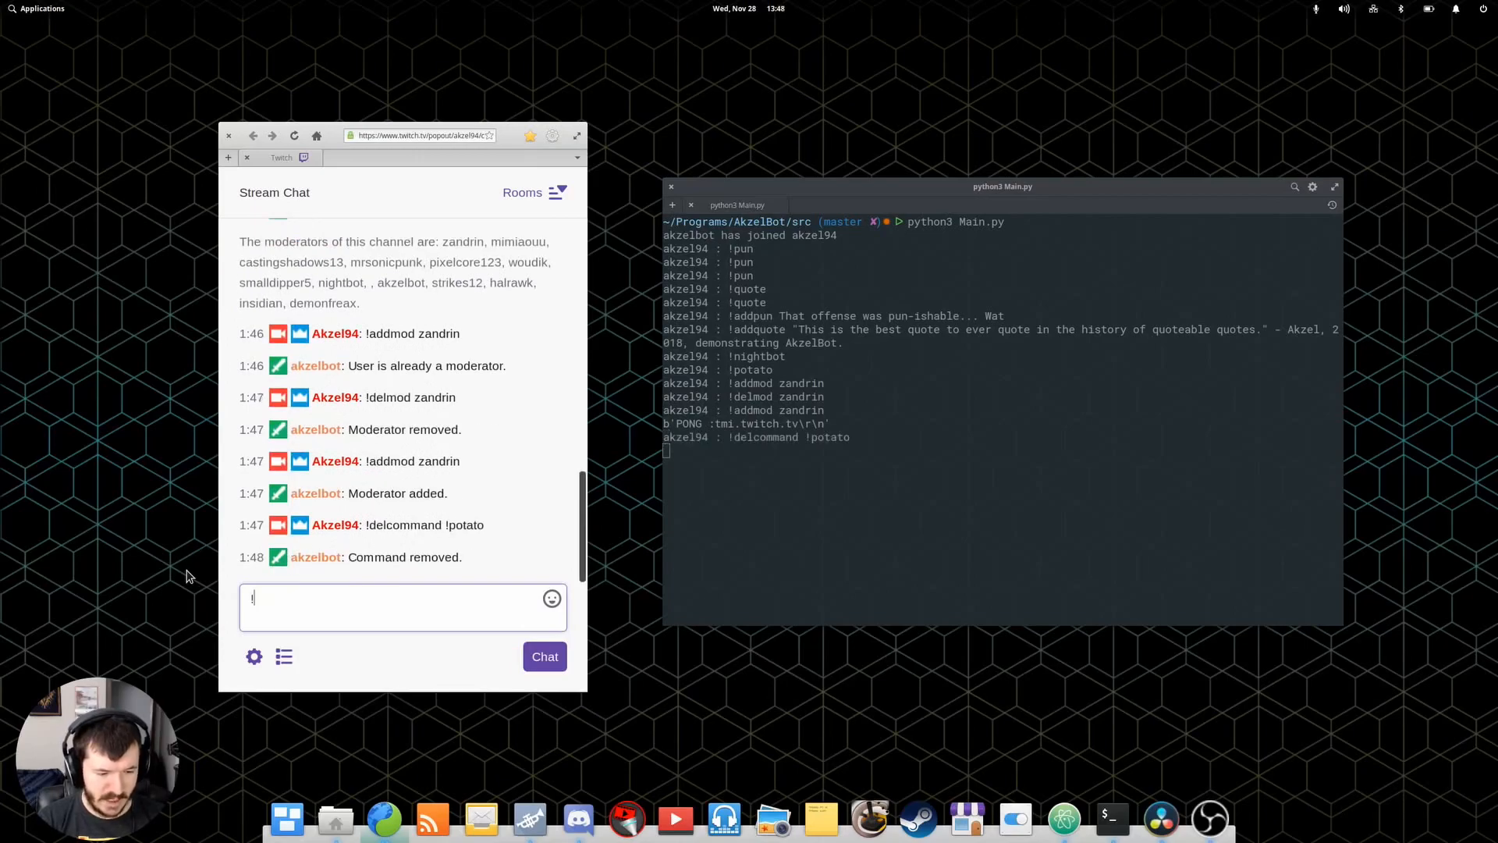
{"action": "type", "text": "!delcommand !"}
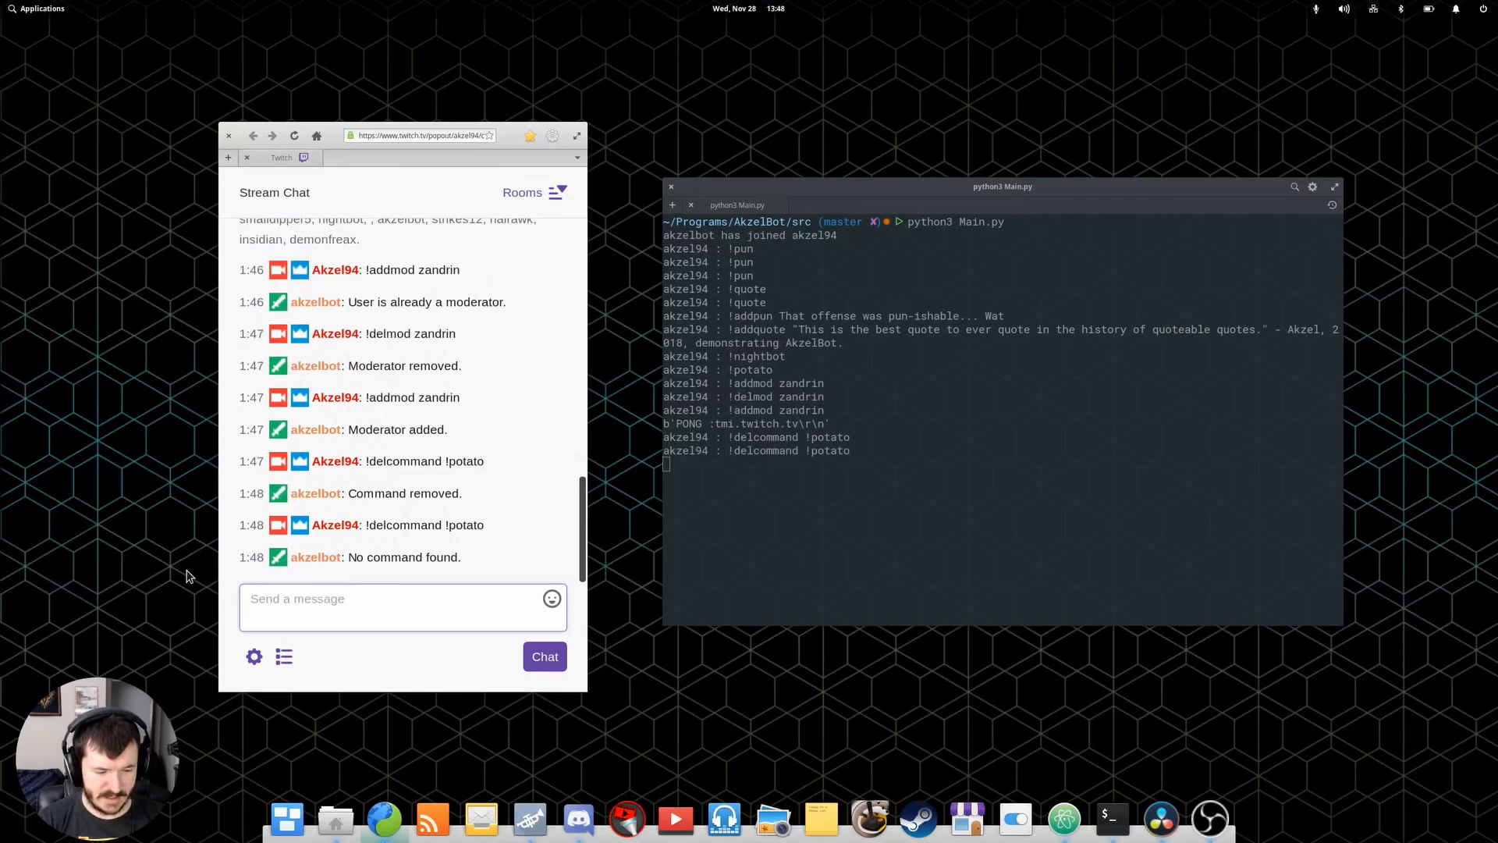
{"action": "type", "text": "!addm"}
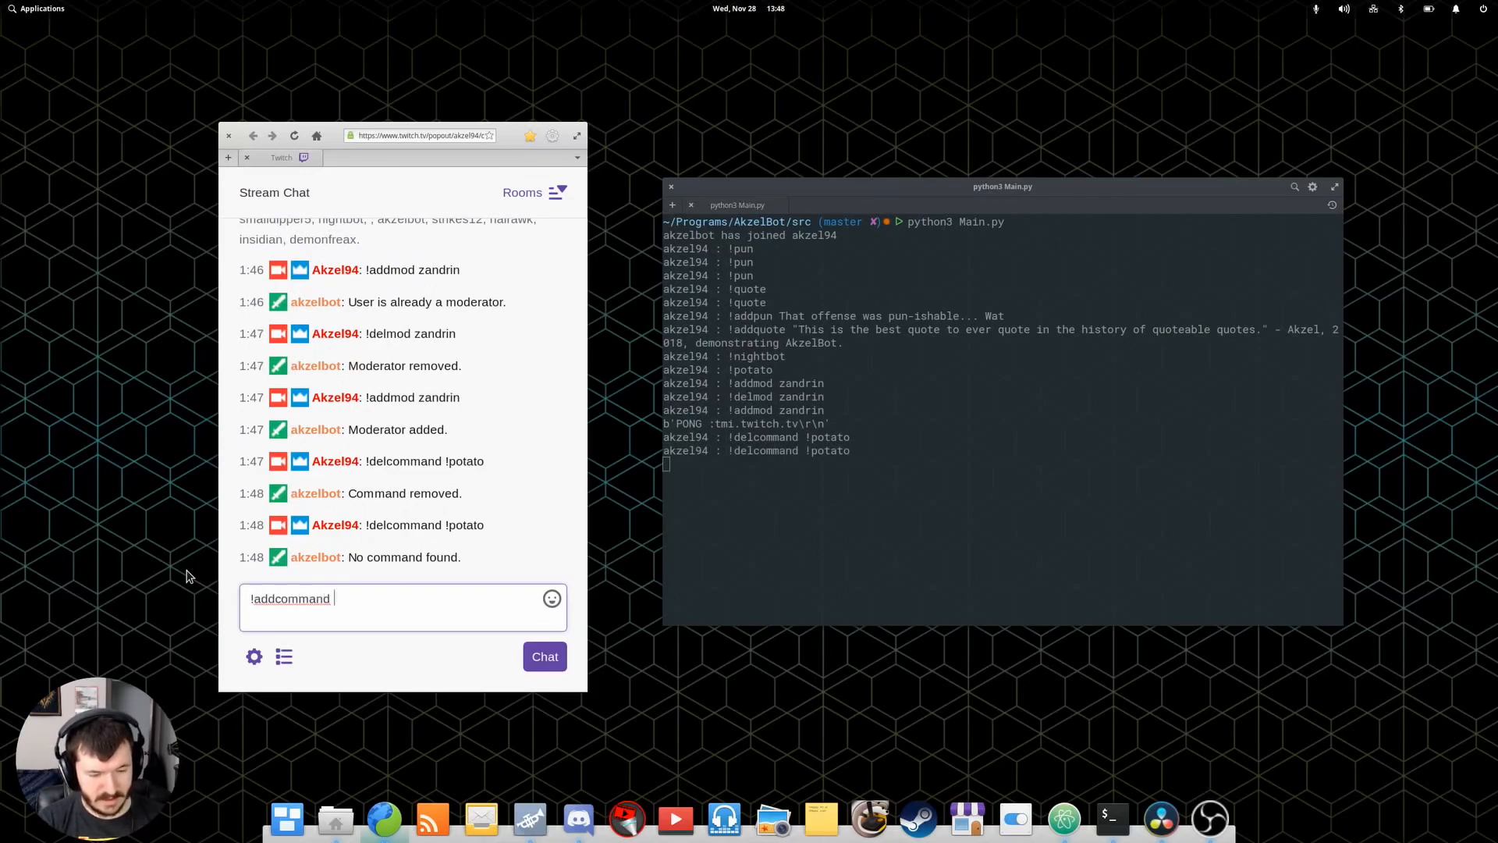
{"action": "type", "text": "!potato What i"}
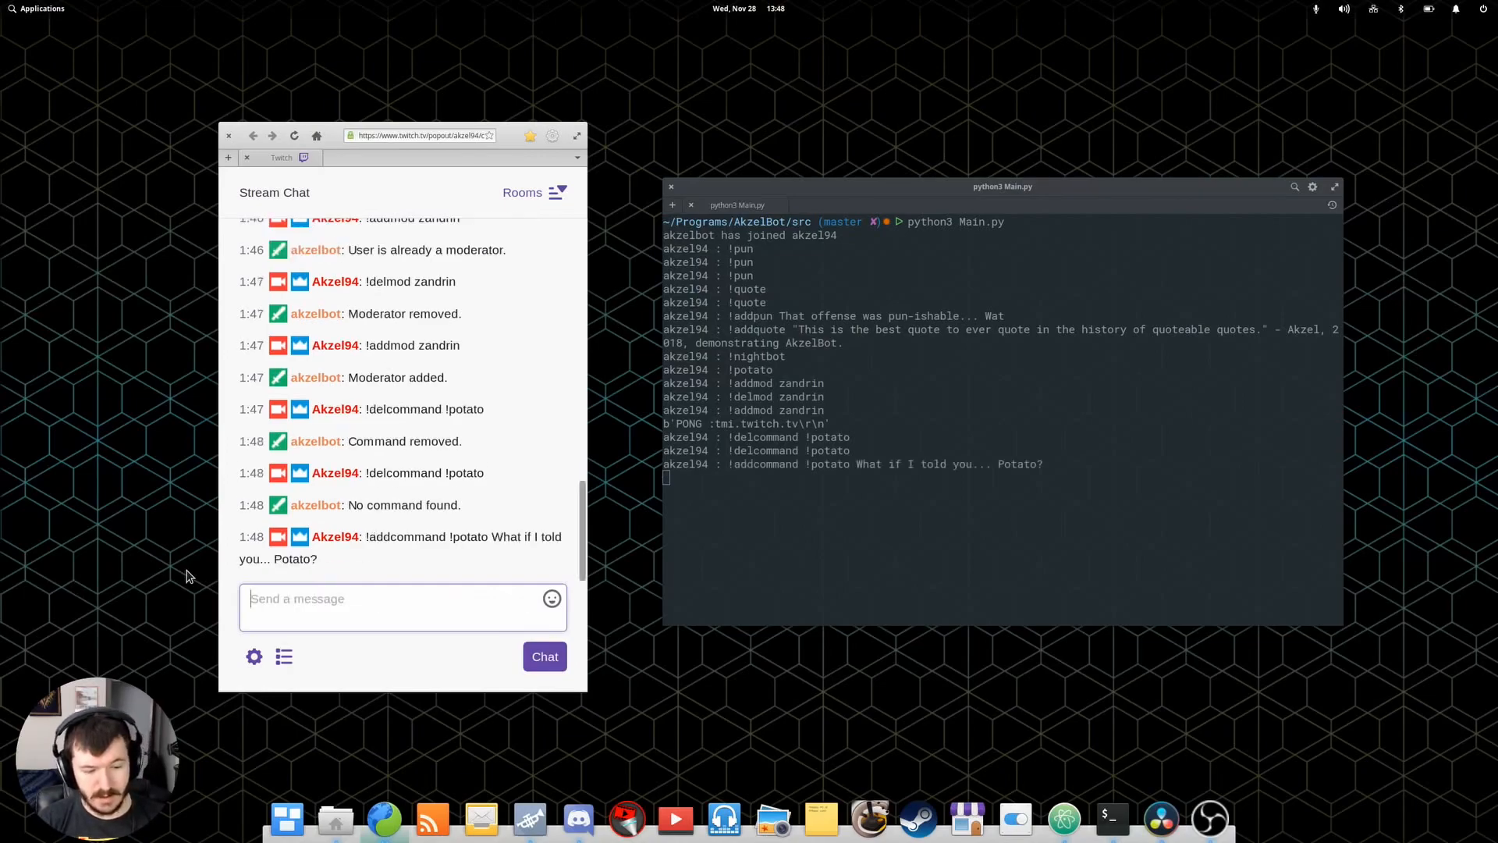
{"action": "type", "text": "!potato"}
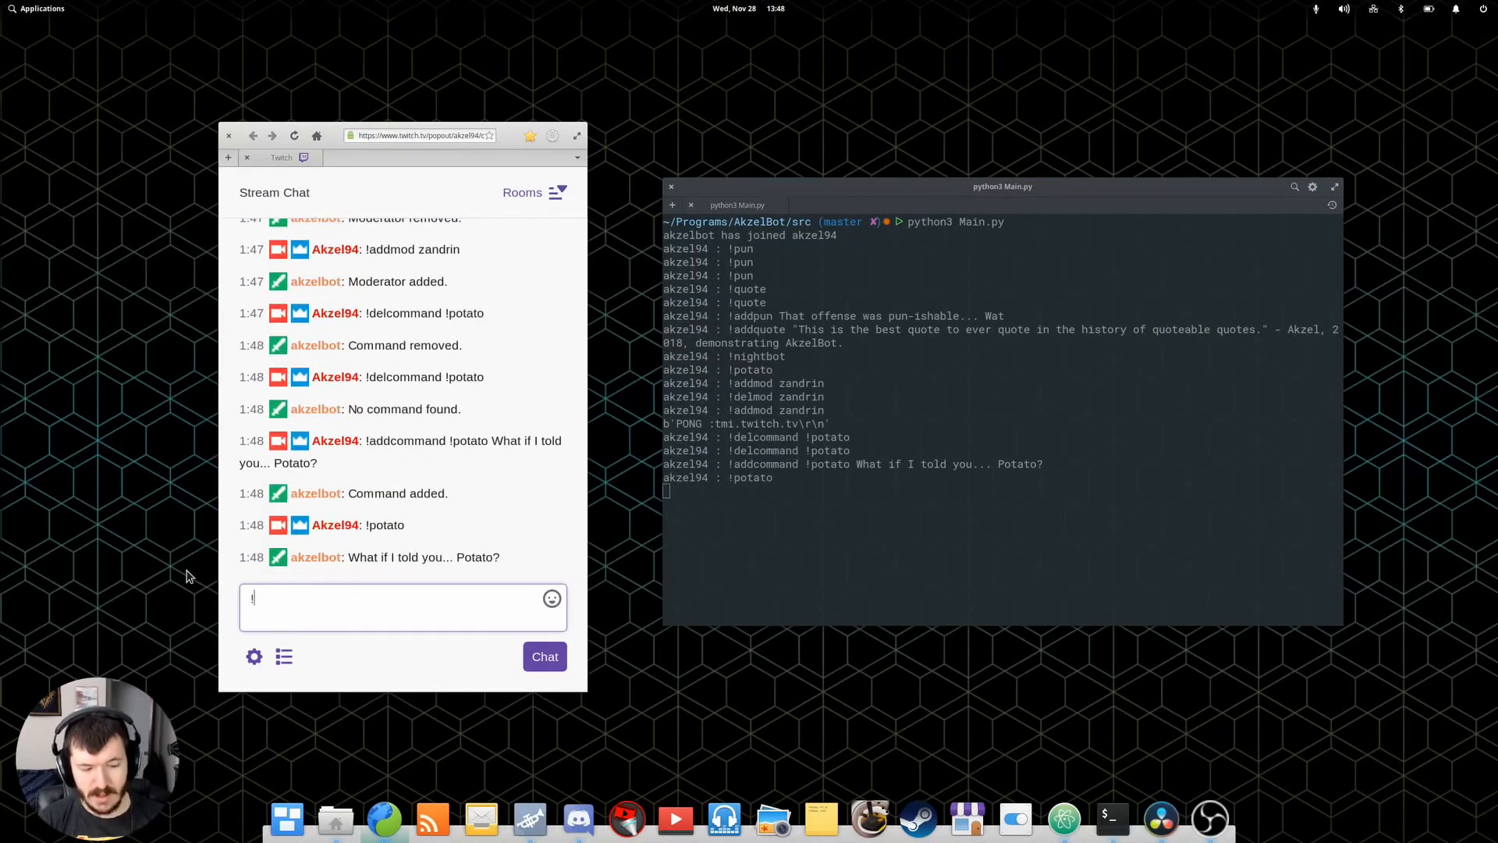
{"action": "type", "text": "pizza"}
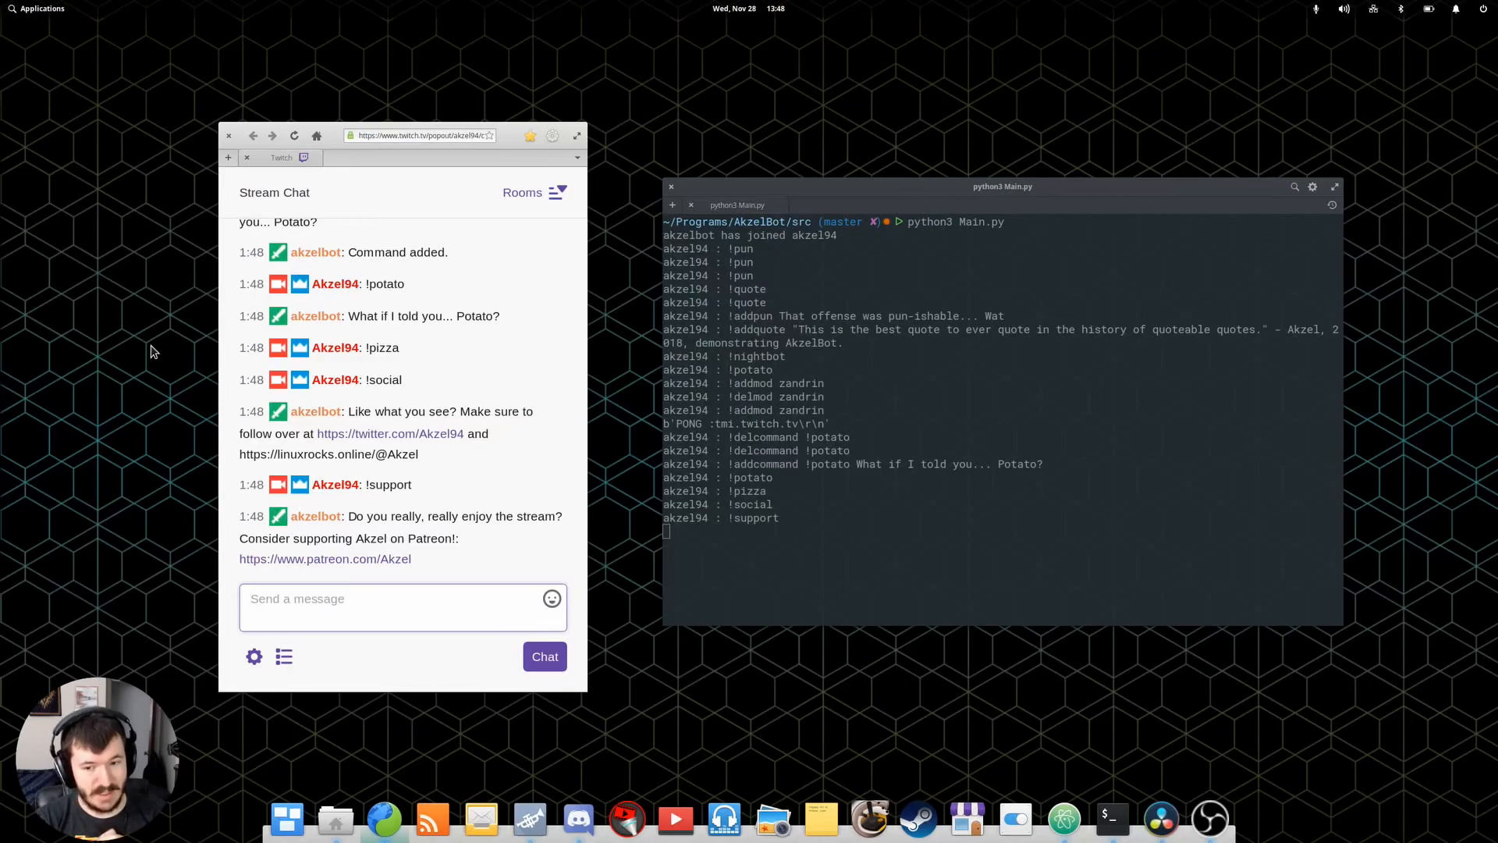
Send !nightbot so akzelbot replies "No Nightbots. There is only AkzelBot.".
{"action": "type", "text": "!nightbot"}
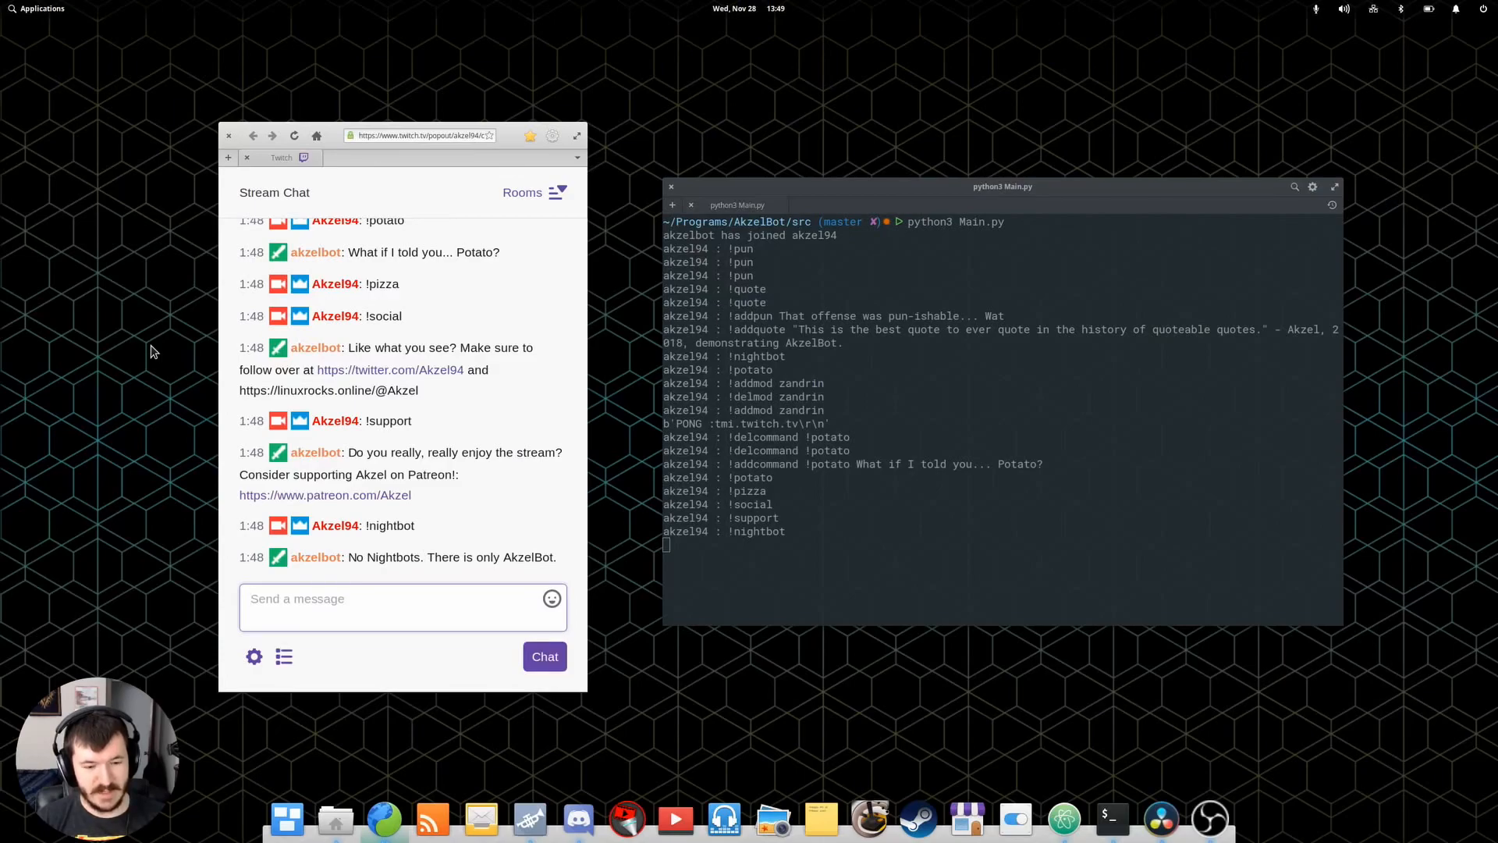
{"action": "mouse_move", "coordinate": [166, 506]}
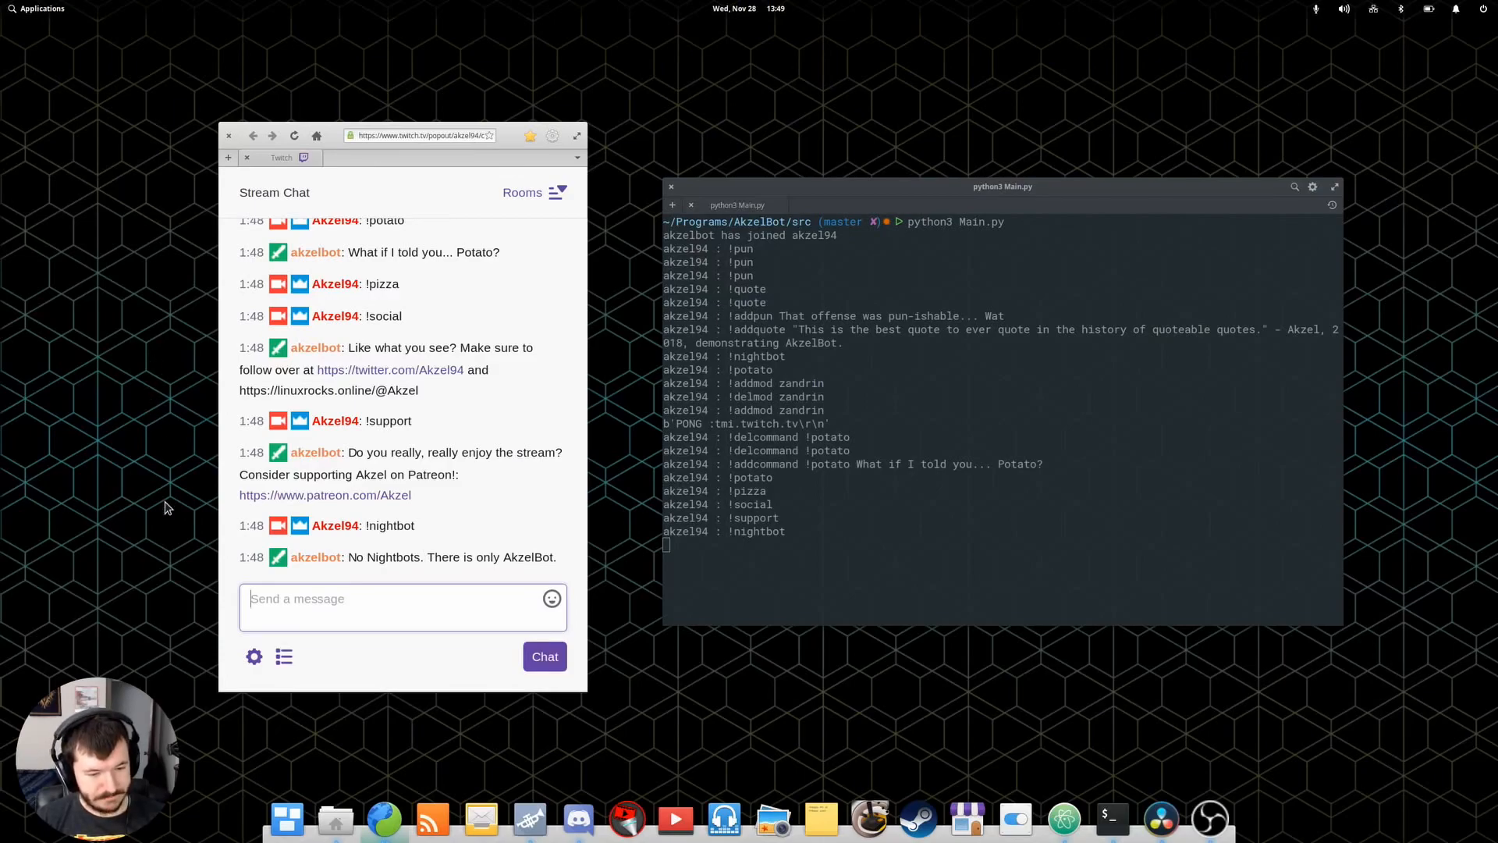
{"action": "mouse_move", "coordinate": [175, 448]}
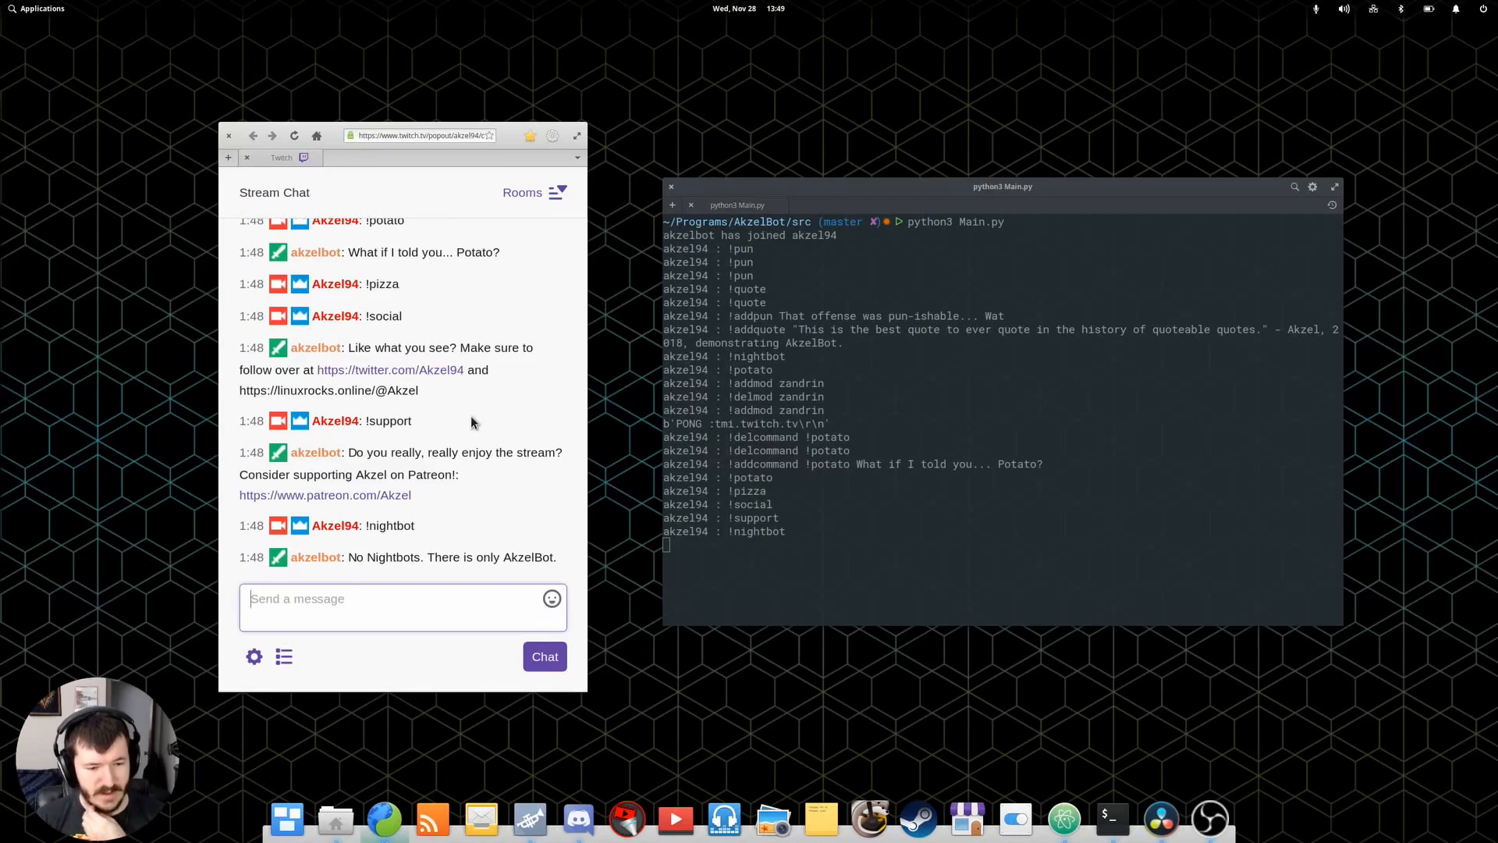
{"action": "mouse_move", "coordinate": [143, 459]}
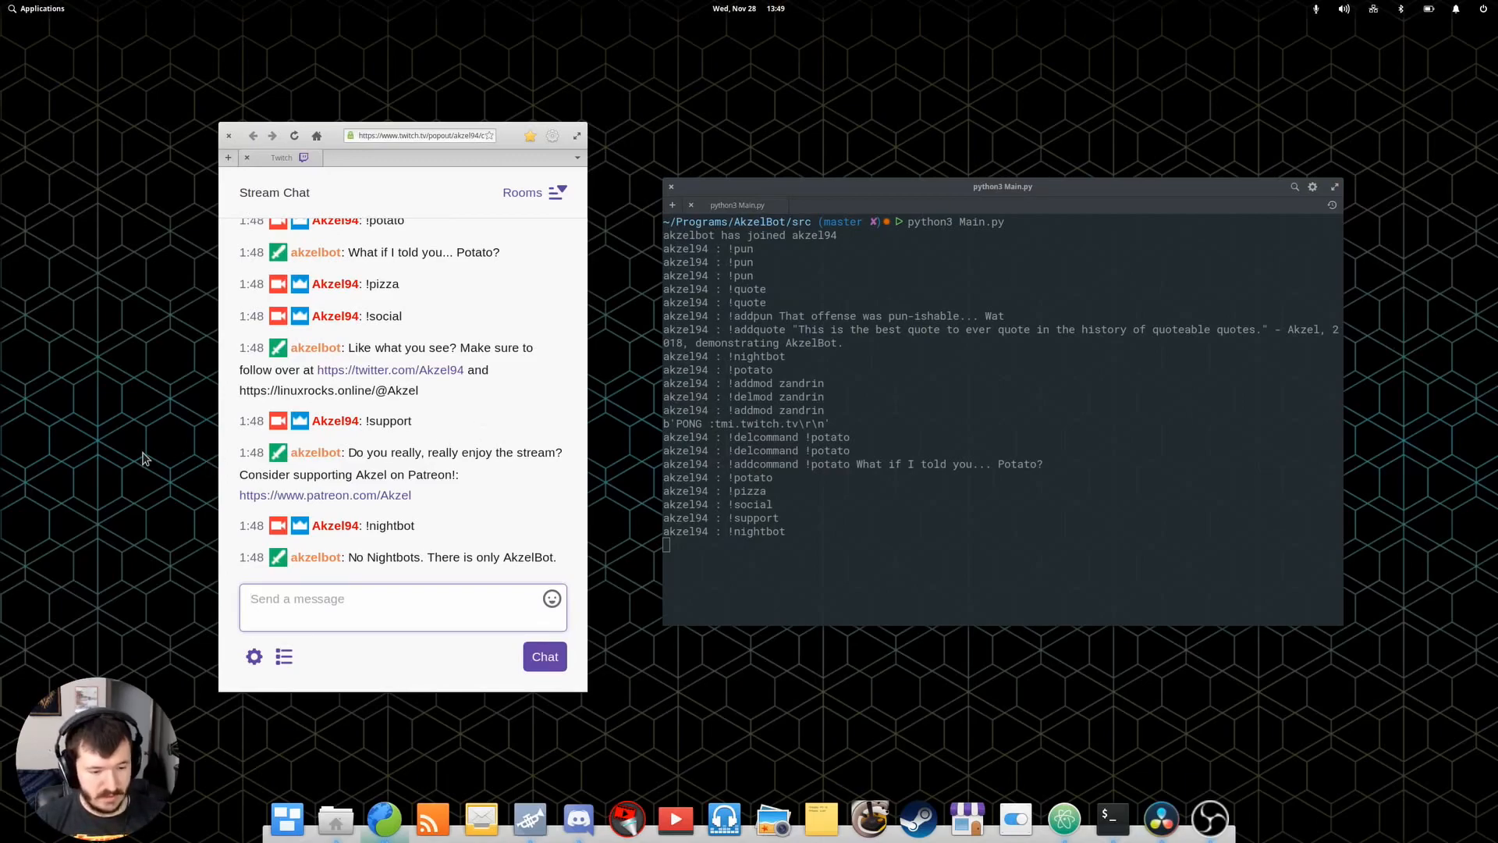
{"action": "mouse_move", "coordinate": [370, 369]}
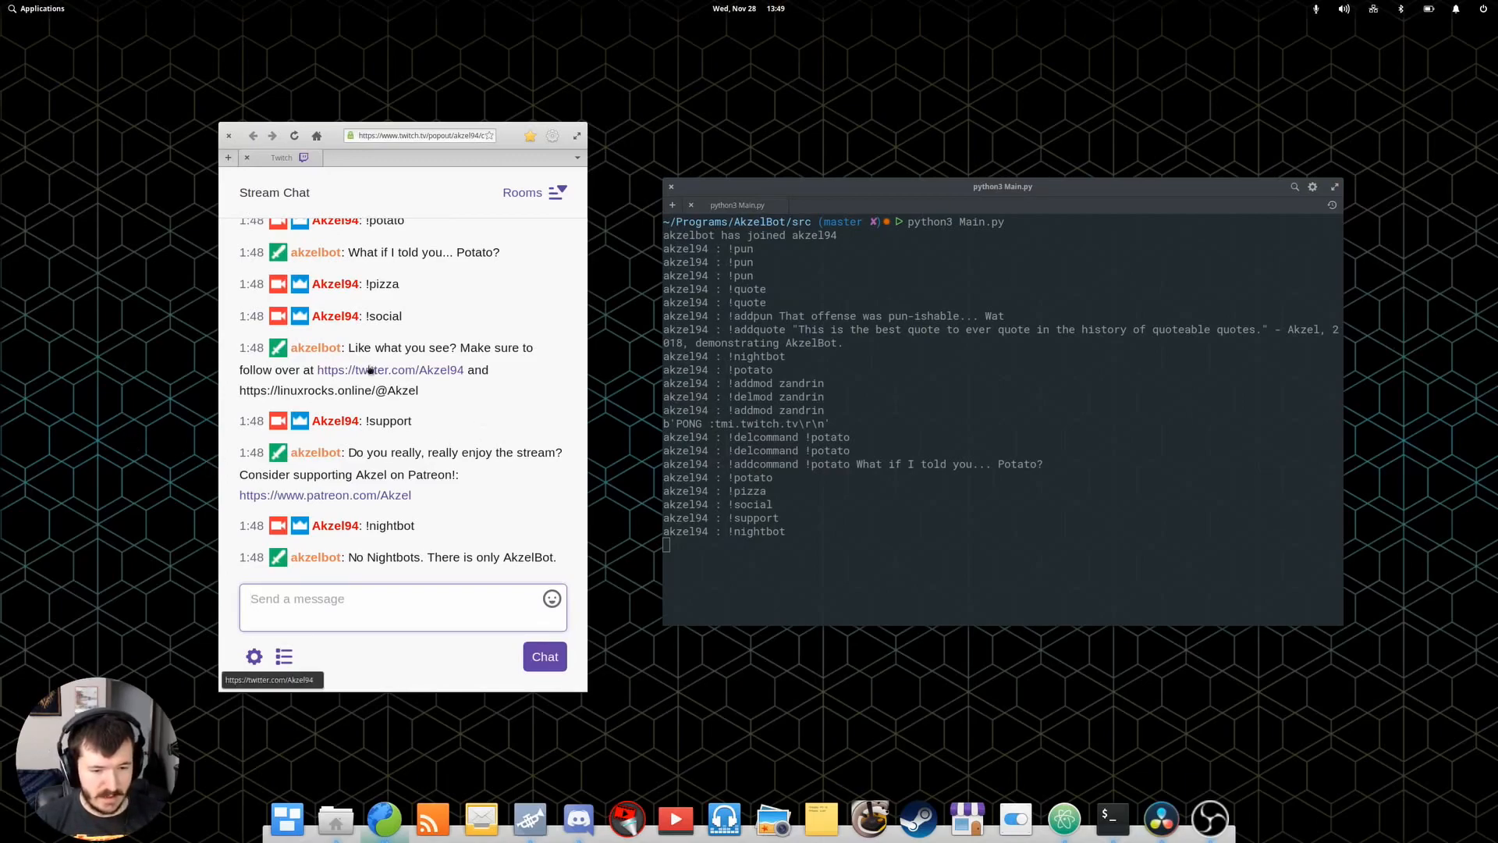